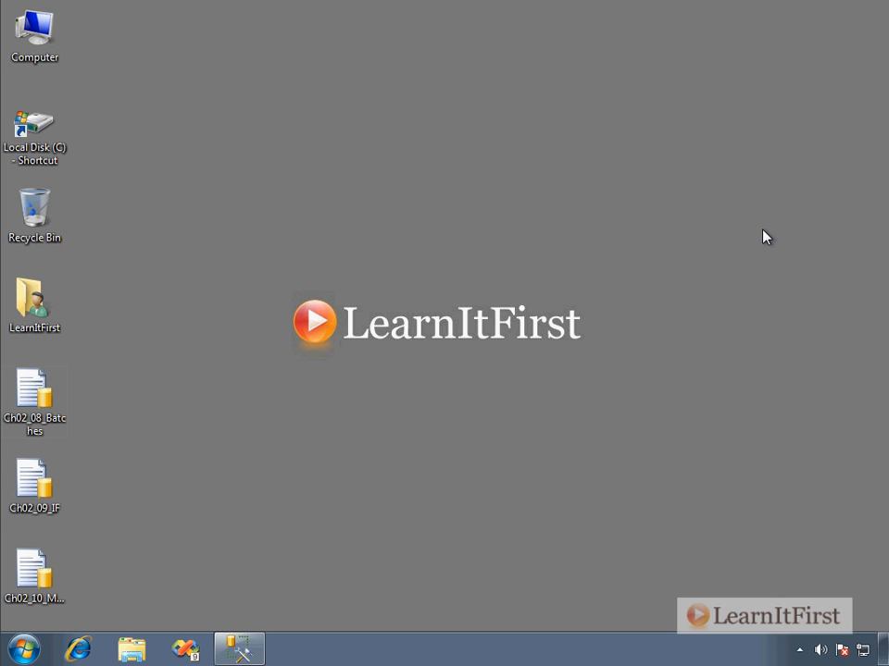
{"action": "mouse_move", "coordinate": [526, 198]}
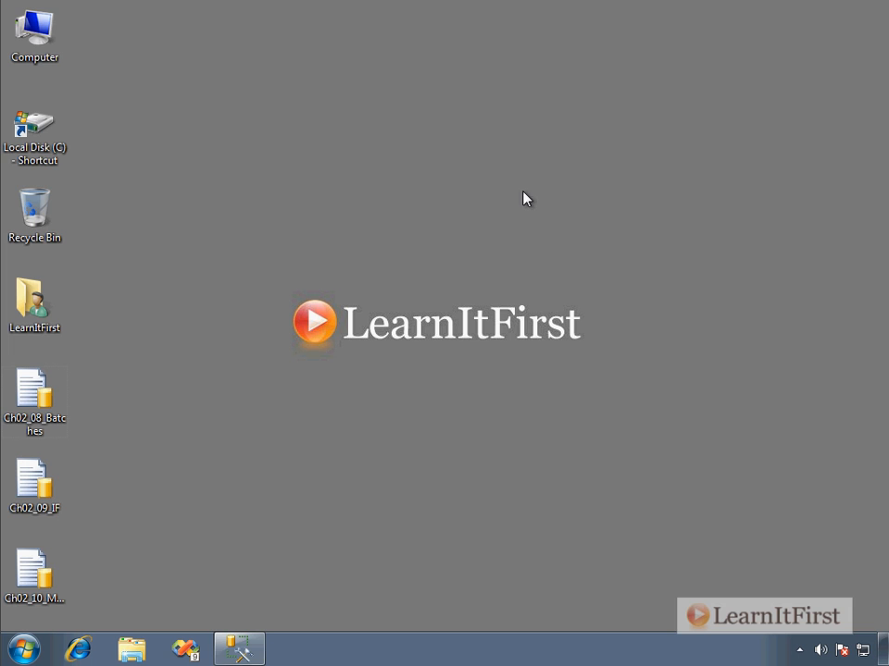
Bring SQL Server Management Studio to the front with its empty query window
{"action": "left_click", "coordinate": [239, 648]}
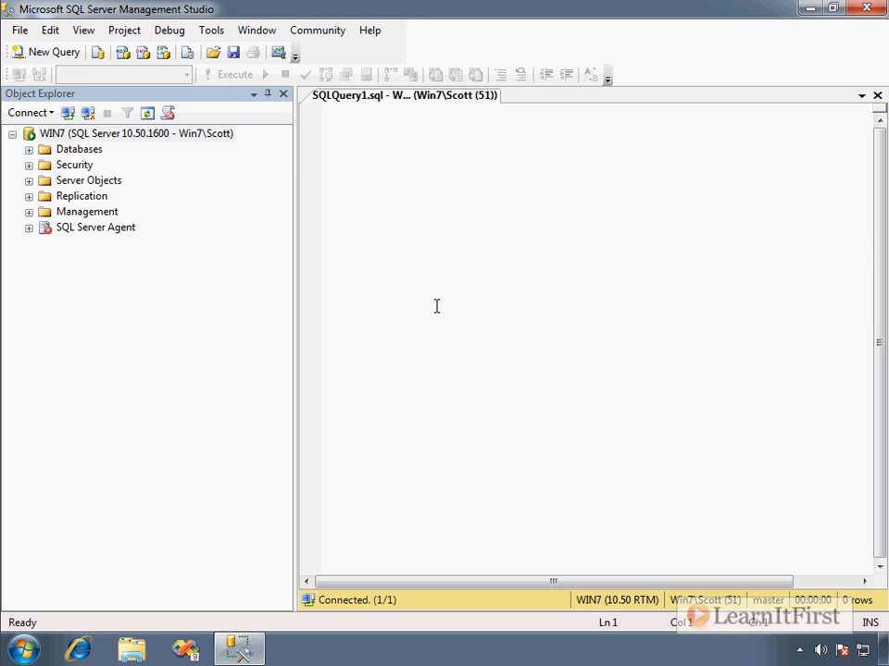
Auto-hide Object Explorer and add the comment '-- A variable is in-memory temporary storage', removing 'an'
{"action": "left_click", "coordinate": [281, 93]}
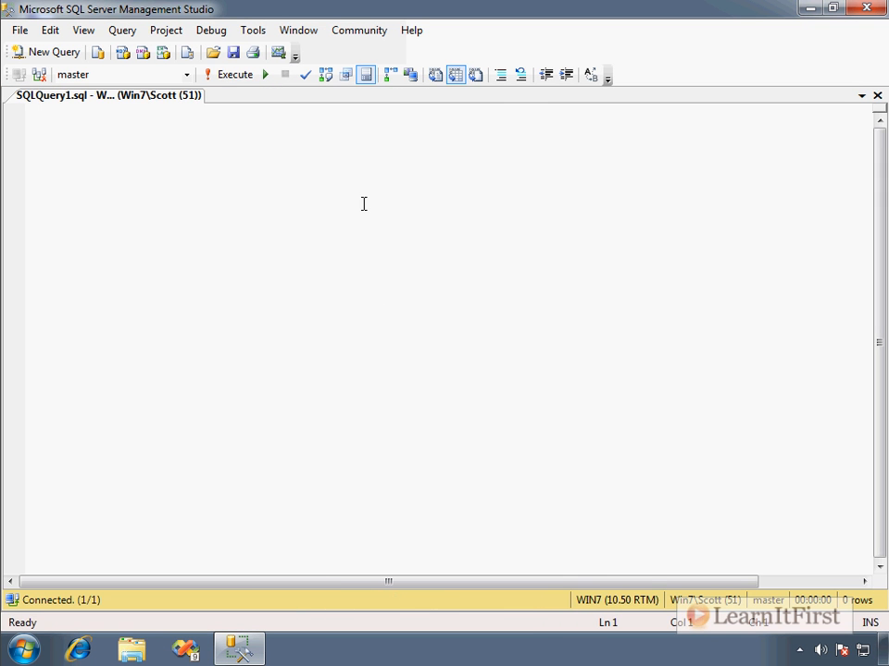
{"action": "type", "text": "-- A"}
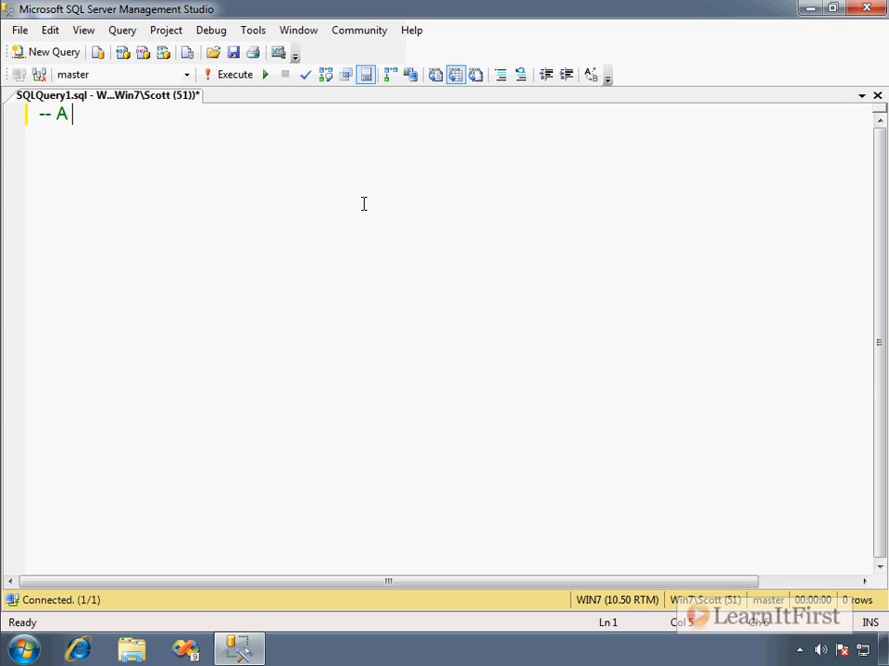
{"action": "type", "text": "variable is"}
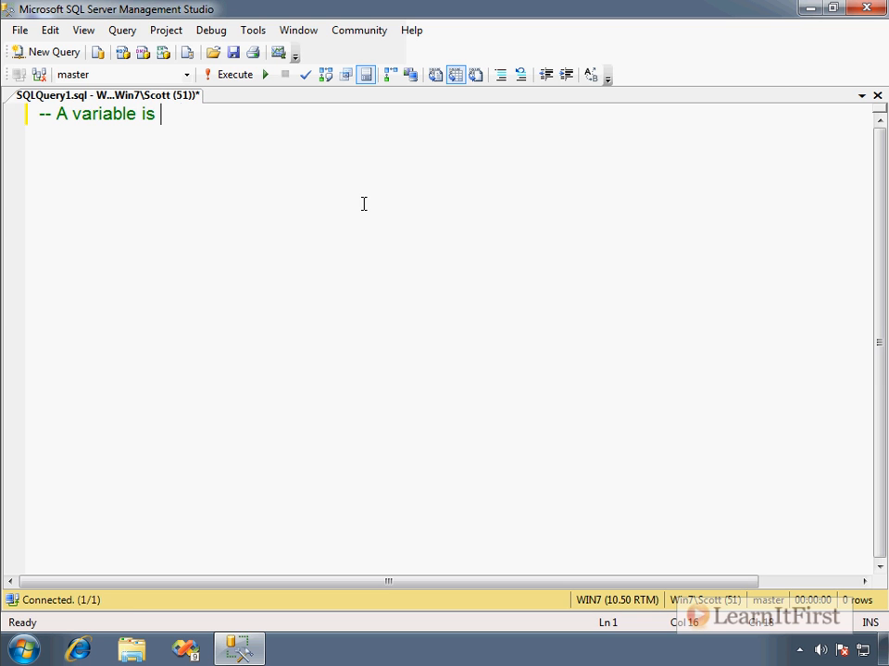
{"action": "type", "text": "an in-mem"}
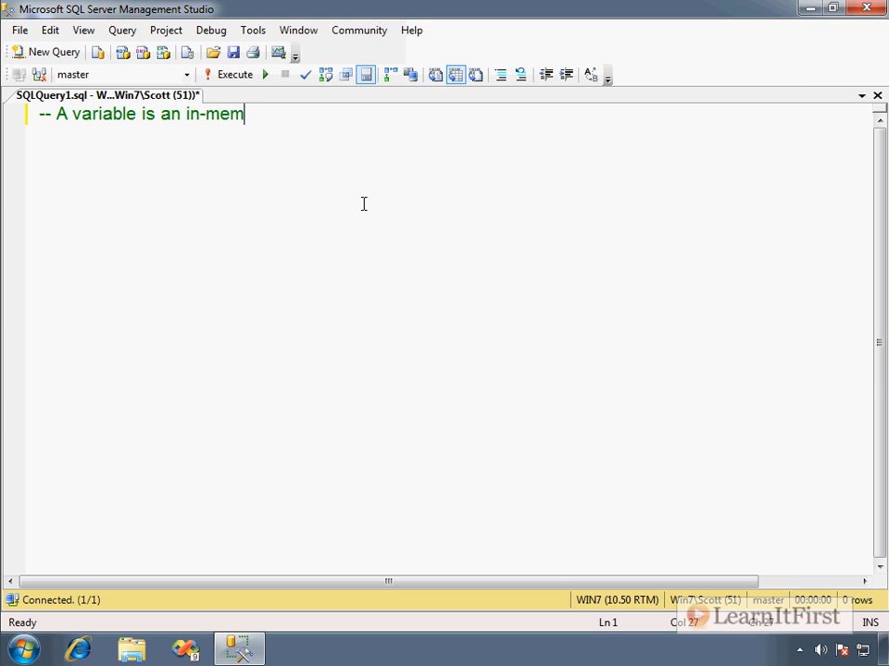
{"action": "type", "text": "ory"}
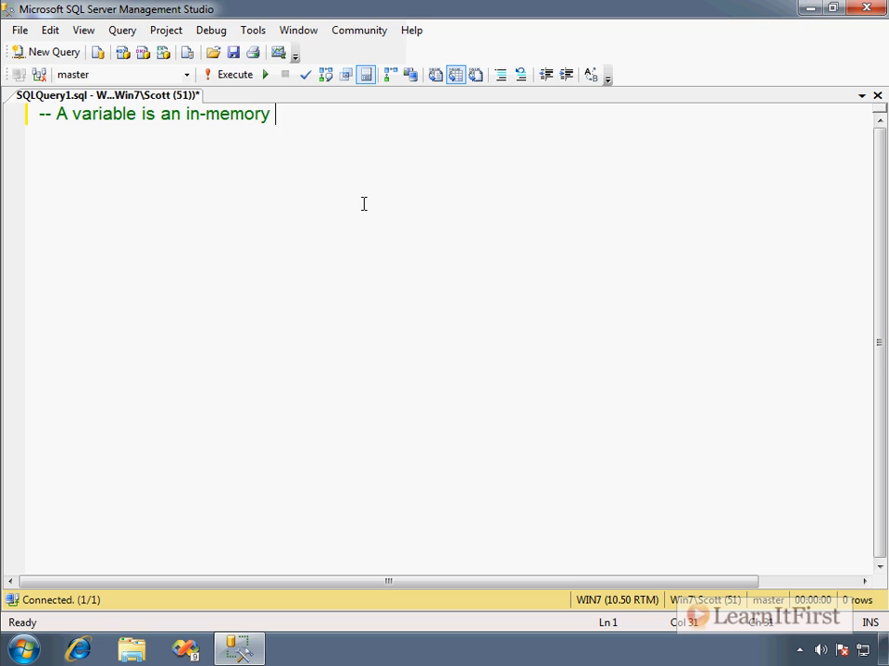
{"action": "type", "text": "temporary"}
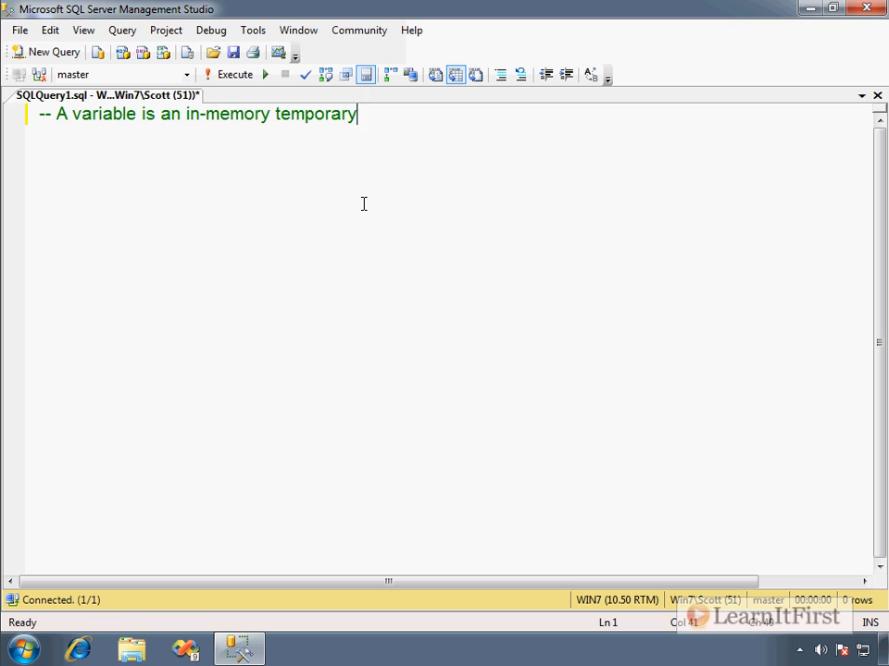
{"action": "type", "text": "storage"}
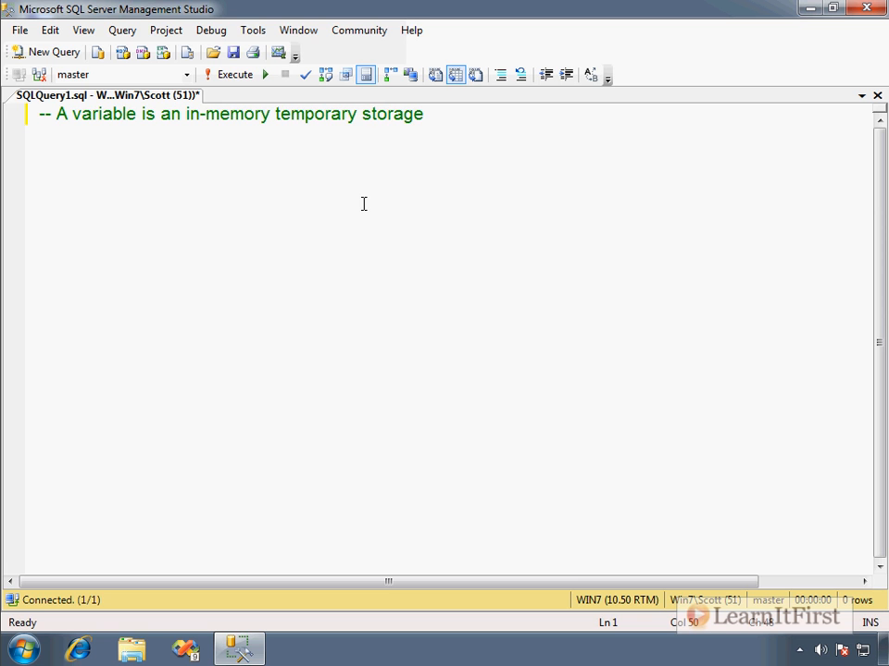
{"action": "left_click", "coordinate": [159, 113]}
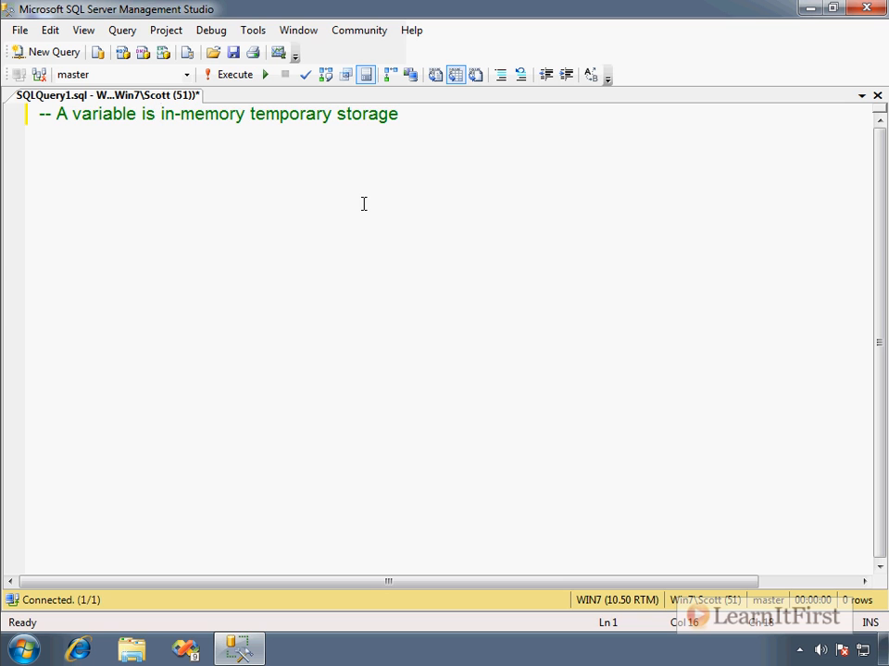
{"action": "type", "text": "-- Th"}
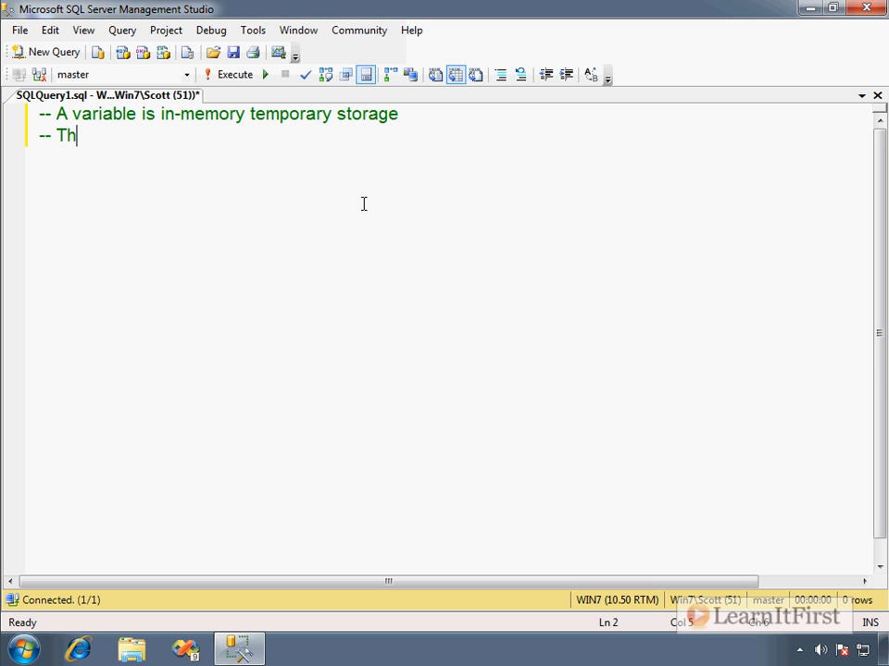
Add a second comment: there are two types of variables, scalar and table
{"action": "type", "text": "ere are two types"}
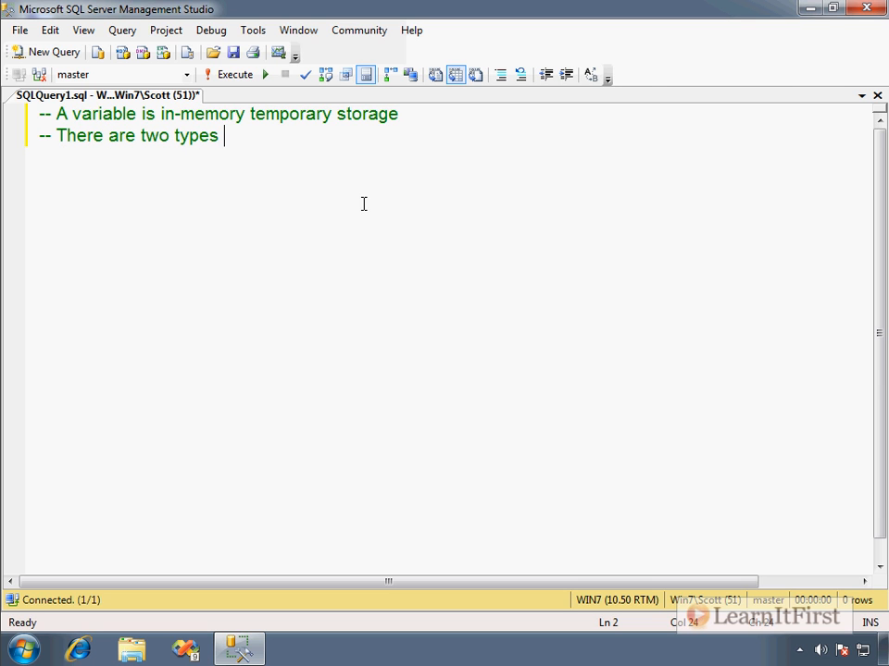
{"action": "type", "text": "of variable"}
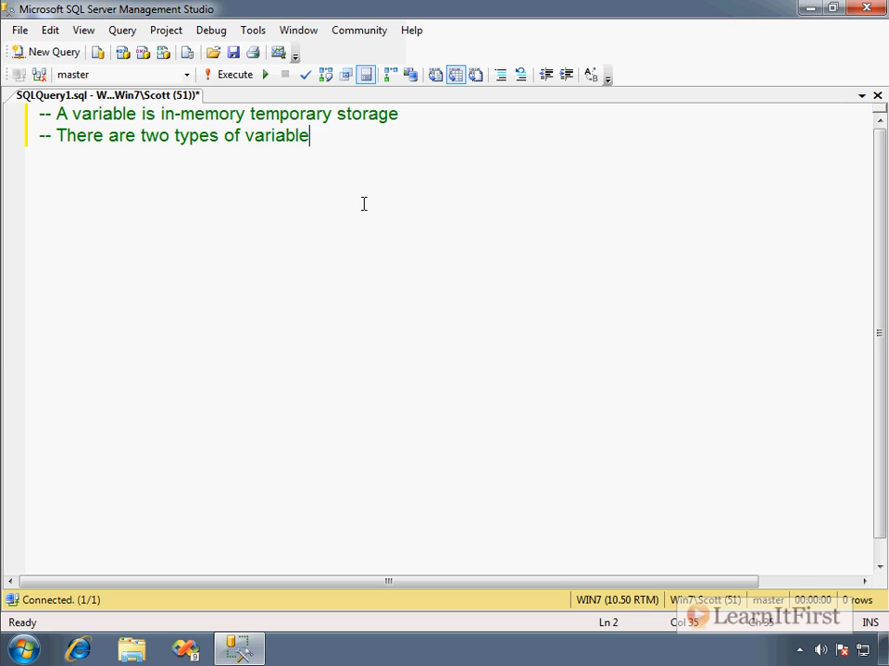
{"action": "type", "text": "s: scalar and"}
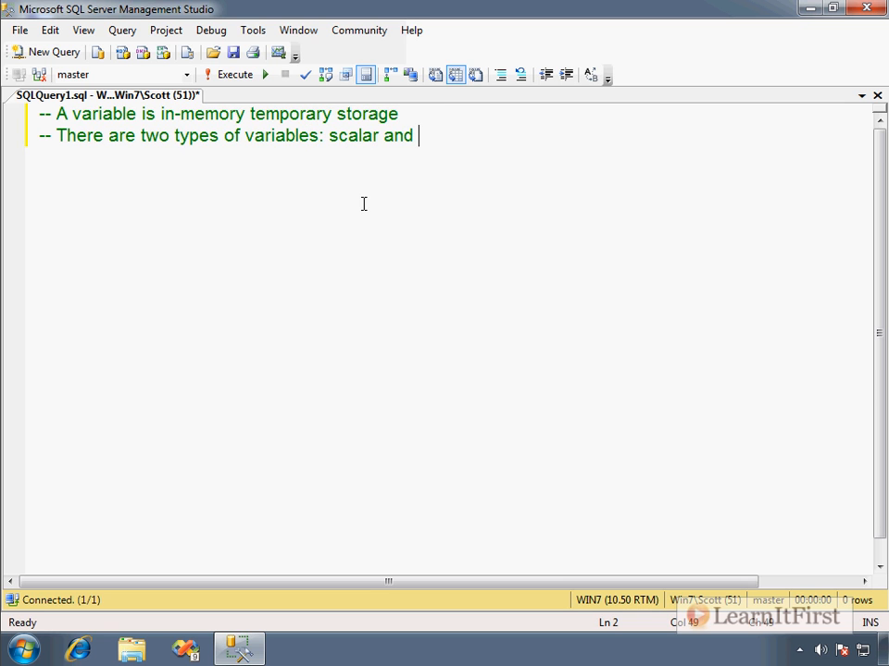
{"action": "type", "text": "table"}
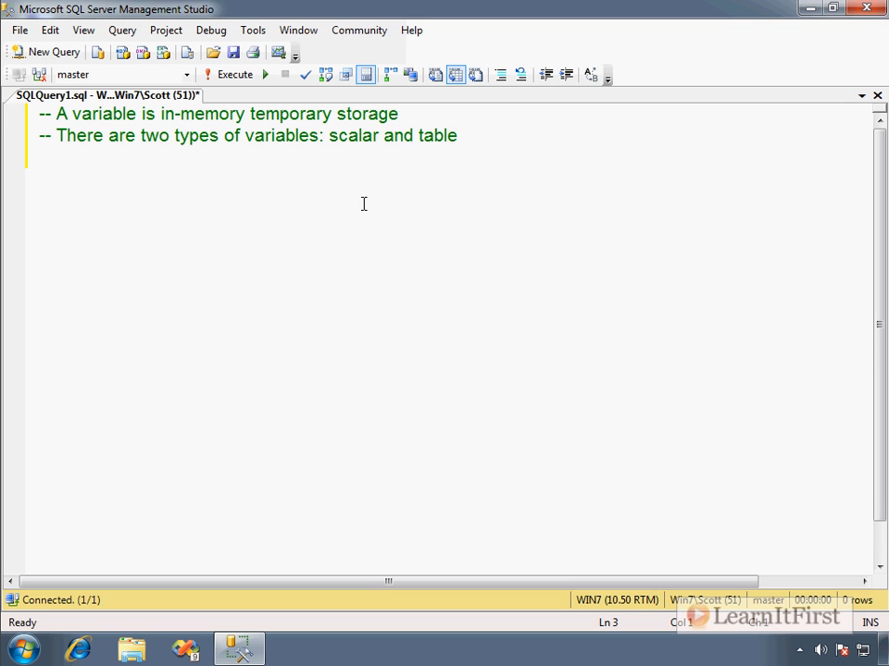
Add a third comment that a scalar variable stores a scalar value, then start fresh lines below
{"action": "type", "text": "-- A scal"}
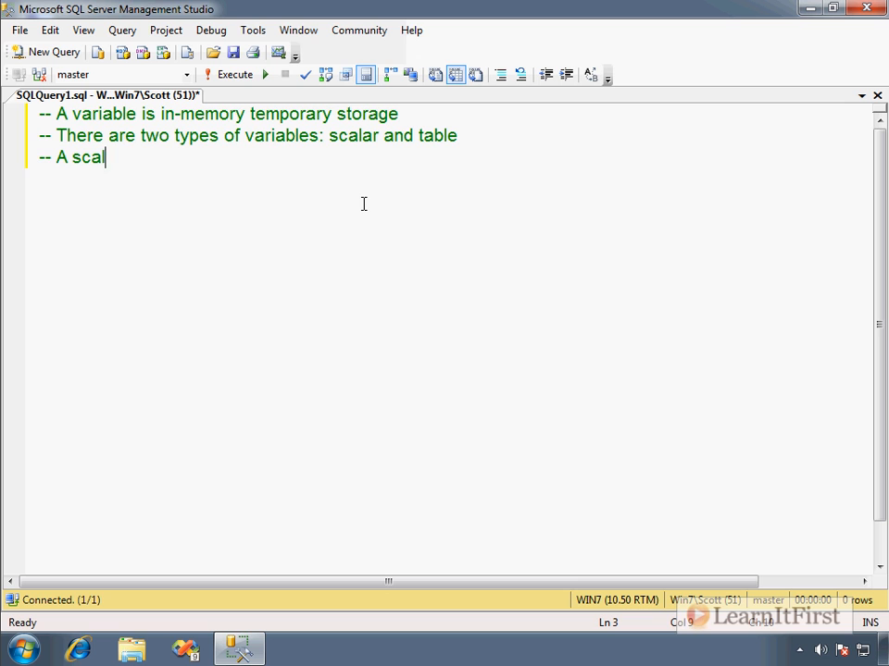
{"action": "type", "text": "ar variab"}
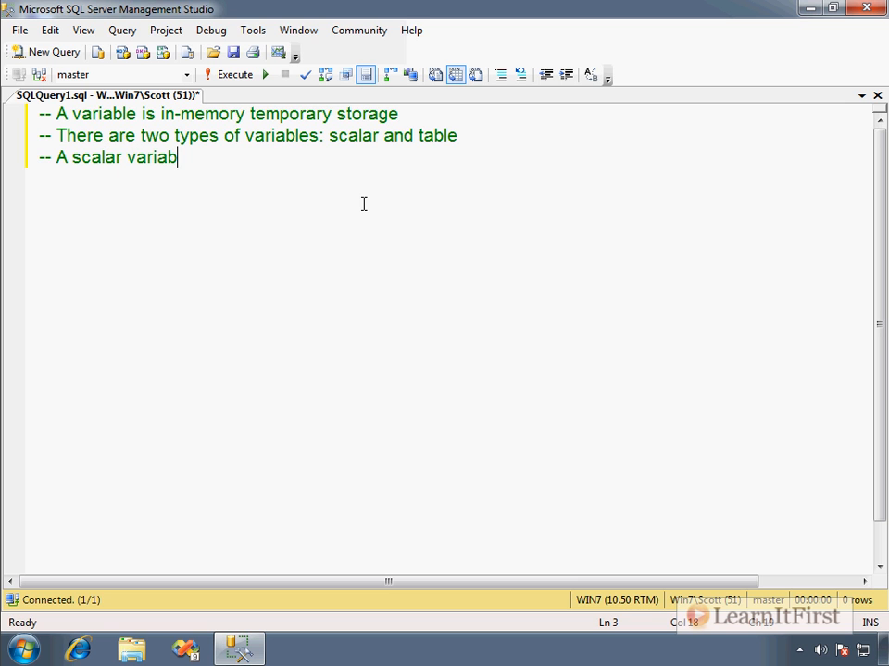
{"action": "type", "text": "le is a variable"}
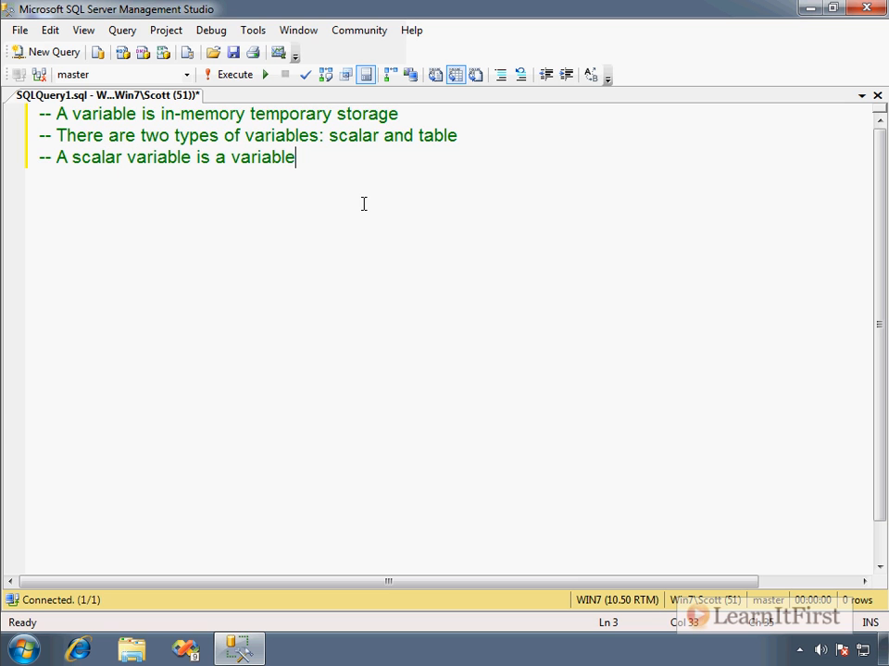
{"action": "type", "text": "that store"}
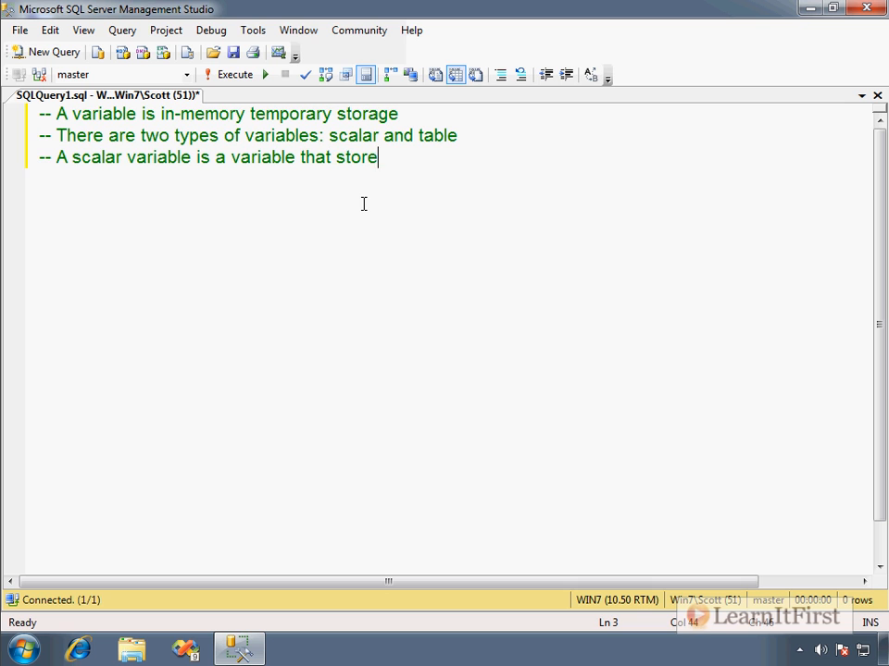
{"action": "type", "text": "s a scalar"}
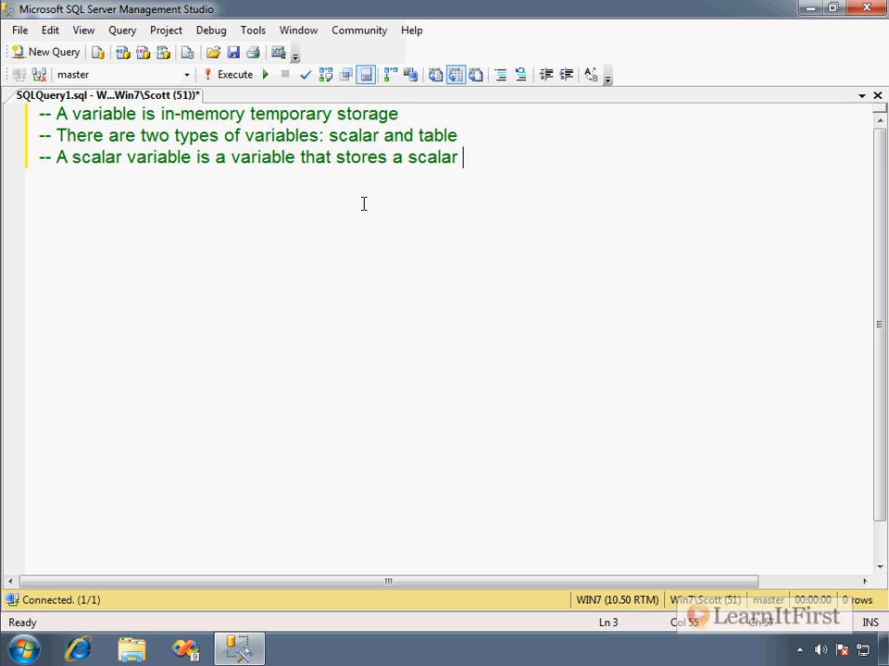
{"action": "type", "text": "value"}
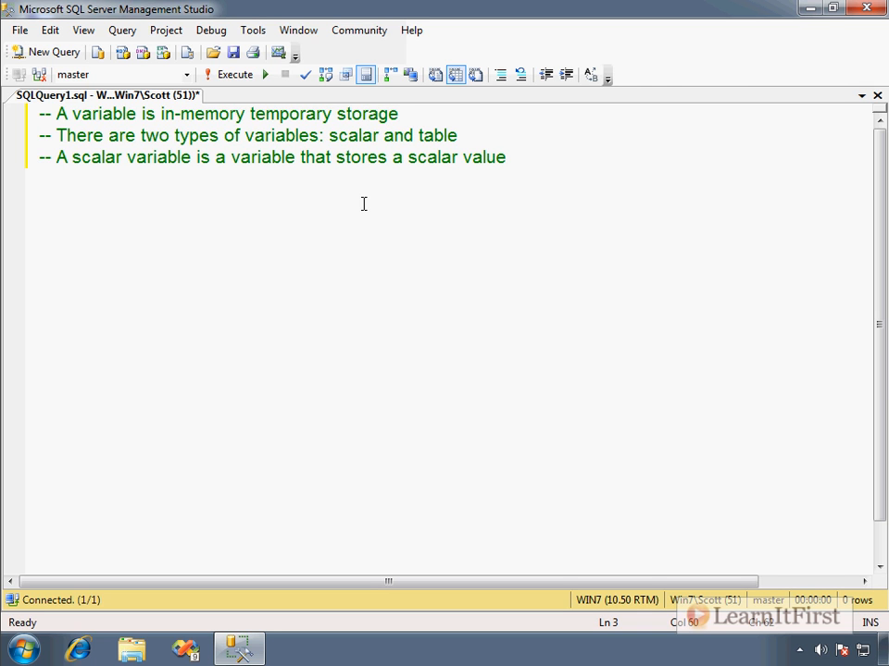
{"action": "left_click", "coordinate": [505, 156]}
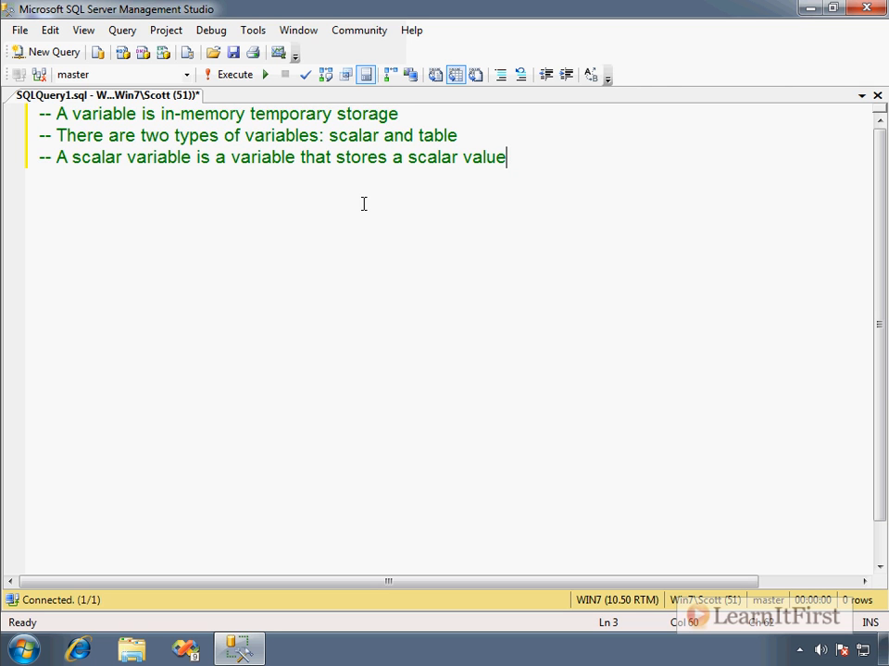
{"action": "key", "text": "Return"}
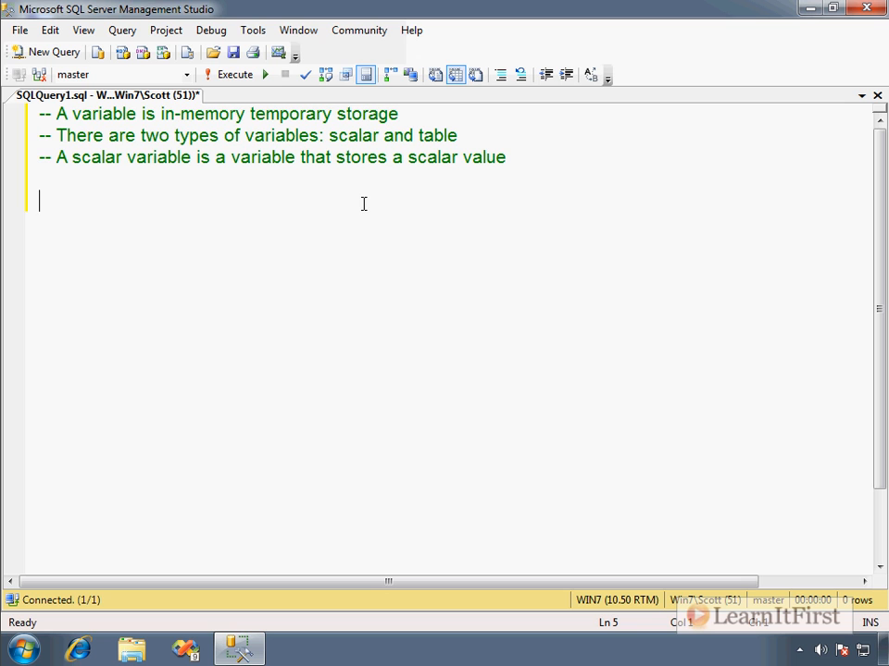
{"action": "type", "text": "DECLARE"}
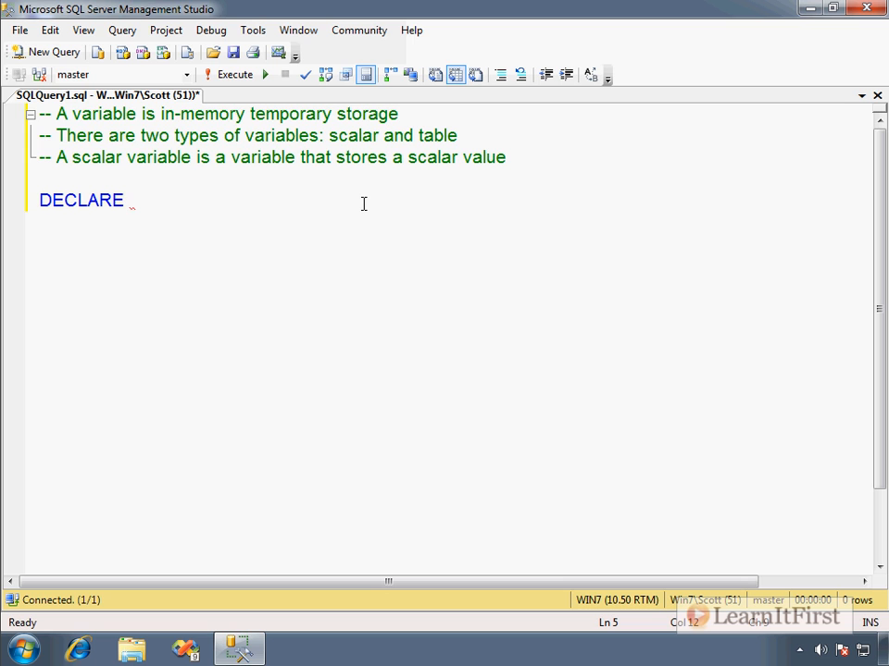
{"action": "type", "text": "@"}
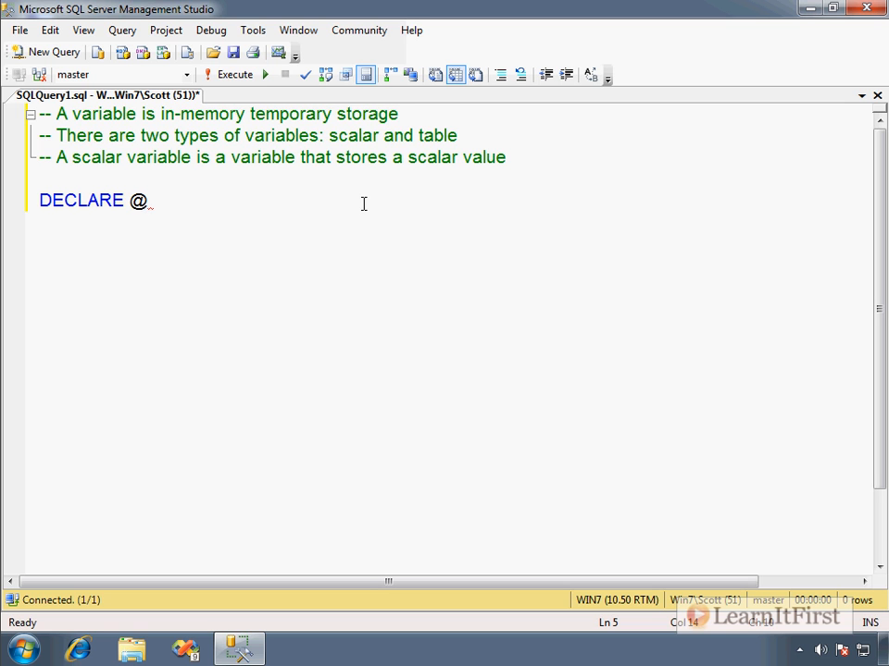
{"action": "type", "text": "Scott"}
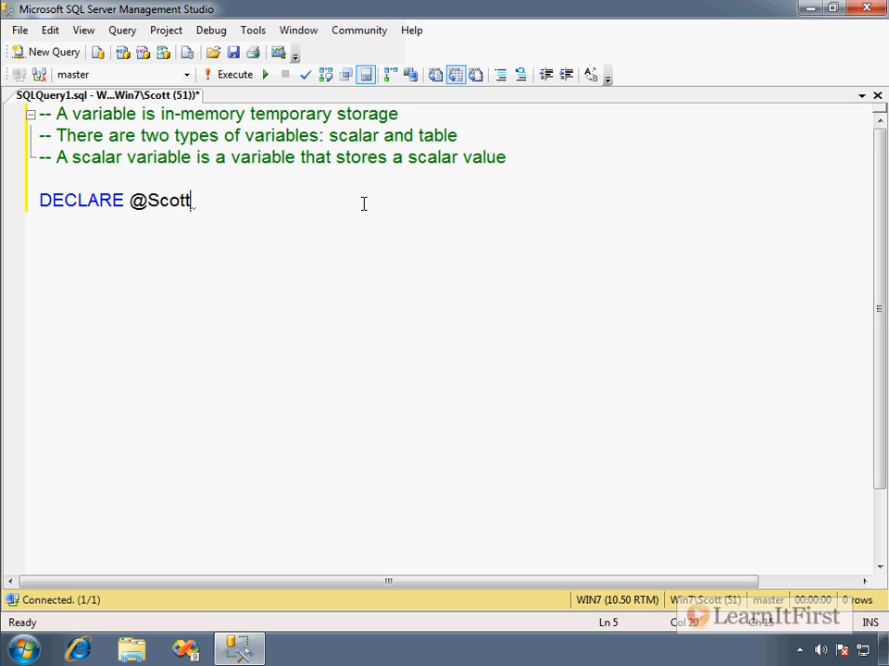
{"action": "type", "text": "sVar"}
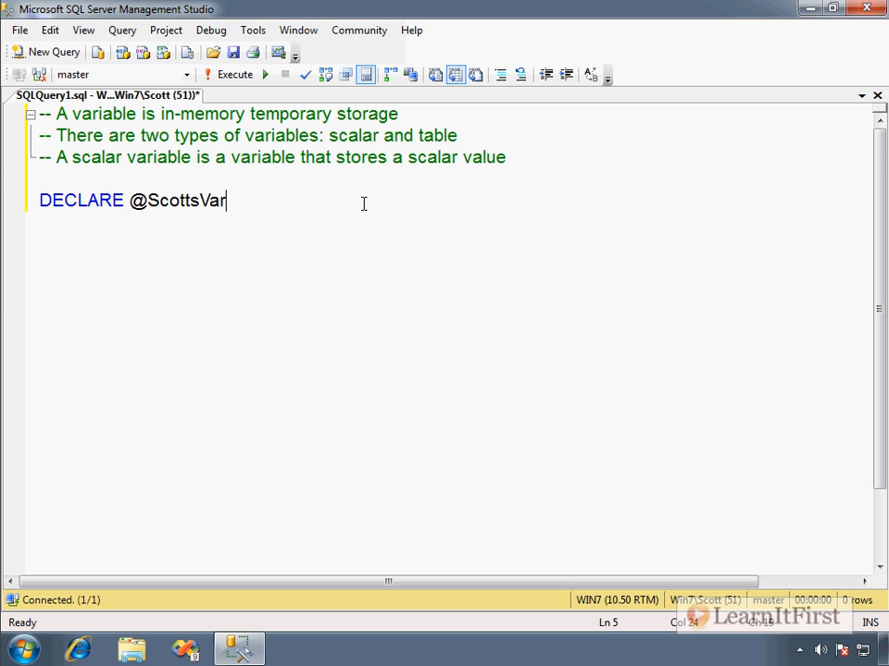
{"action": "type", "text": "iable"}
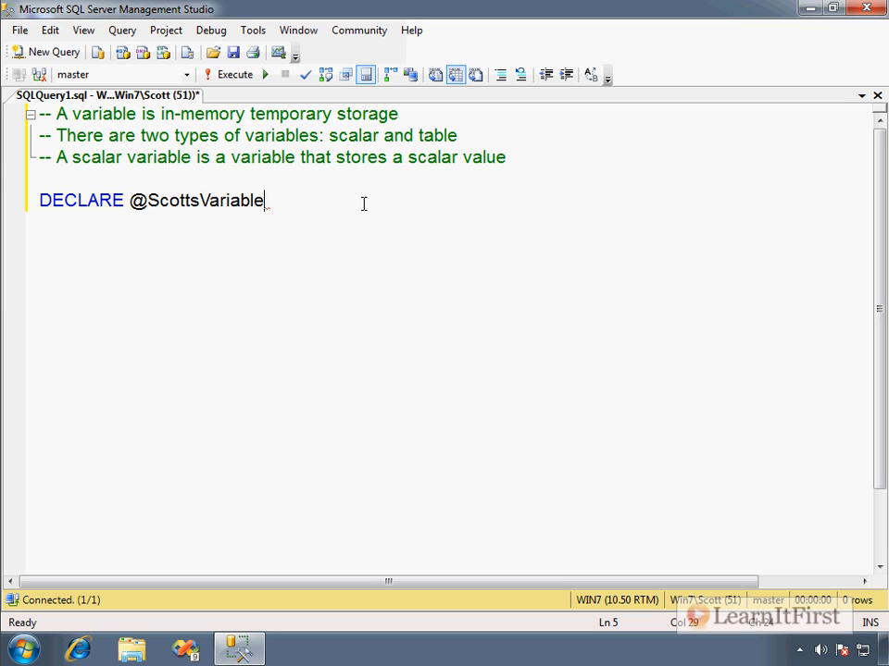
{"action": "type", "text": "INT"}
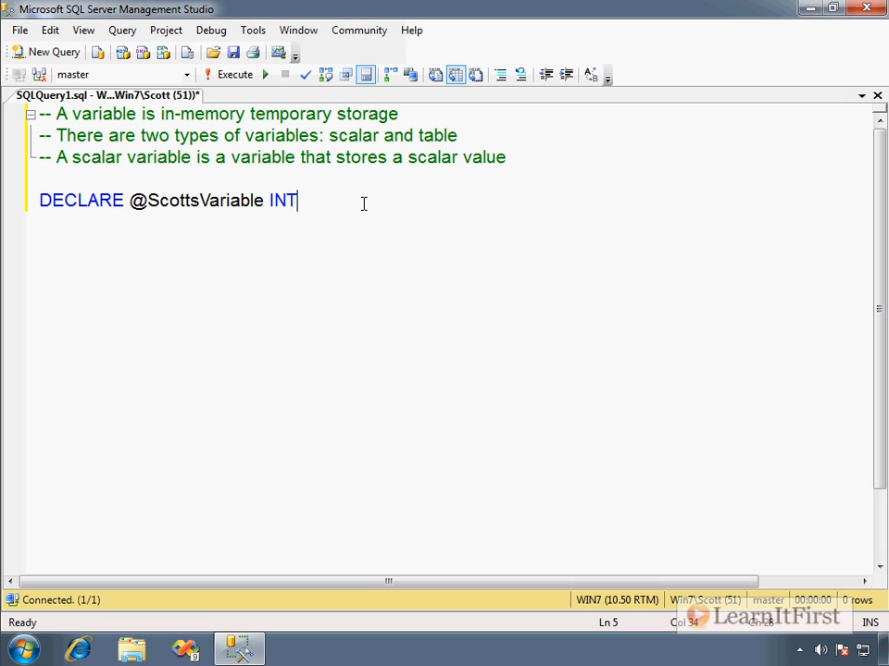
{"action": "key", "text": "Return"}
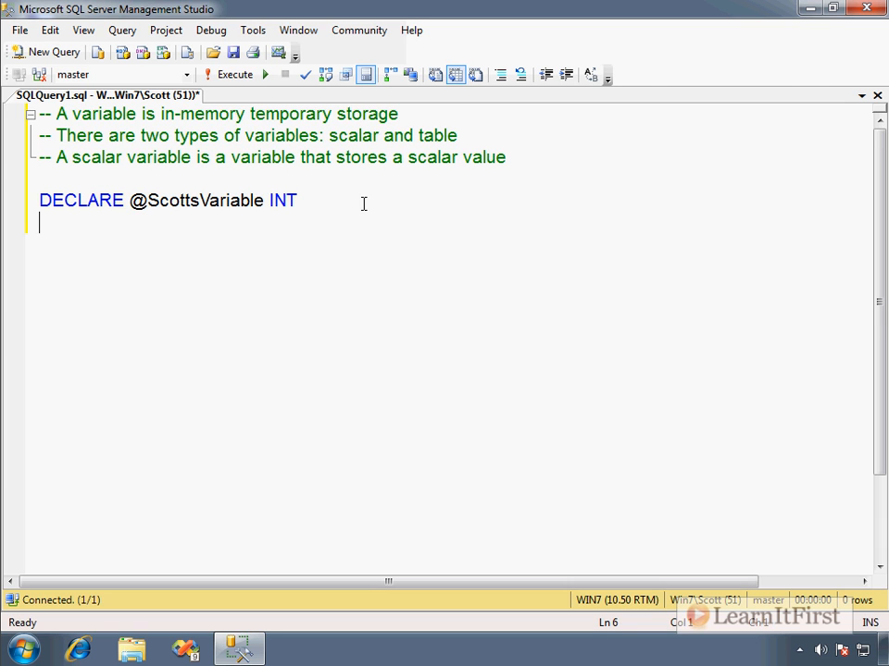
{"action": "type", "text": "SET"}
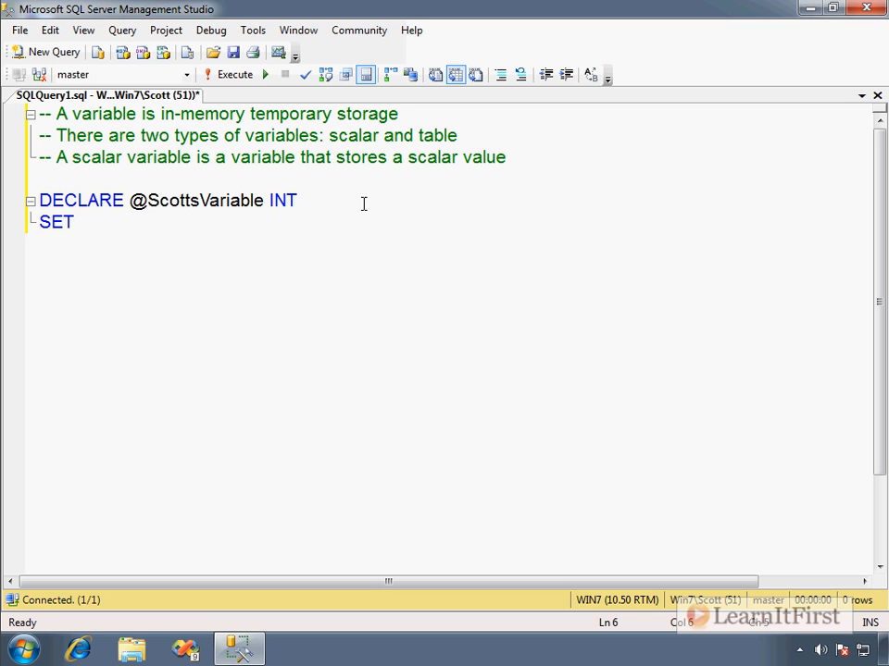
{"action": "type", "text": "@ScottsVariable = 5"}
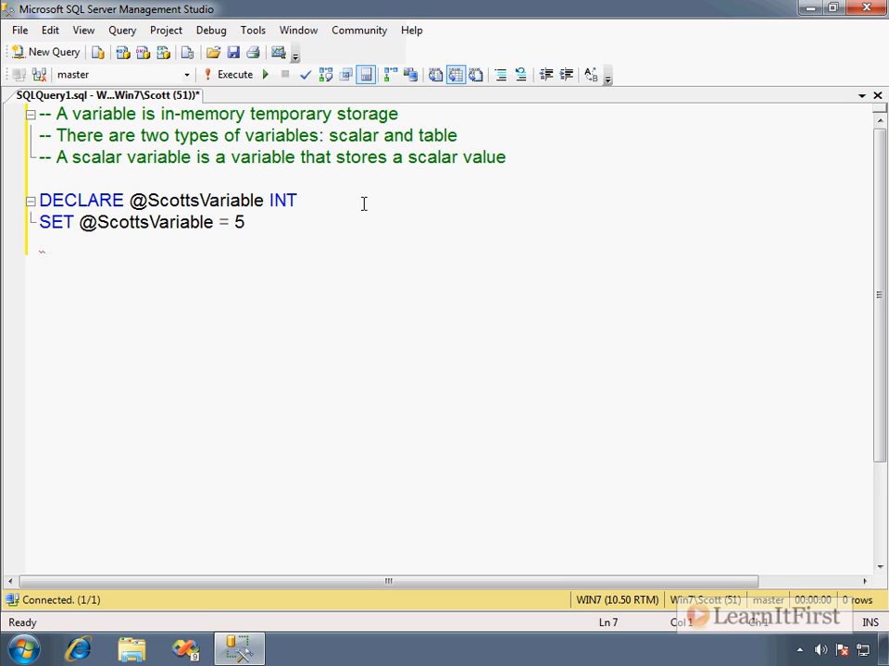
{"action": "type", "text": "PRINT @Scot"}
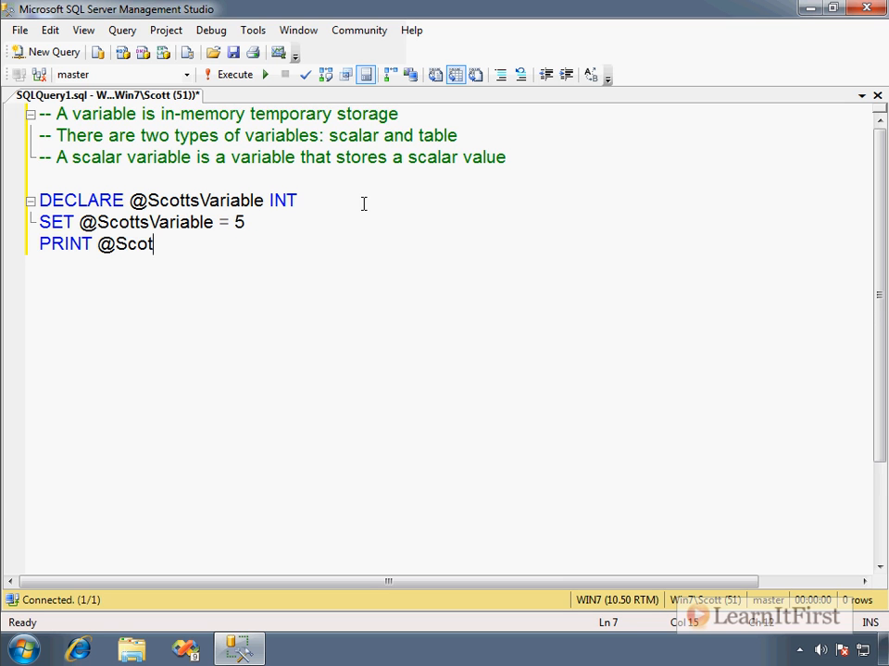
{"action": "type", "text": "tsVariable"}
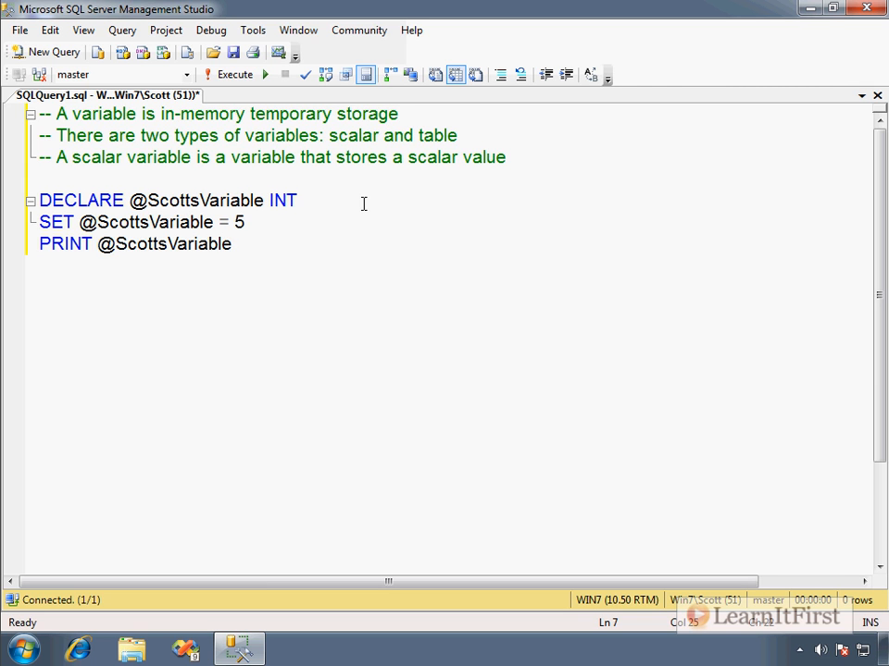
{"action": "left_click", "coordinate": [234, 74]}
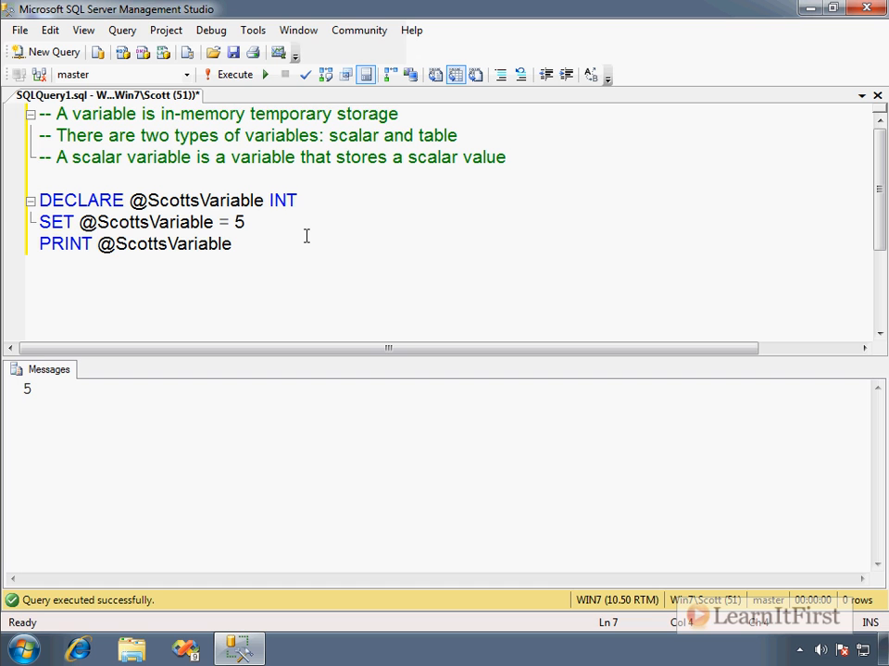
{"action": "type", "text": "SELECT"}
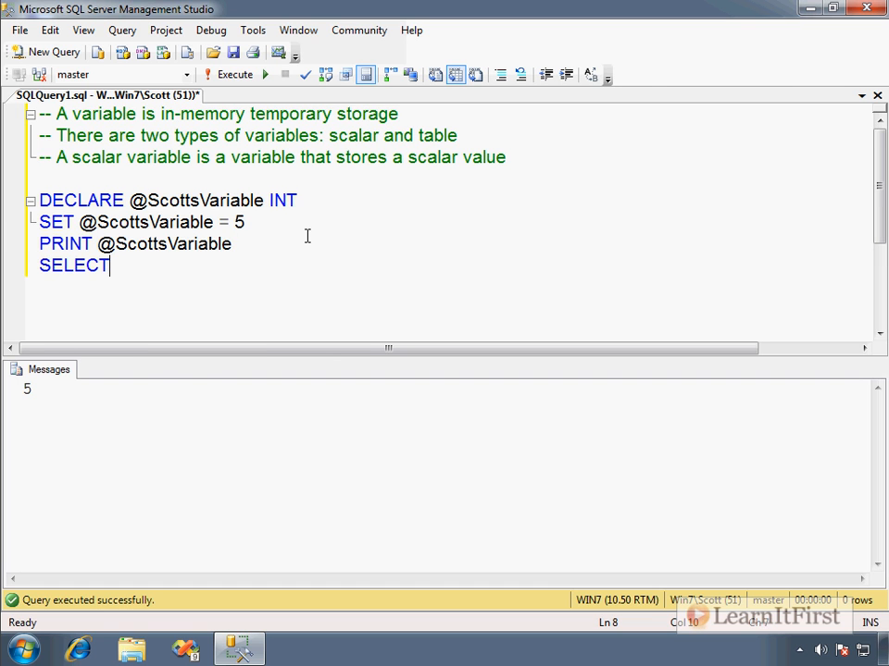
{"action": "type", "text": "@ScottsVariable"}
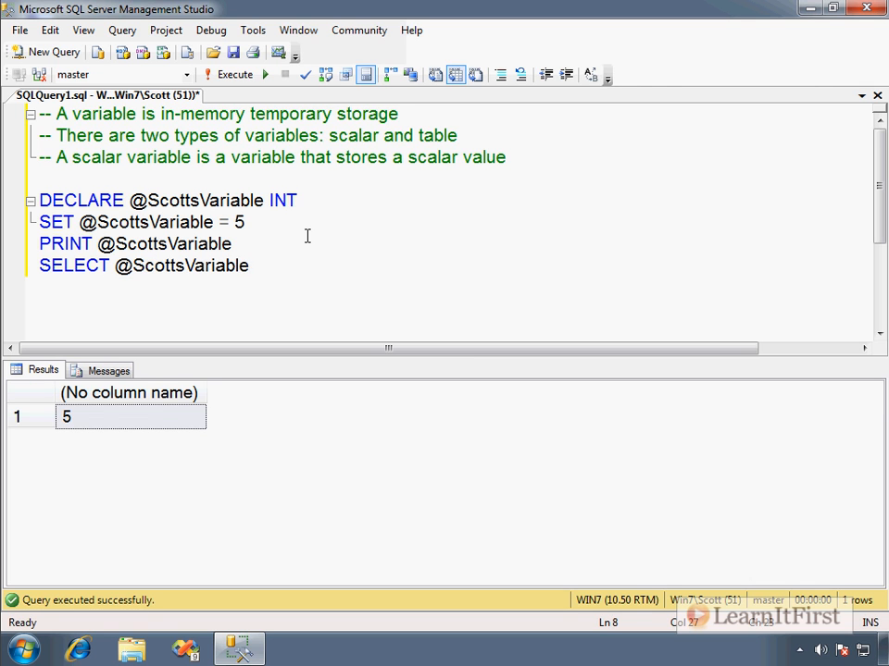
{"action": "type", "text": "AS"}
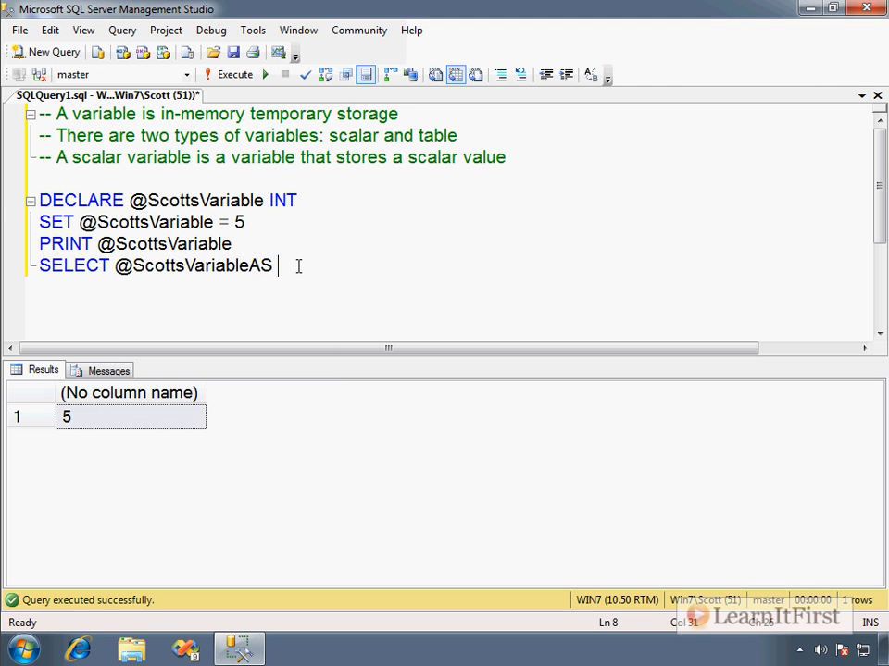
{"action": "type", "text": "TheV"}
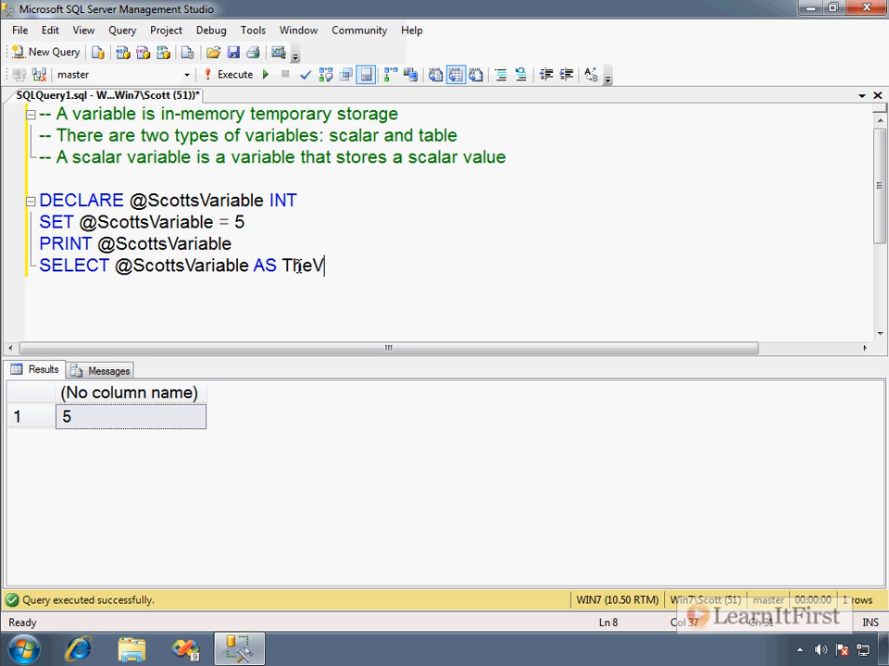
{"action": "type", "text": "alue"}
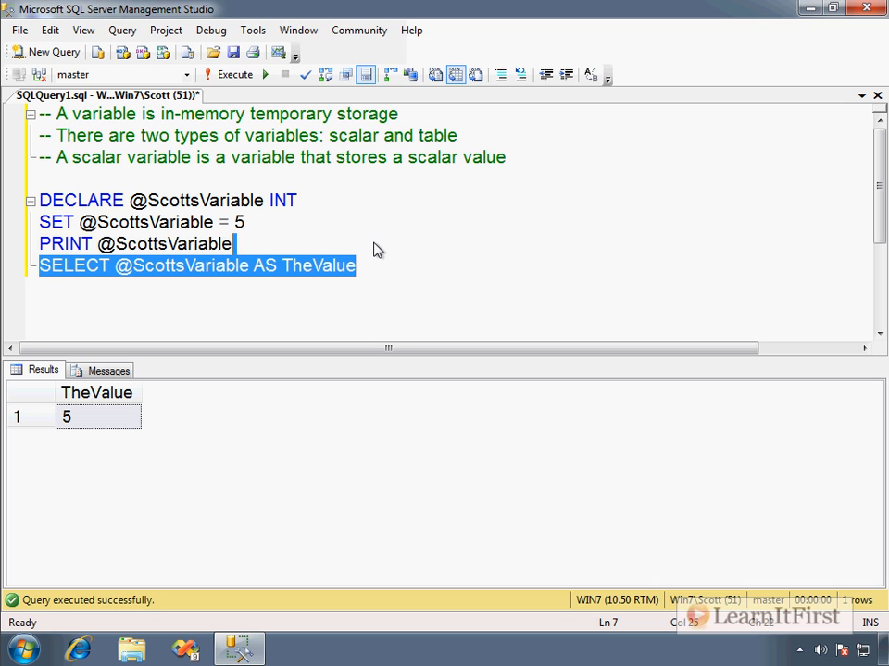
{"action": "mouse_move", "coordinate": [262, 250]}
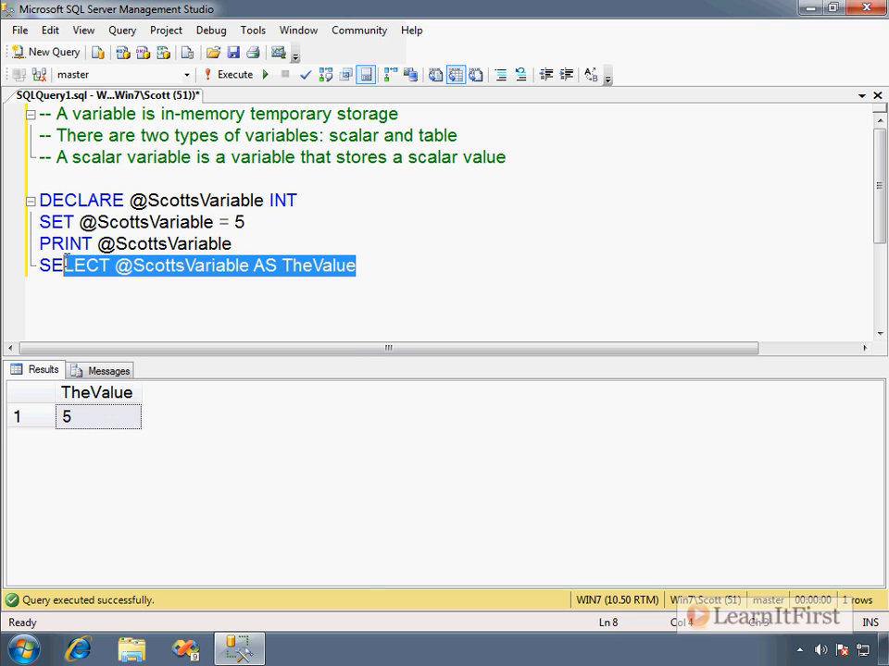
{"action": "right_click", "coordinate": [185, 267]}
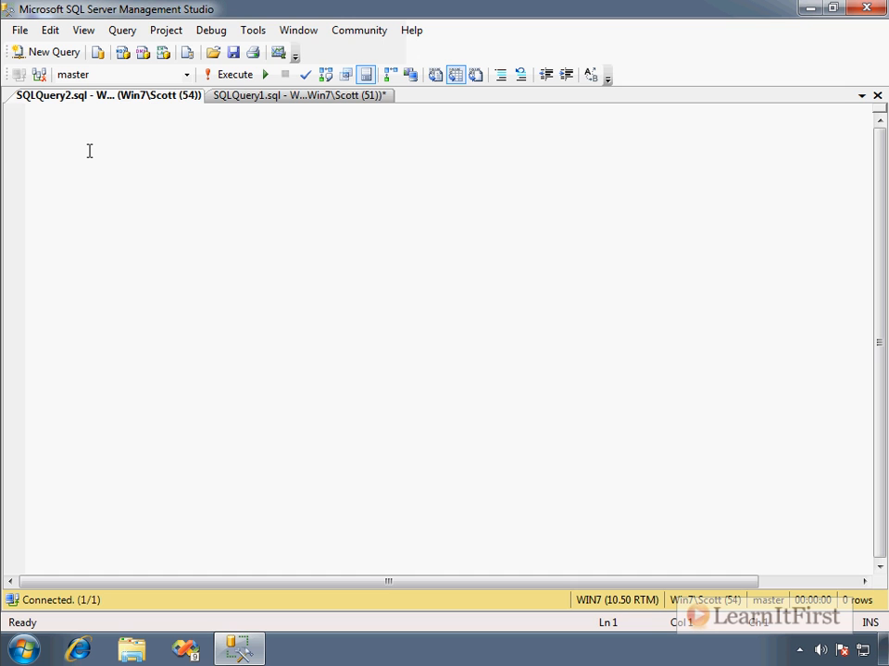
{"action": "type", "text": "SELECT @ScottsVariable AS TheValue"}
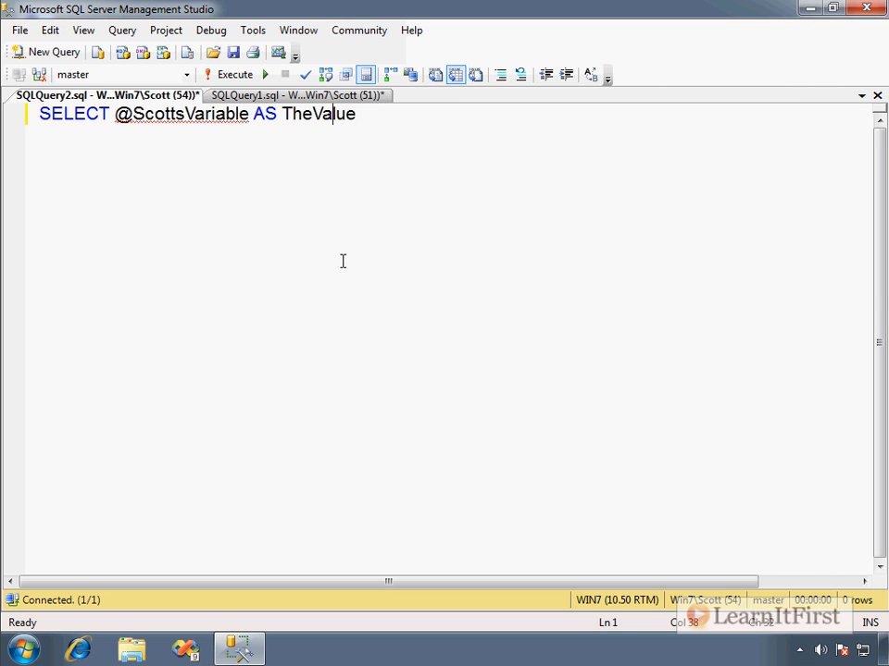
{"action": "mouse_move", "coordinate": [324, 248]}
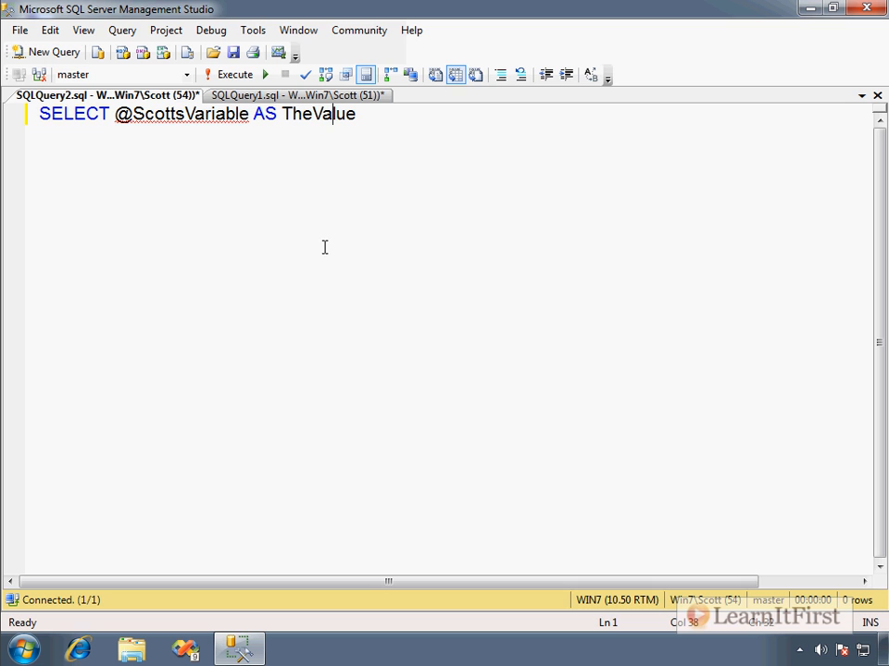
{"action": "mouse_move", "coordinate": [367, 200]}
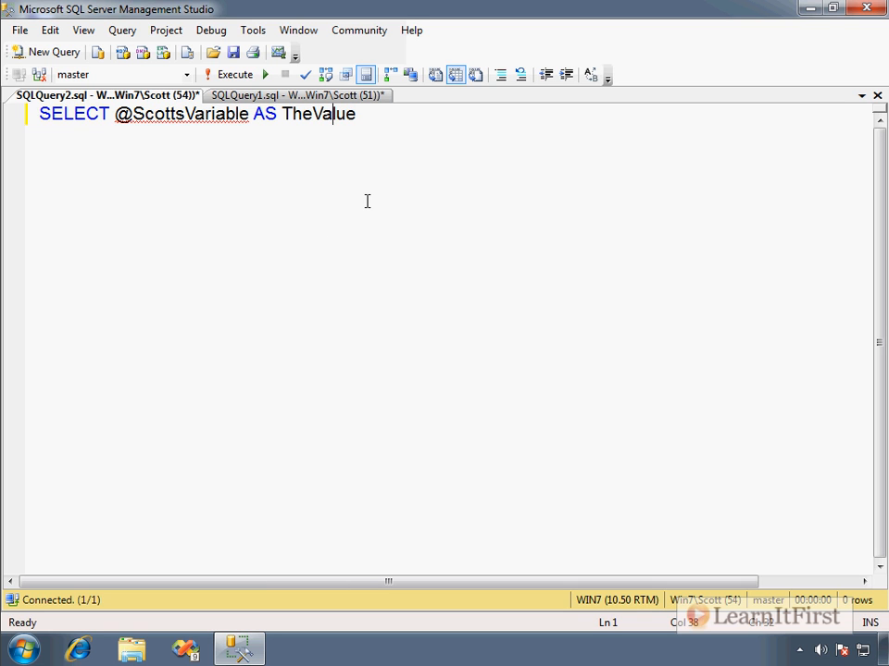
{"action": "mouse_move", "coordinate": [362, 216]}
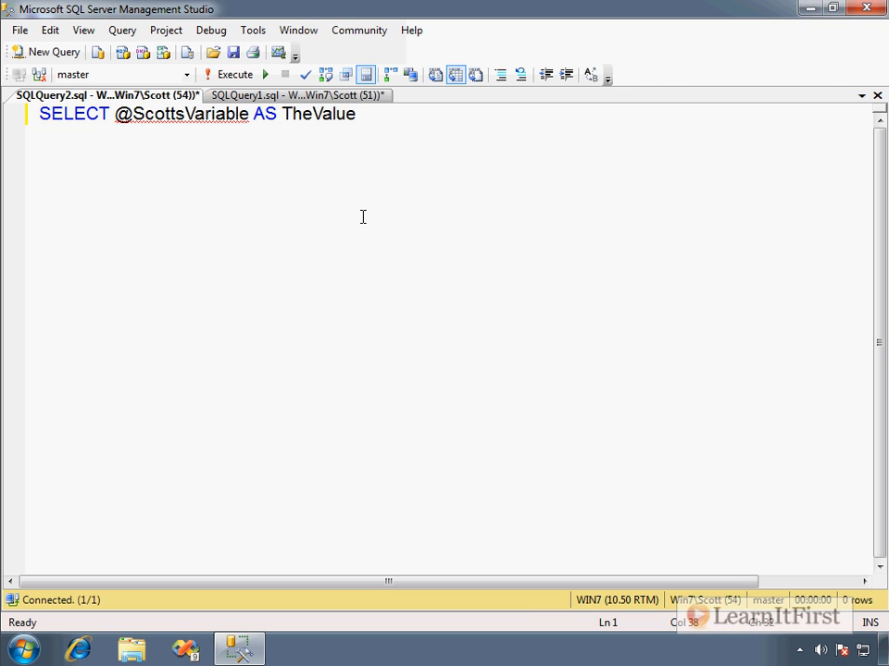
{"action": "left_click", "coordinate": [296, 95]}
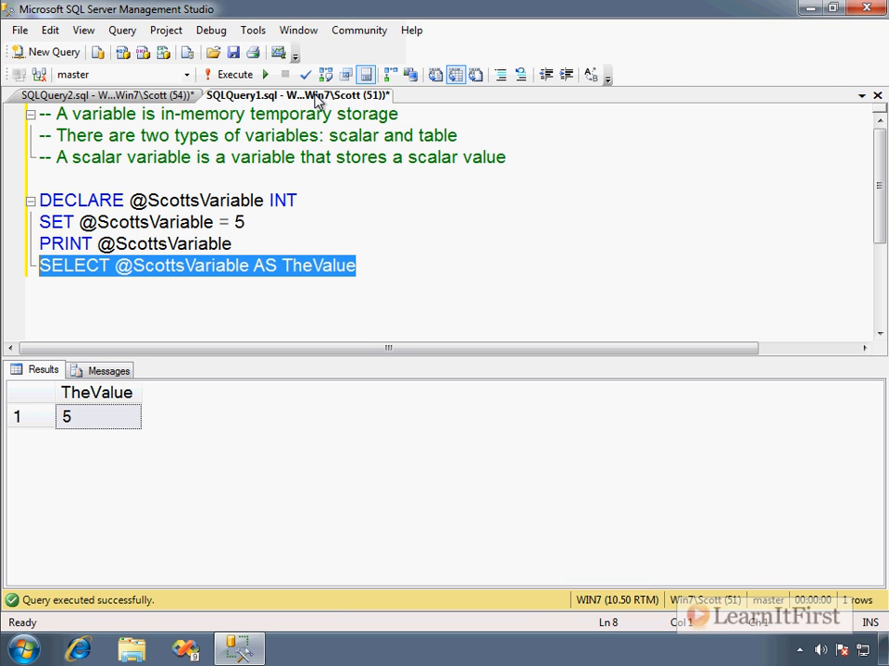
{"action": "mouse_move", "coordinate": [711, 589]}
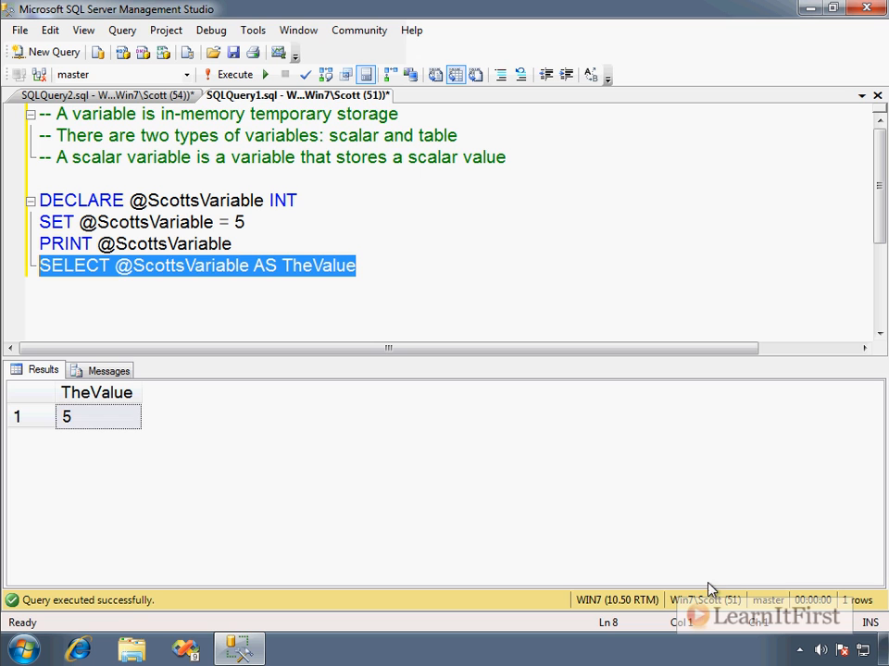
{"action": "left_click", "coordinate": [97, 416]}
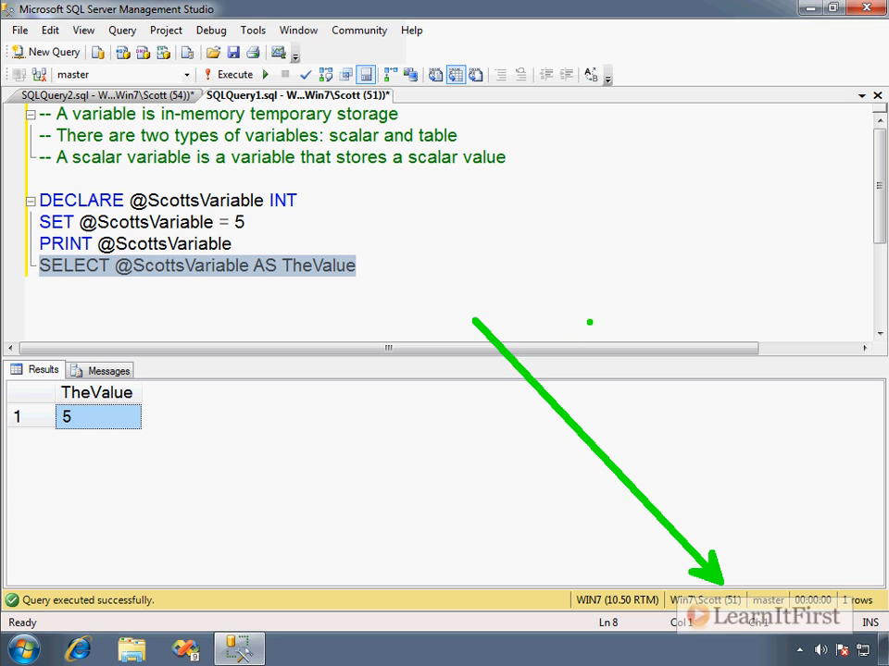
{"action": "left_click", "coordinate": [102, 96]}
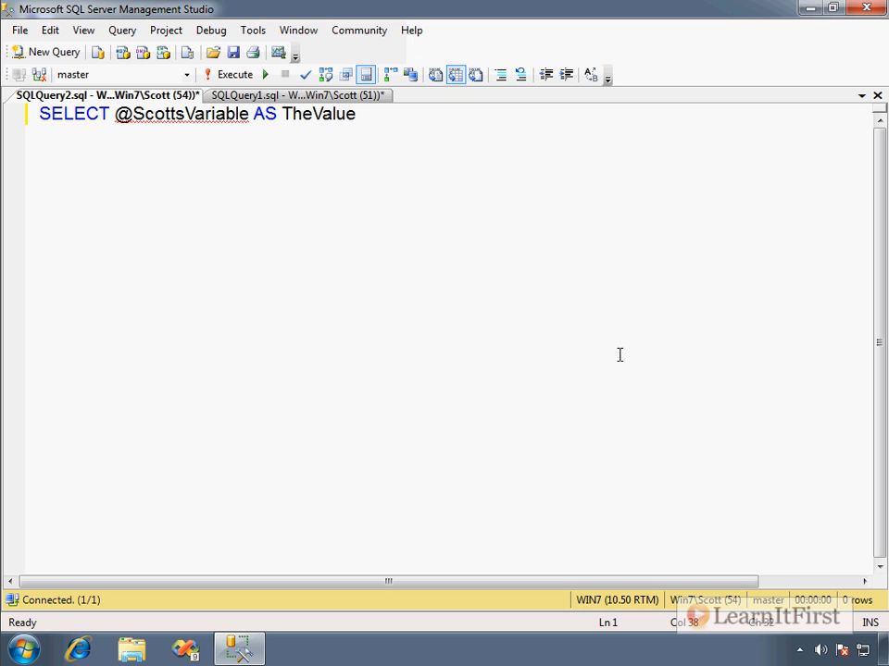
Run the lone SELECT in the second window, getting 'Must declare the scalar variable', and return to the first query
{"action": "left_click", "coordinate": [233, 74]}
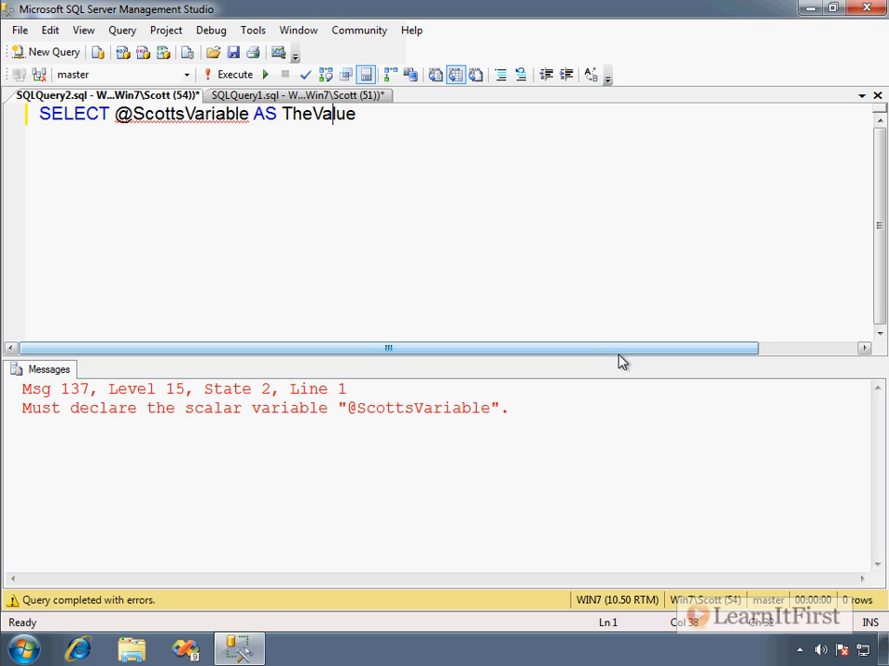
{"action": "left_click", "coordinate": [296, 94]}
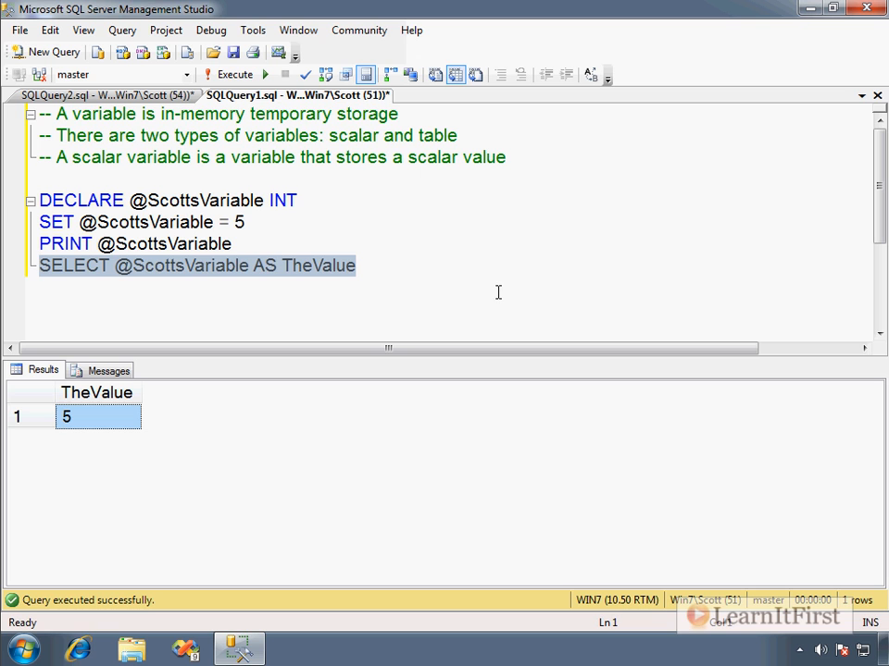
Run only the SELECT line in the original script, producing the Msg 137 'Must declare the scalar variable' error
{"action": "left_click", "coordinate": [370, 266]}
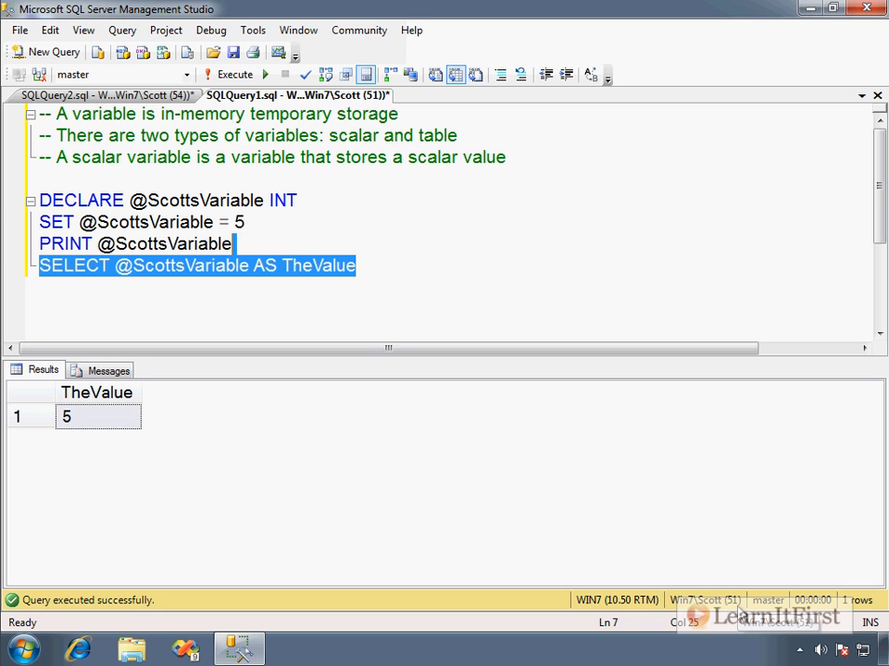
{"action": "mouse_move", "coordinate": [384, 263]}
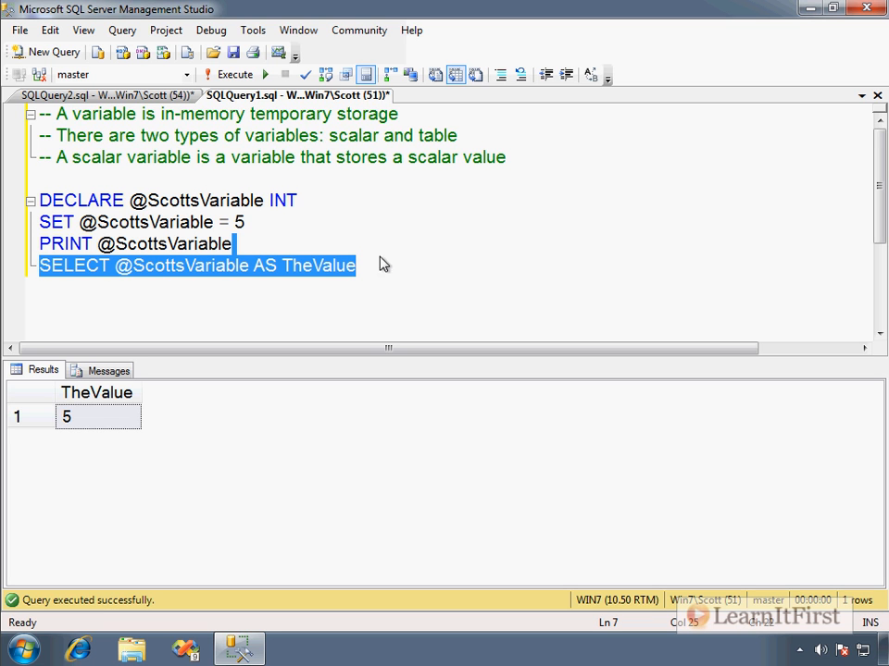
{"action": "mouse_move", "coordinate": [392, 267]}
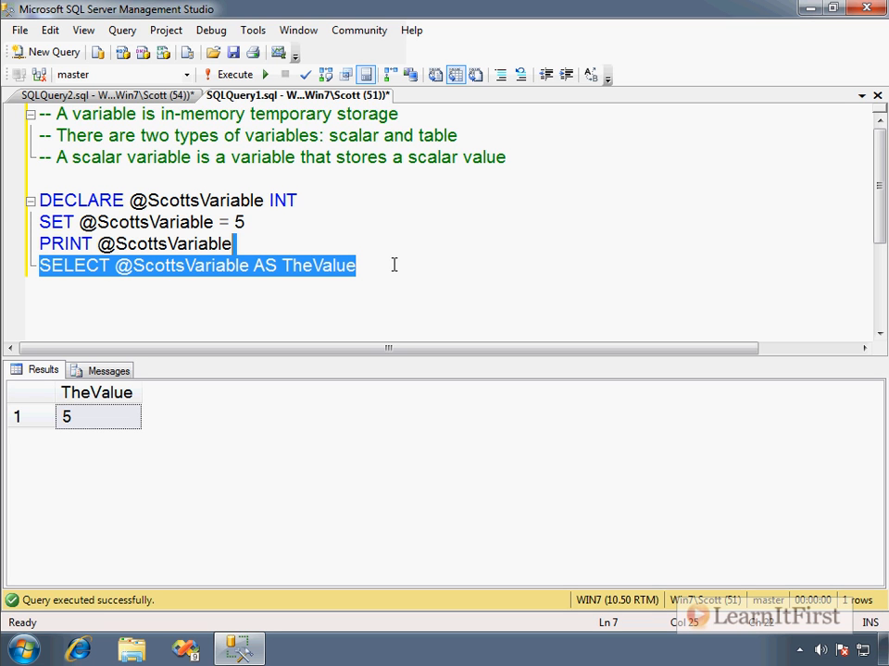
{"action": "mouse_move", "coordinate": [552, 263]}
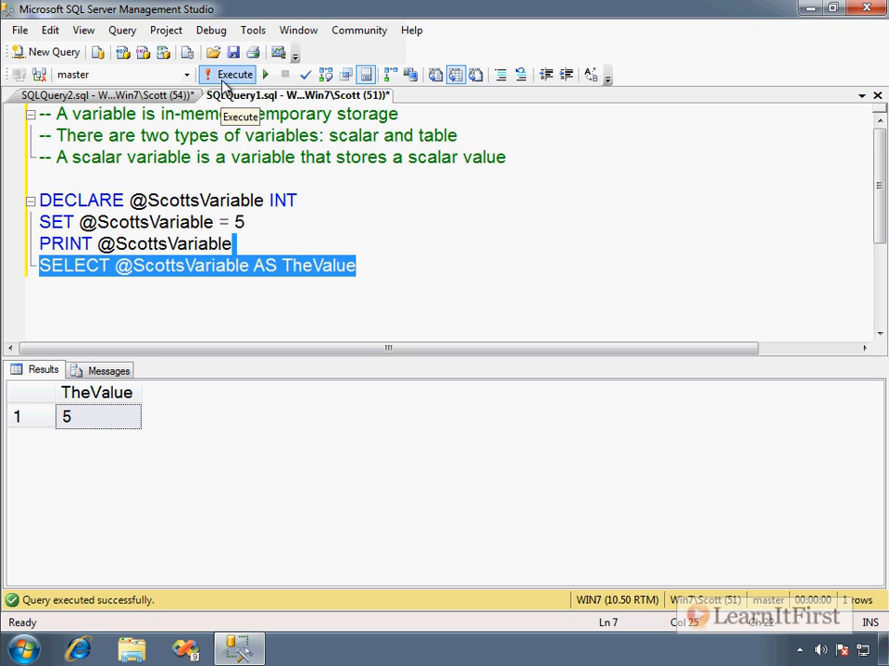
{"action": "left_click", "coordinate": [266, 74]}
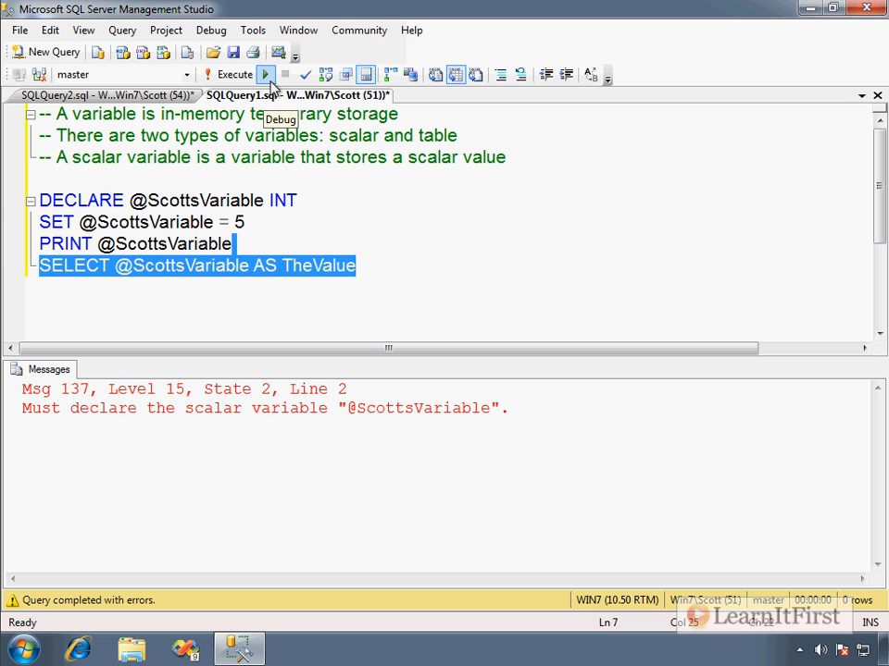
{"action": "left_click", "coordinate": [355, 266]}
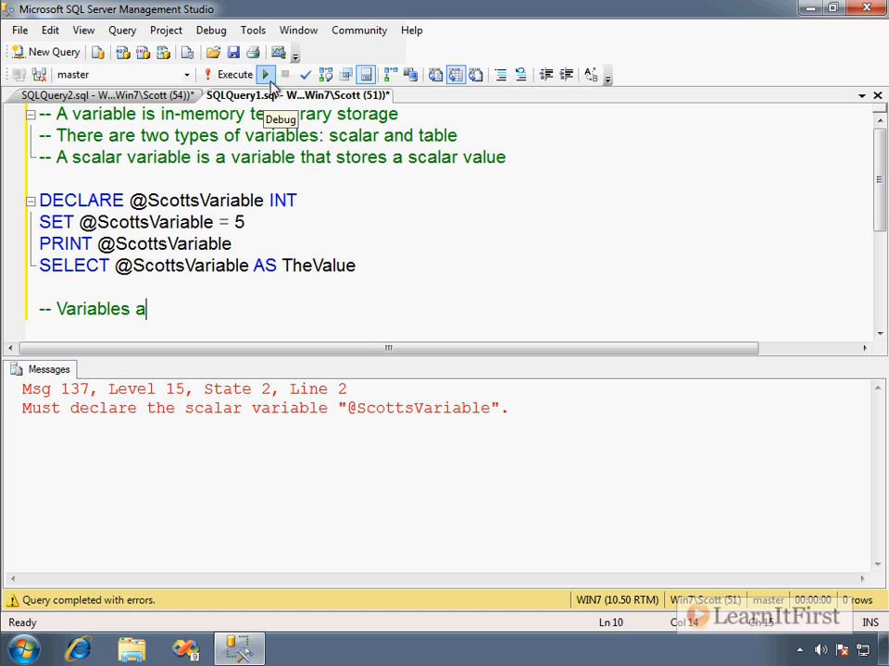
Write the comment that variables are scoped to the executing batch of the current session only
{"action": "type", "text": "re scoped to the"}
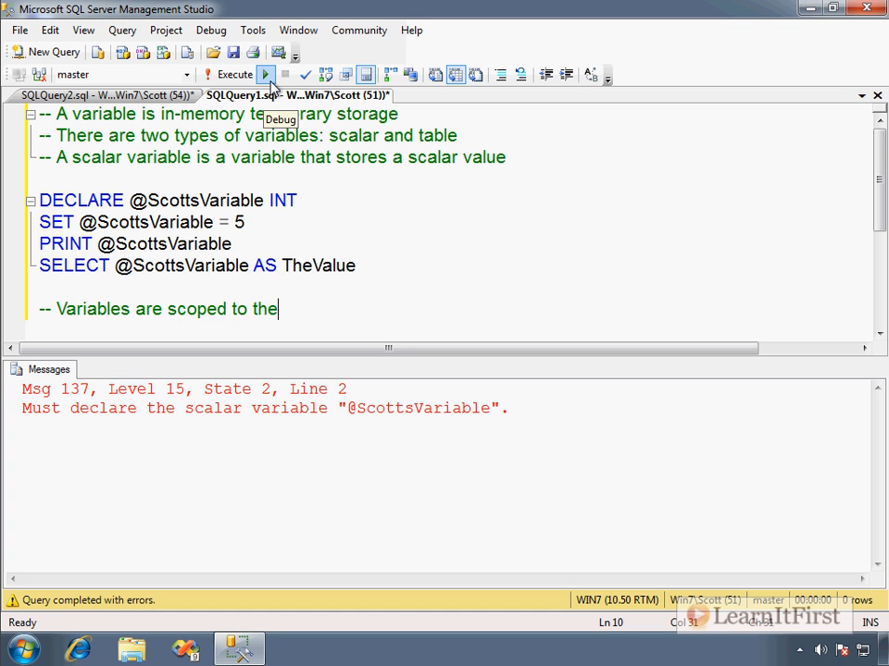
{"action": "type", "text": "executing"}
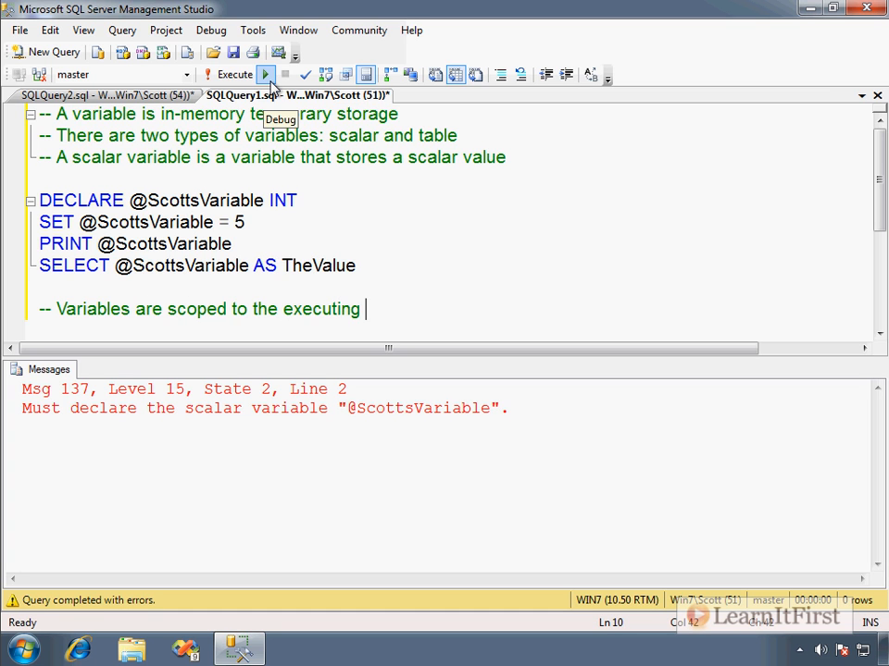
{"action": "type", "text": "batch of the cur"}
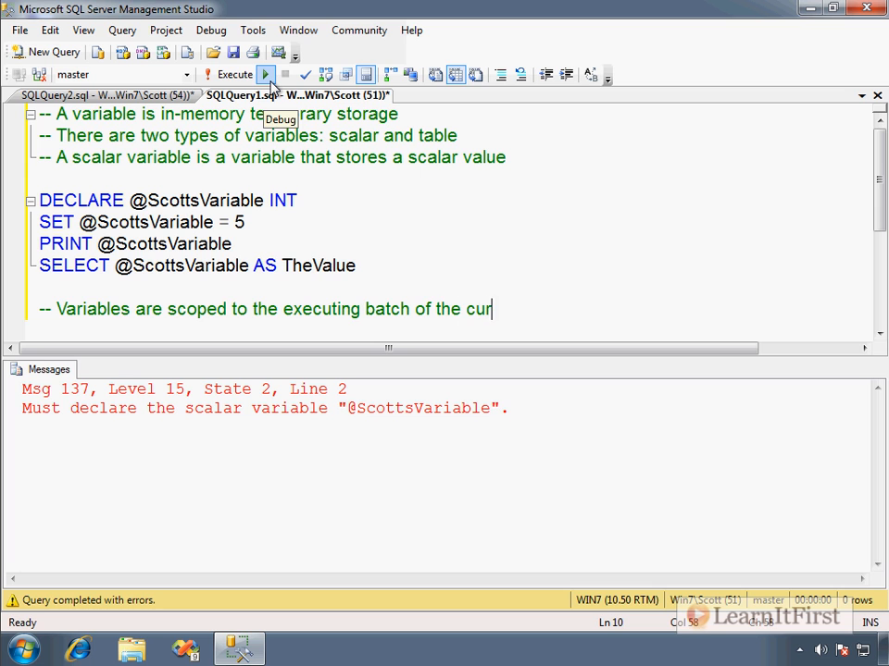
{"action": "type", "text": "rent session on"}
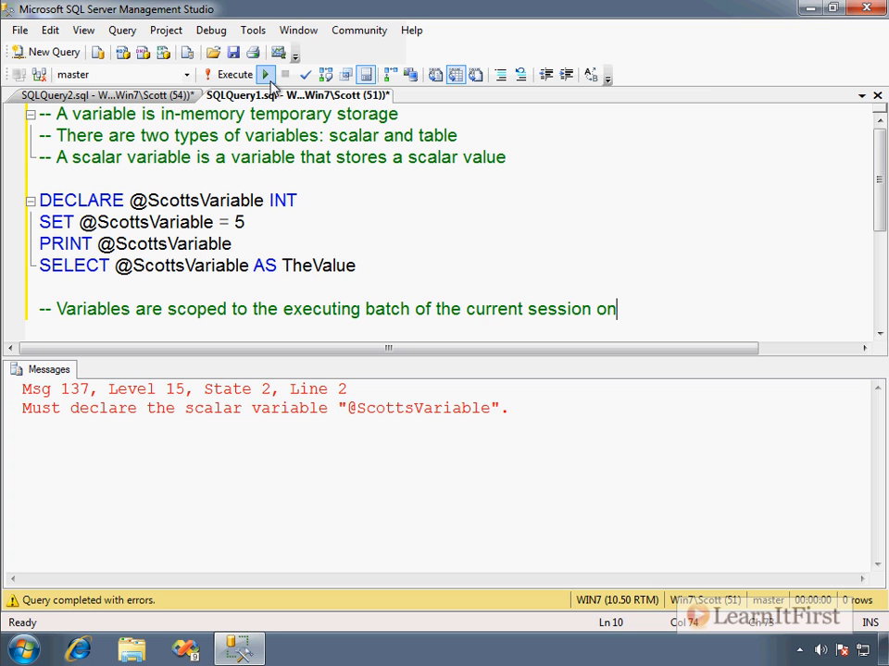
{"action": "type", "text": "ly"}
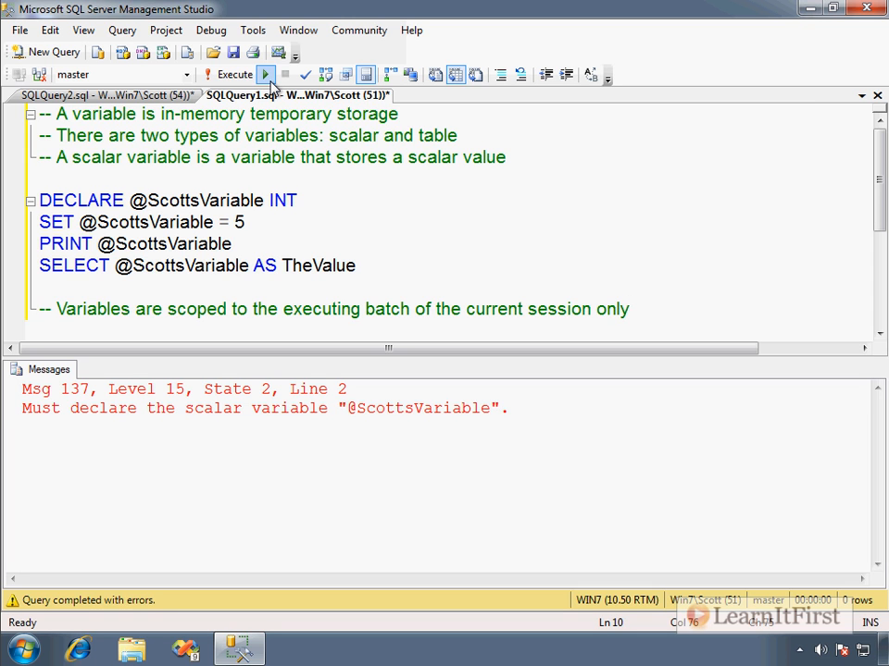
{"action": "left_click", "coordinate": [633, 307]}
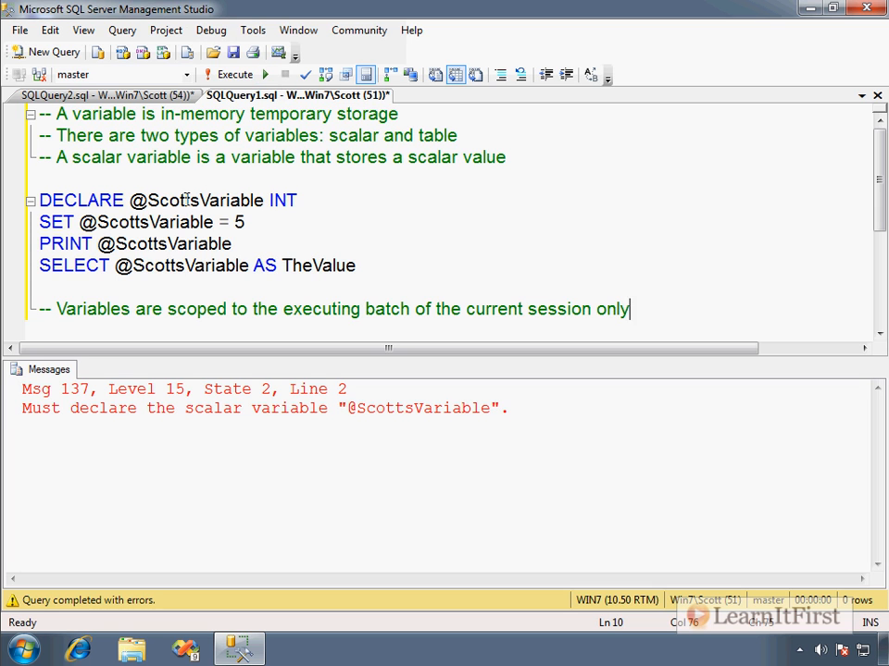
Add the comment '-- a.k.a. 'private' variables' below it
{"action": "double_click", "coordinate": [196, 200]}
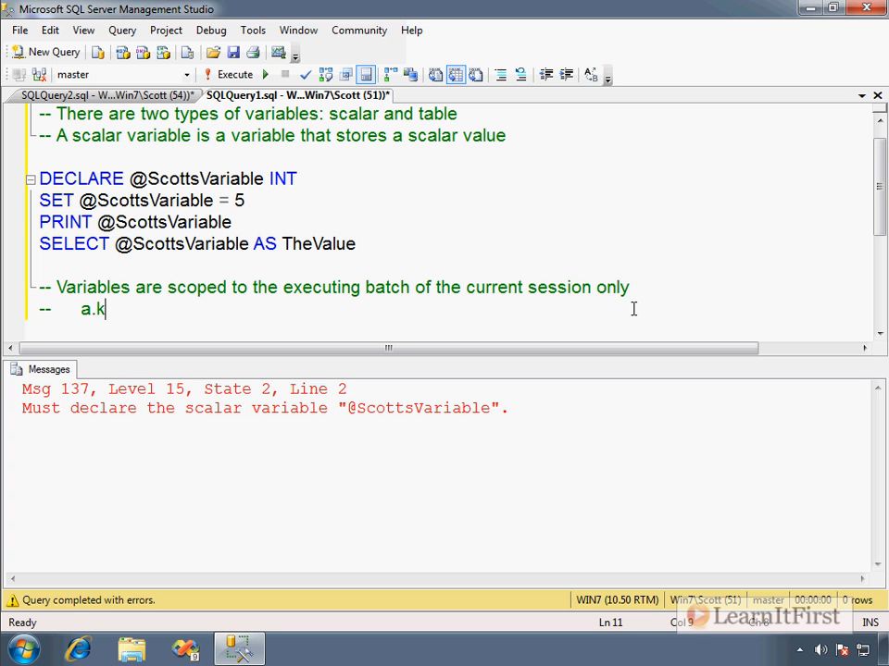
{"action": "type", "text": ".a."}
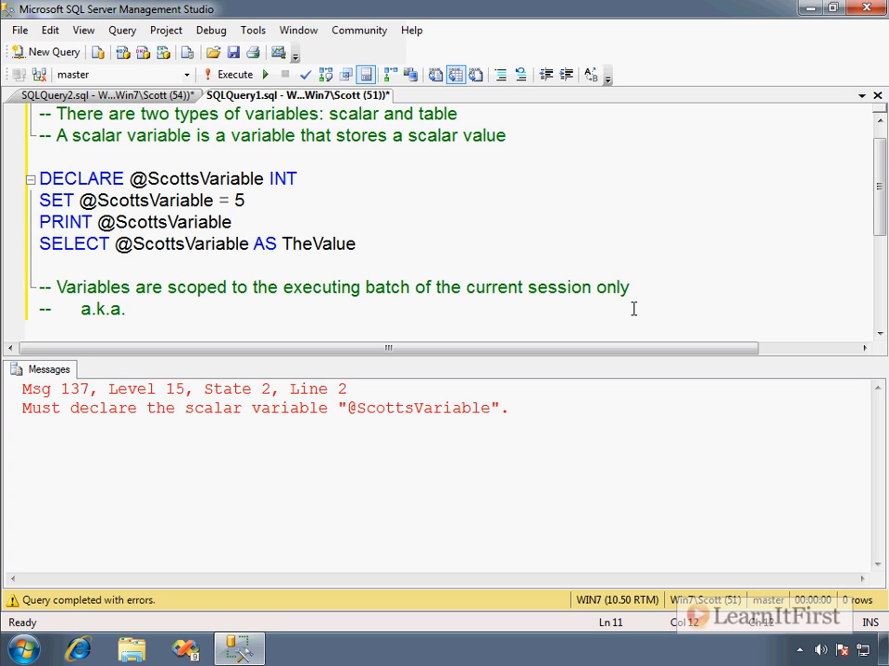
{"action": "type", "text": "'private'"}
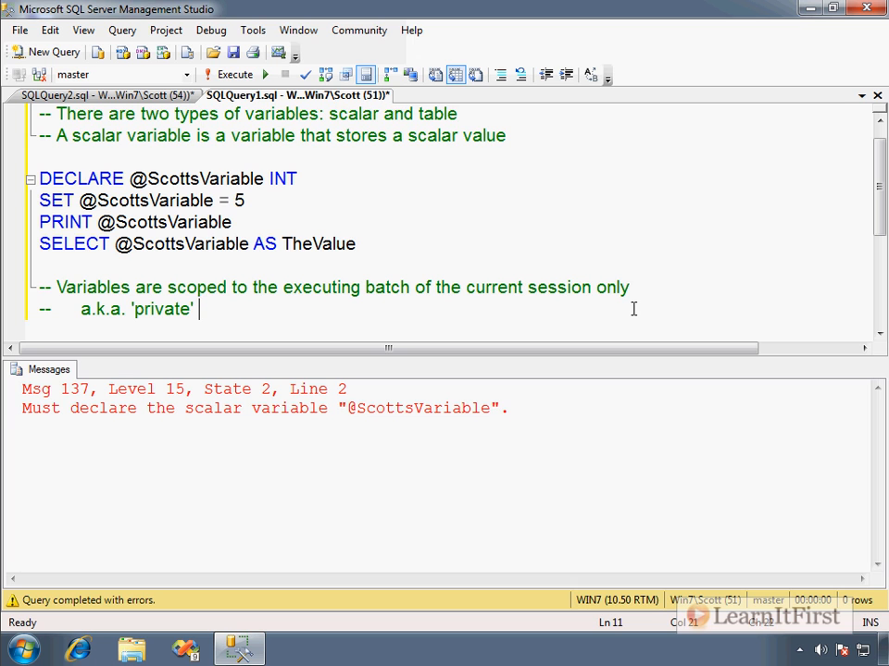
{"action": "type", "text": "variables"}
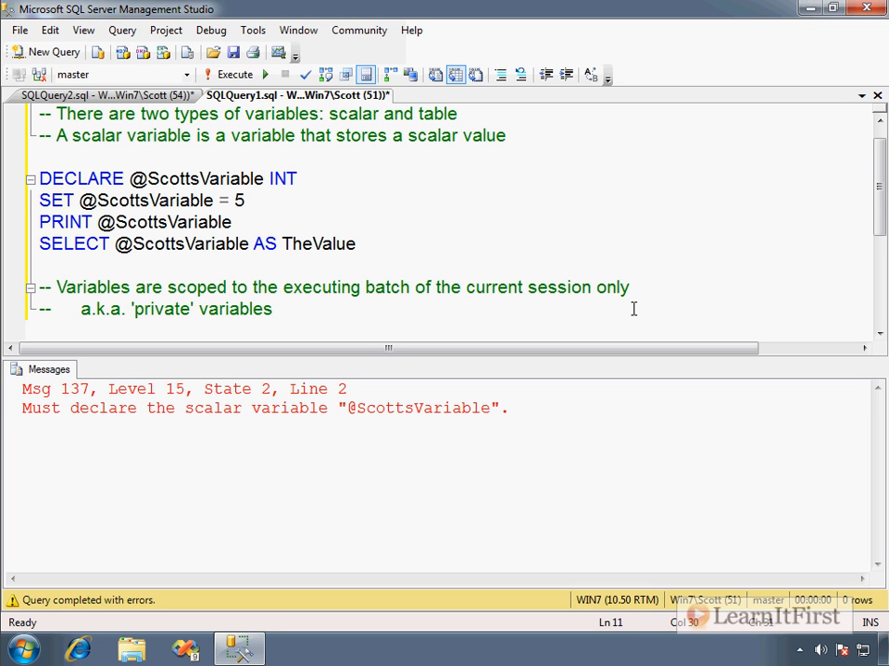
{"action": "left_click", "coordinate": [272, 310]}
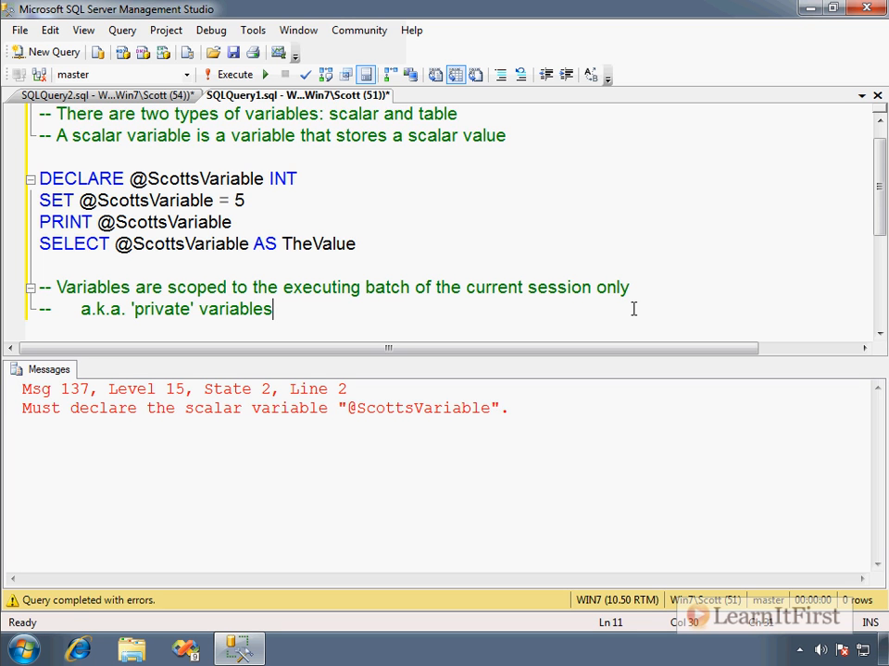
{"action": "mouse_move", "coordinate": [541, 311]}
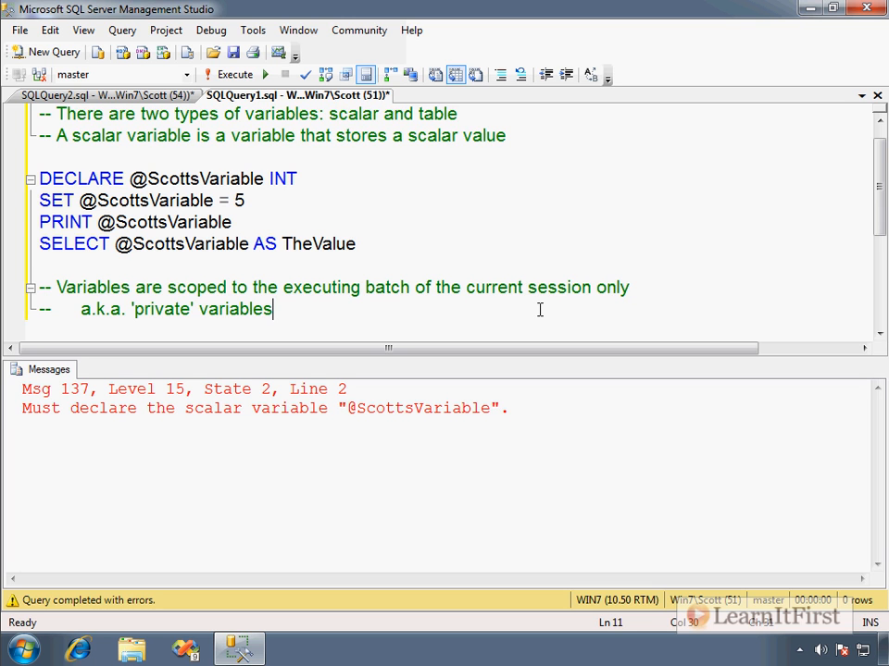
{"action": "mouse_move", "coordinate": [607, 352]}
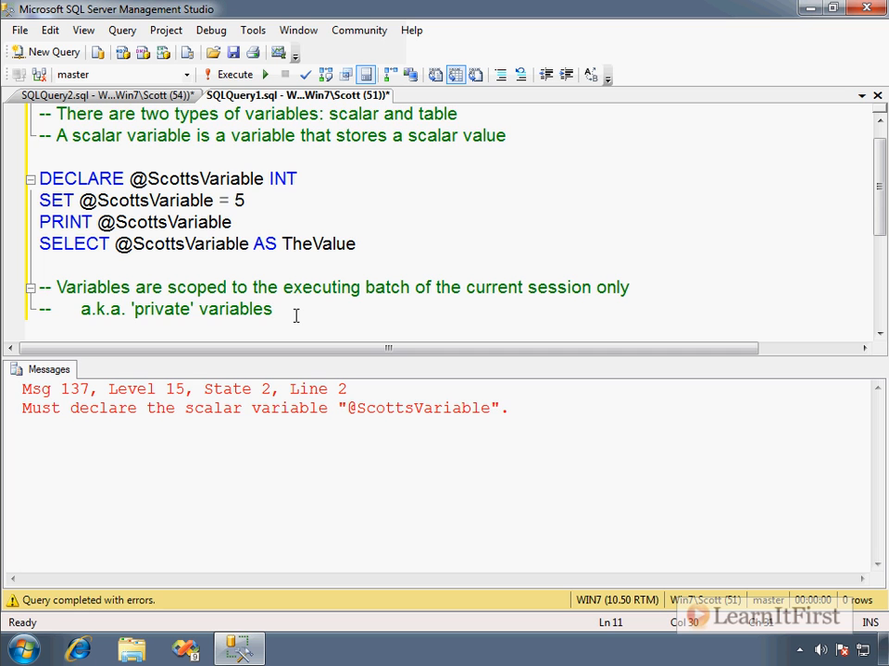
{"action": "scroll", "scroll_direction": "down", "scroll_amount": 3}
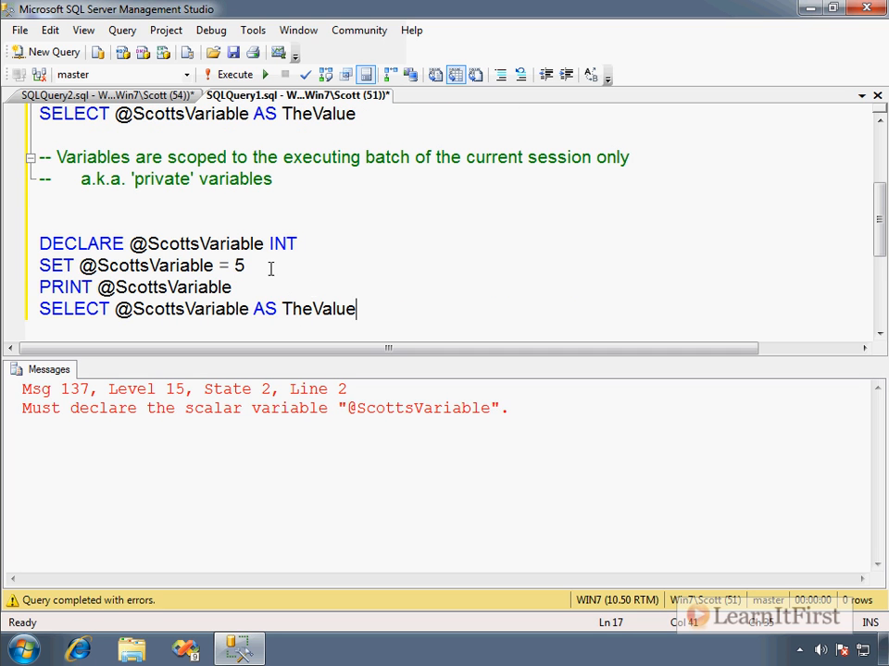
{"action": "type", "text": "GO"}
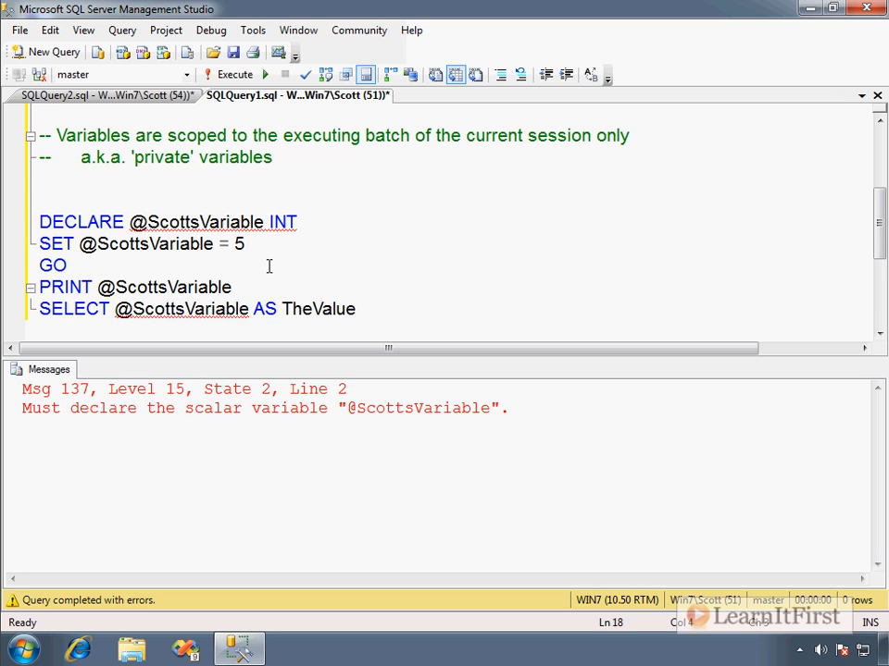
{"action": "scroll", "scroll_direction": "up", "scroll_amount": 3}
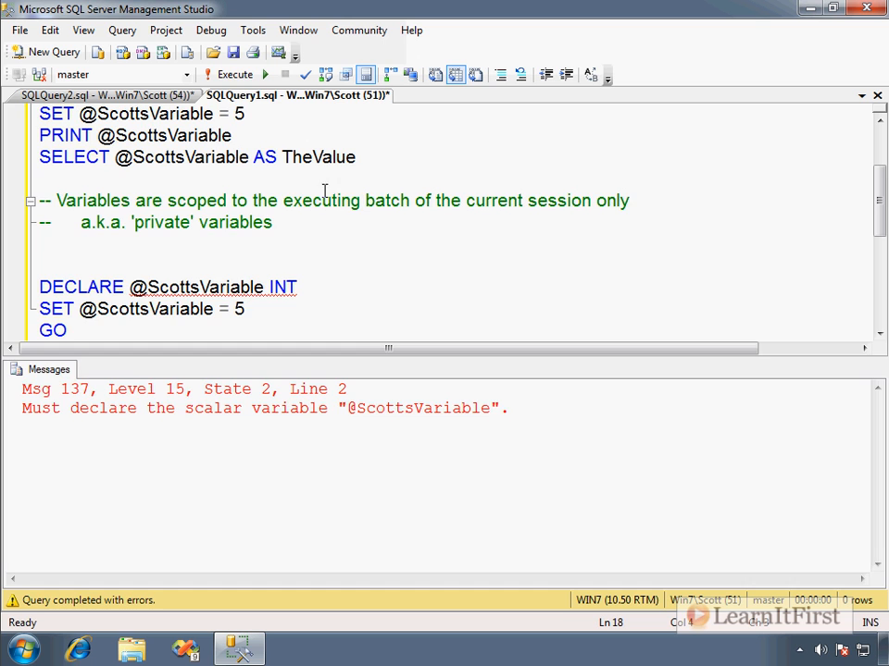
{"action": "scroll", "scroll_direction": "up", "scroll_amount": 3}
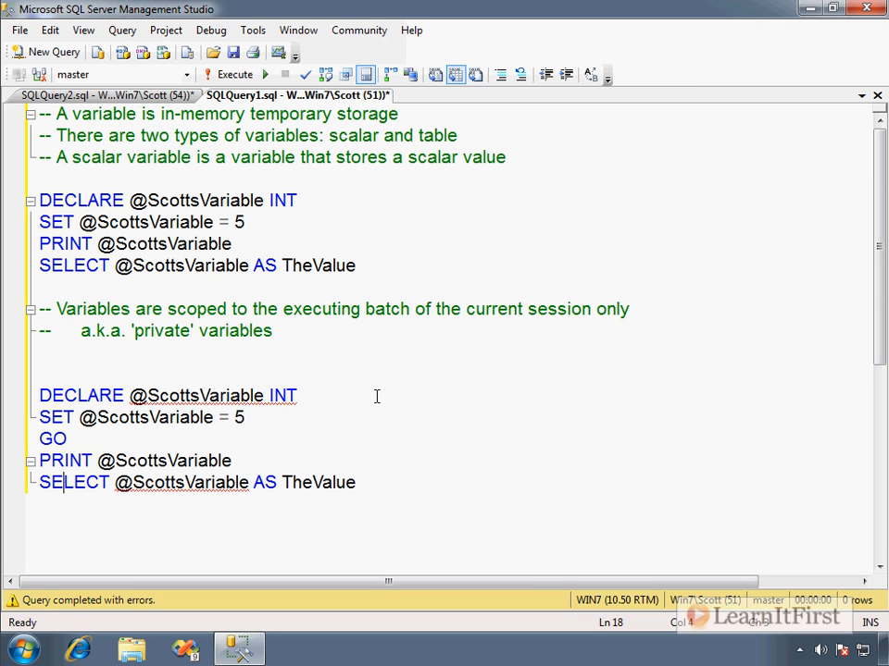
{"action": "mouse_move", "coordinate": [147, 287]}
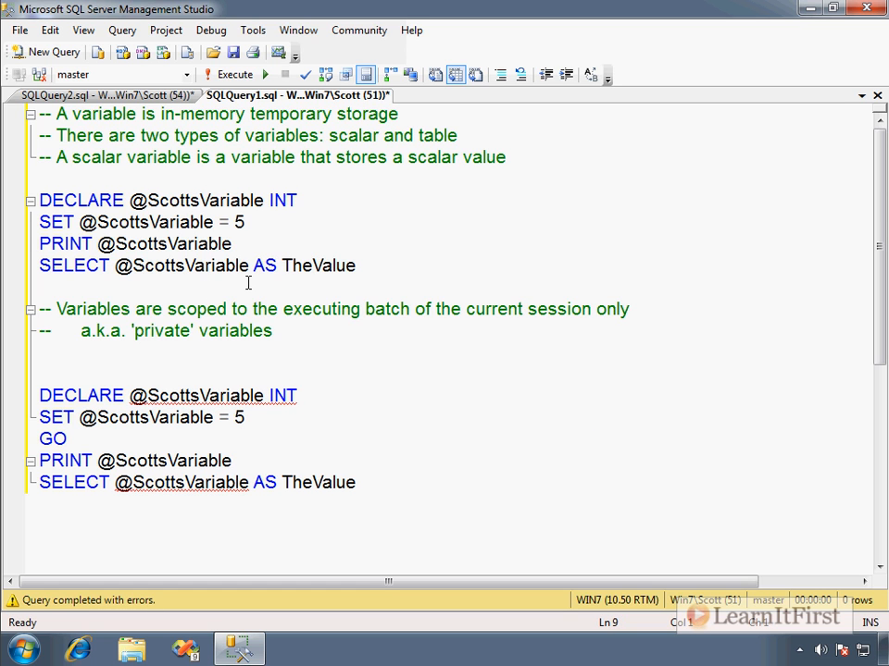
{"action": "type", "text": "GO"}
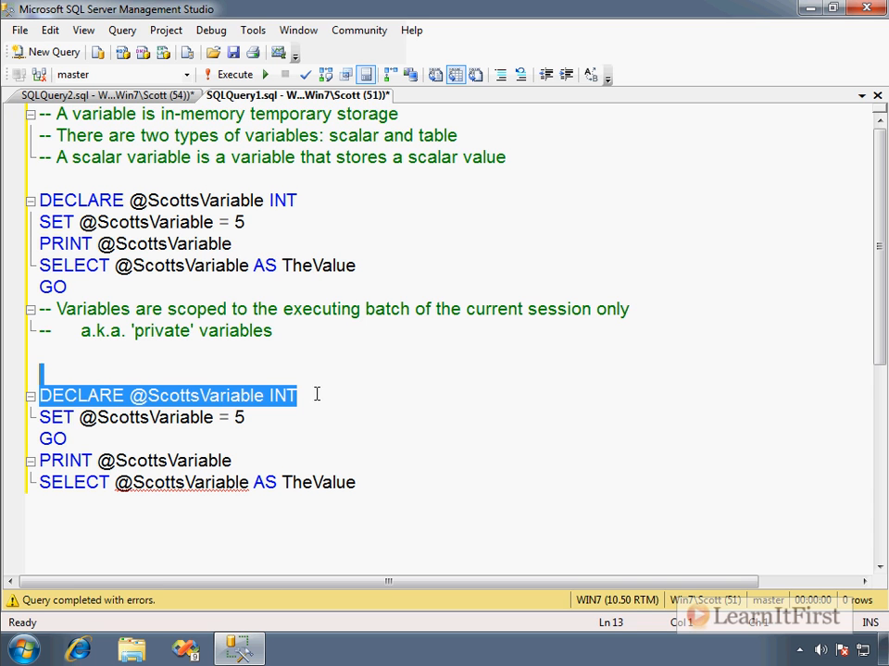
{"action": "left_click", "coordinate": [52, 287]}
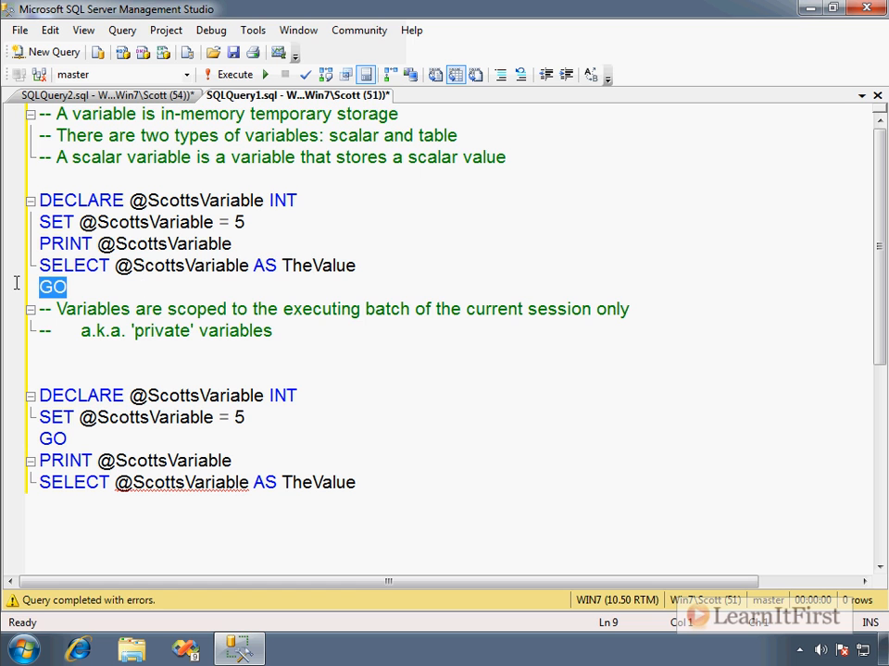
{"action": "left_click", "coordinate": [157, 200]}
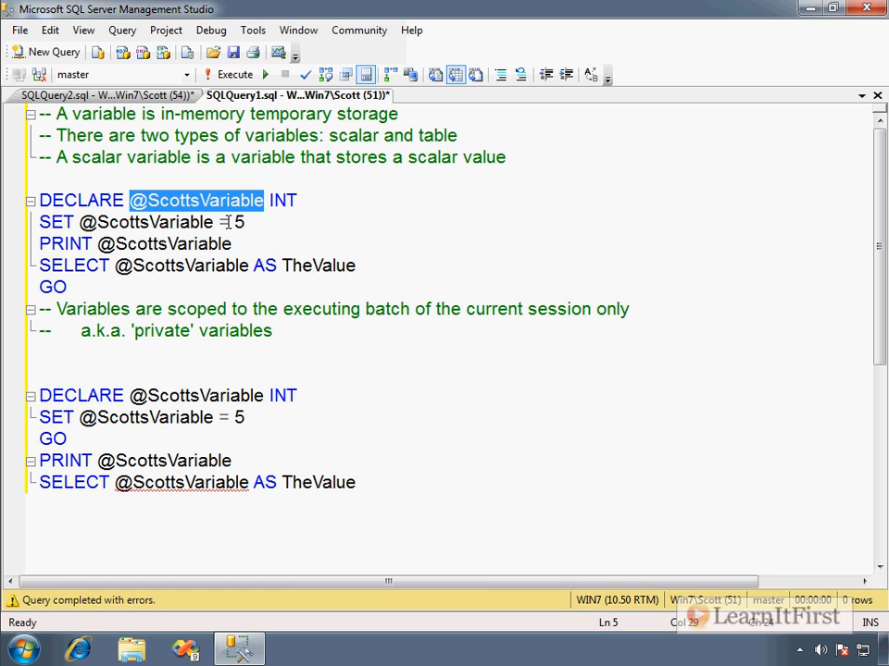
Review the third batch's declared variable, the flagged SELECT variable and the GO line
{"action": "scroll", "scroll_direction": "down", "scroll_amount": 3}
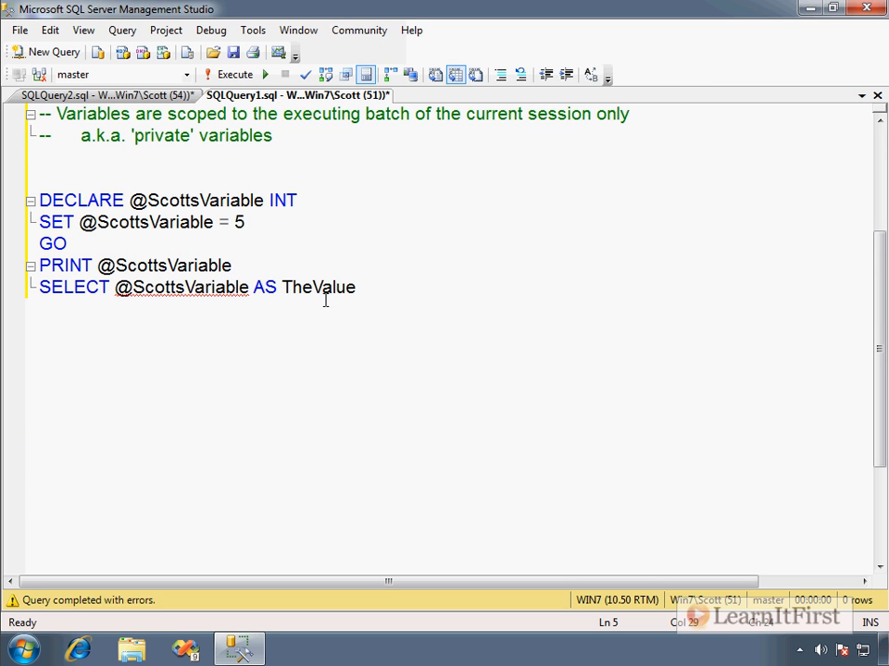
{"action": "double_click", "coordinate": [196, 200]}
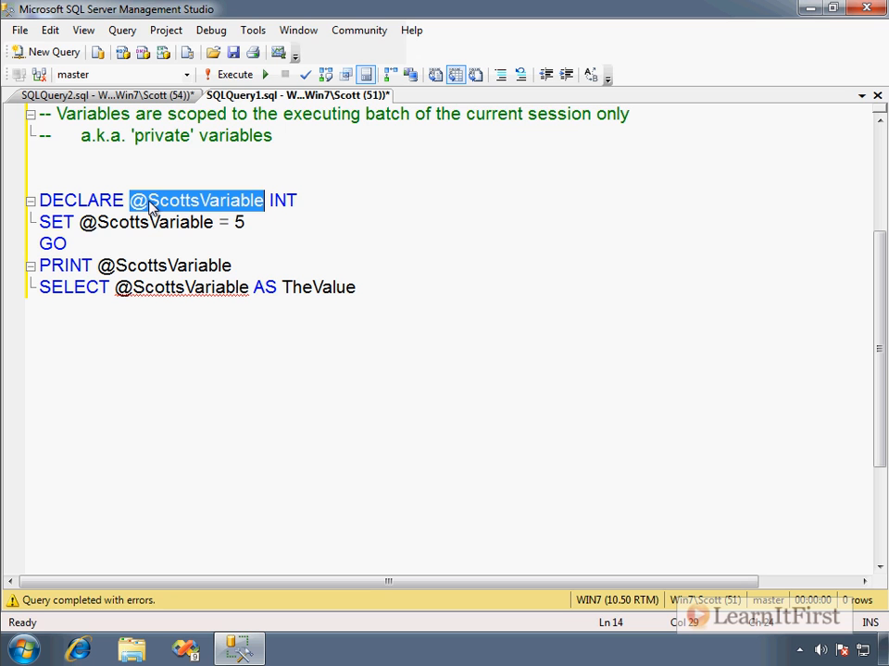
{"action": "double_click", "coordinate": [144, 222]}
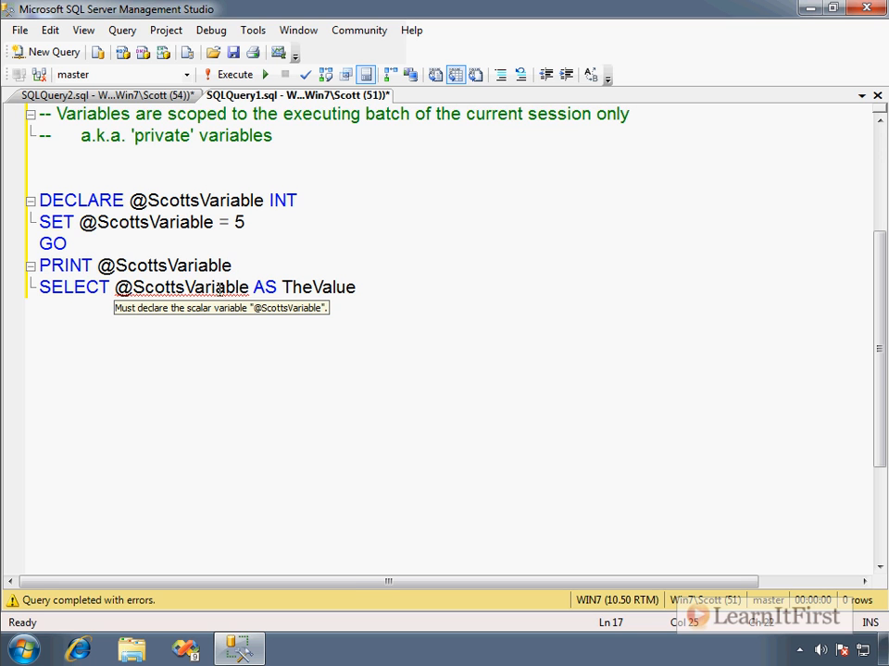
{"action": "double_click", "coordinate": [52, 244]}
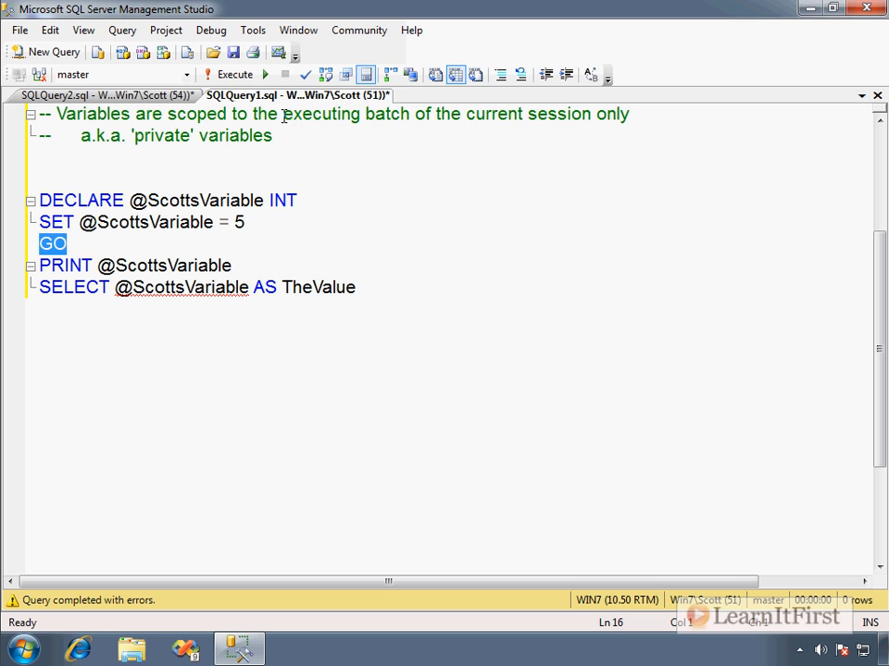
{"action": "left_click", "coordinate": [65, 242]}
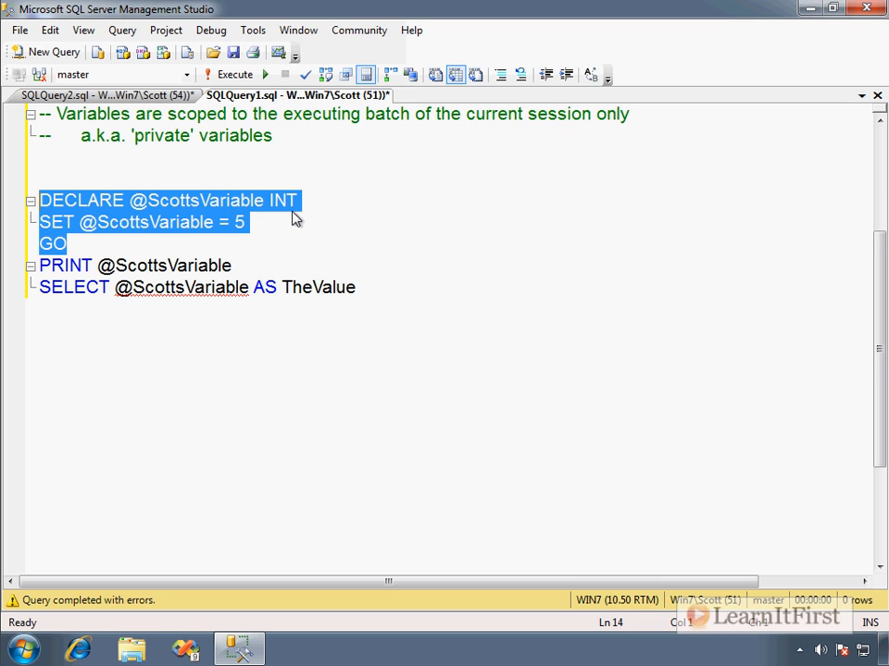
{"action": "mouse_move", "coordinate": [222, 213]}
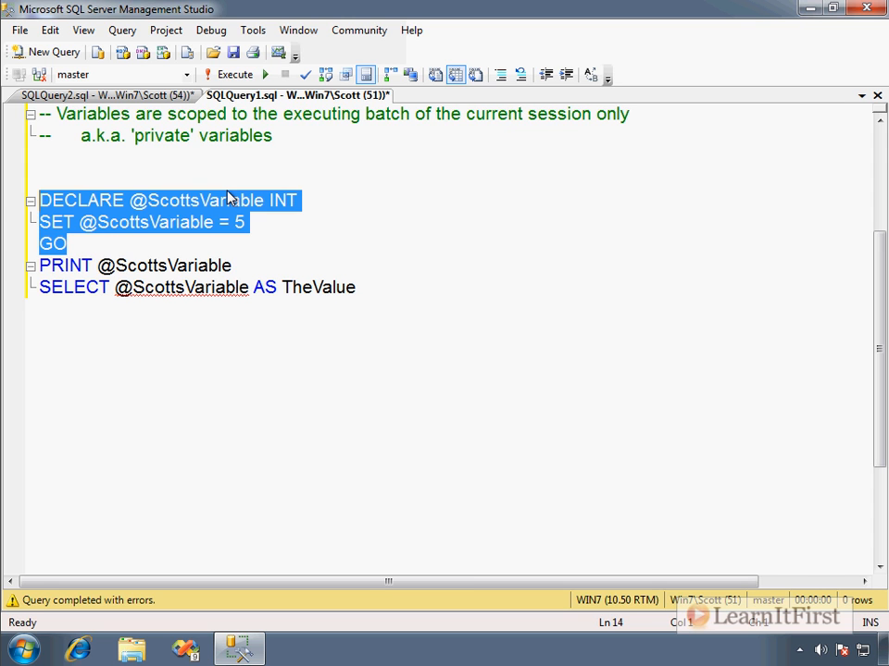
{"action": "left_click_drag", "start_coordinate": [231, 200], "coordinate": [355, 287]}
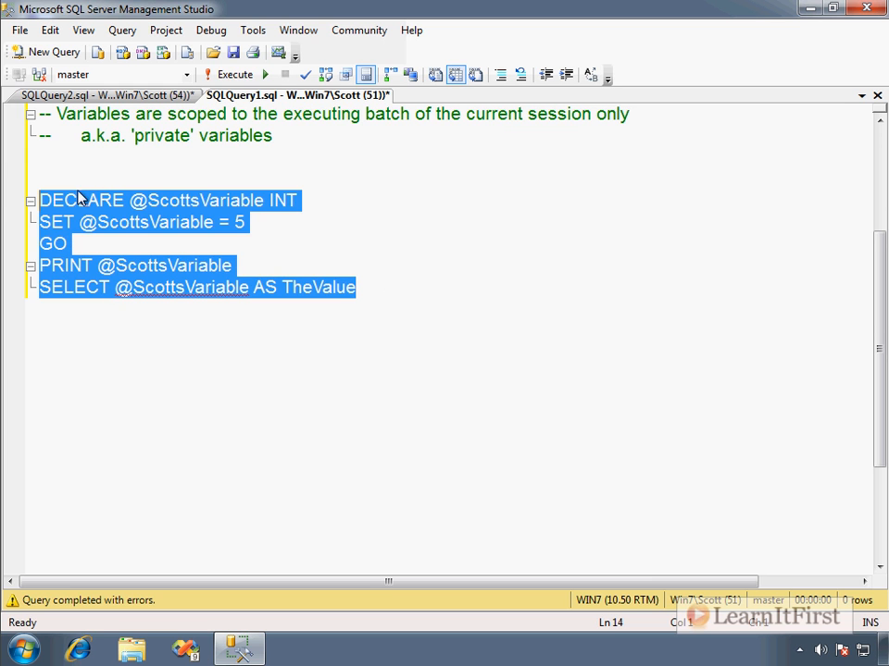
{"action": "left_click", "coordinate": [233, 74]}
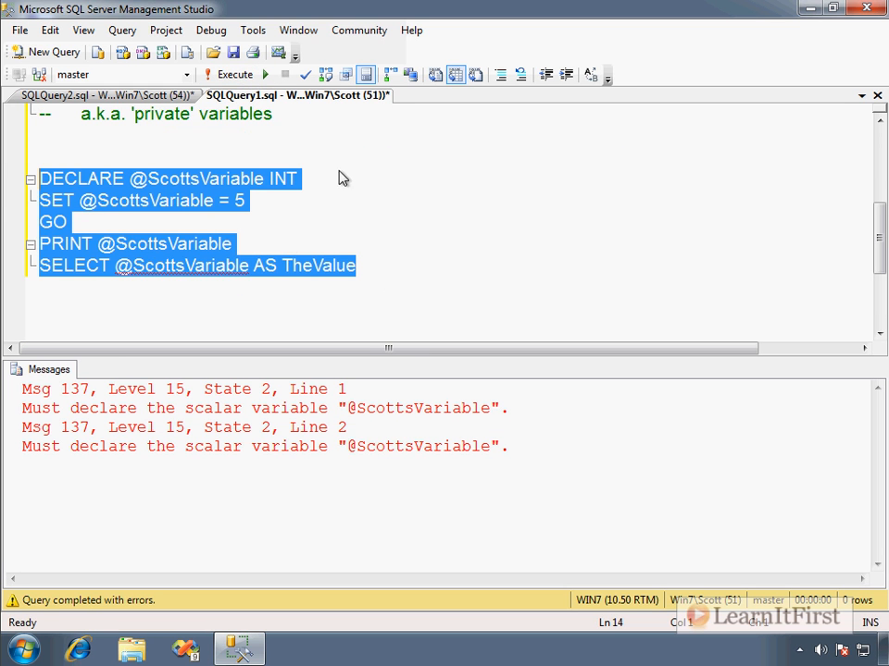
{"action": "left_click", "coordinate": [177, 244]}
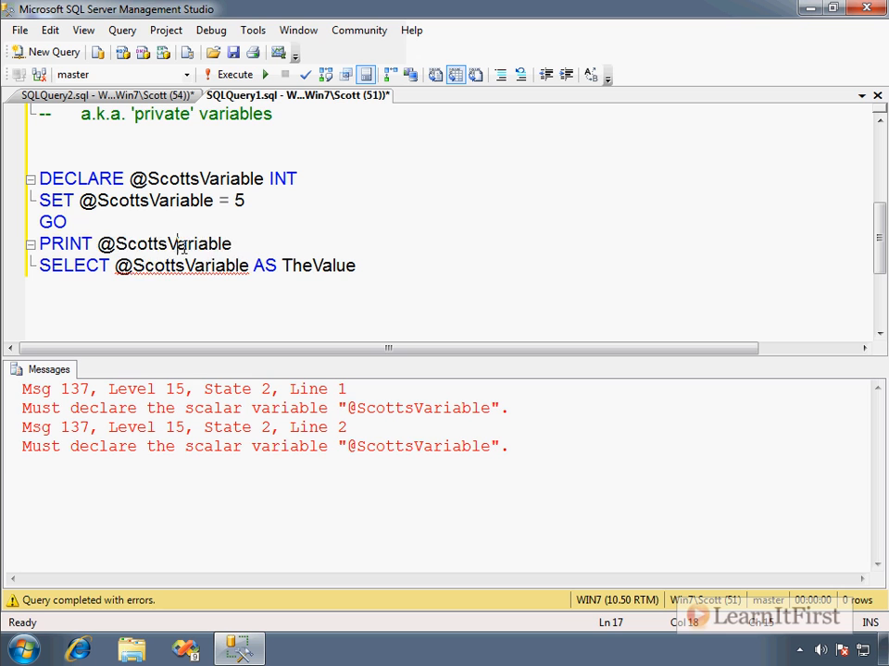
{"action": "double_click", "coordinate": [181, 266]}
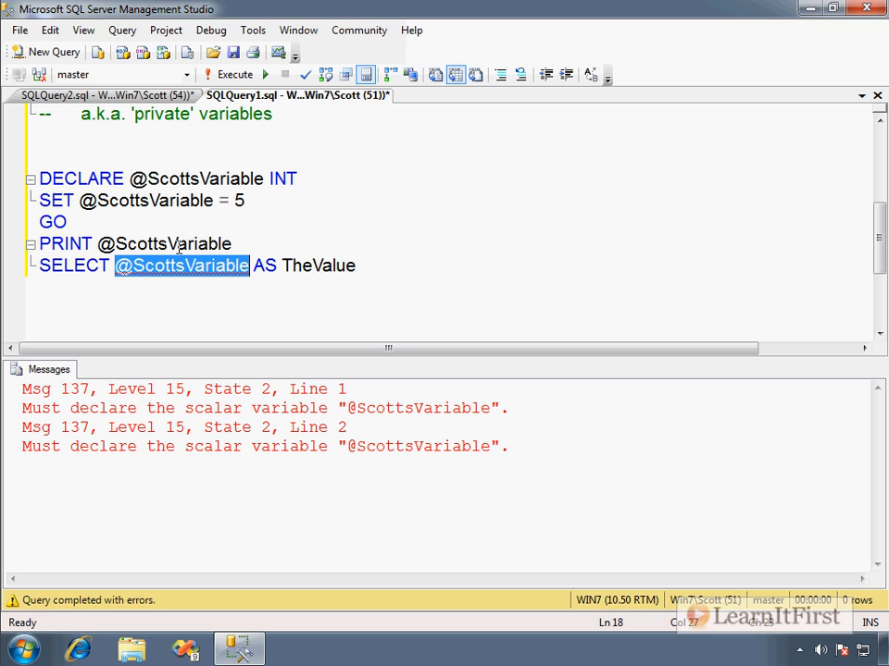
{"action": "double_click", "coordinate": [52, 223]}
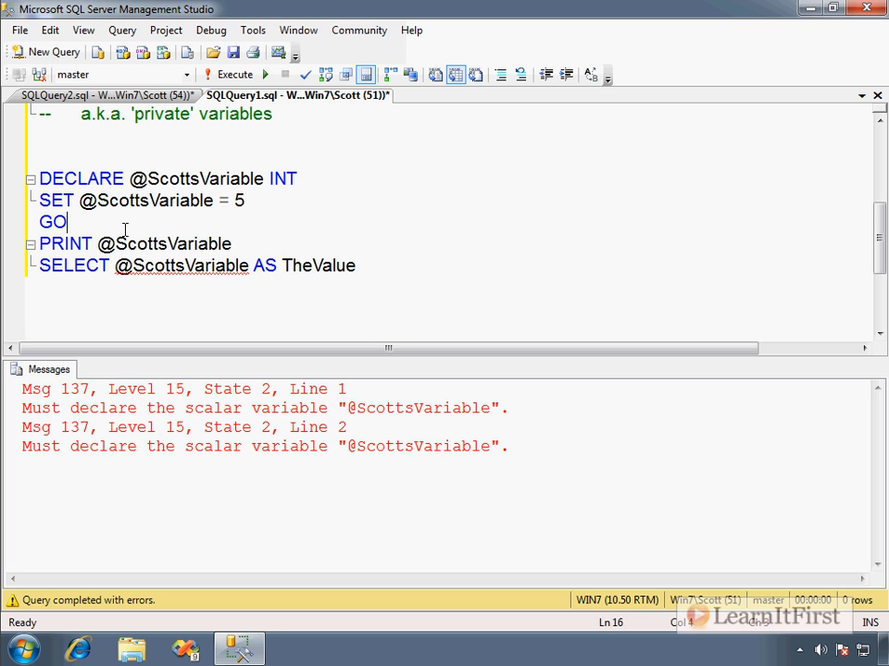
After GO add the comment '-- batch terminator destroys all variables declared in the batch!'
{"action": "type", "text": "-- batch t"}
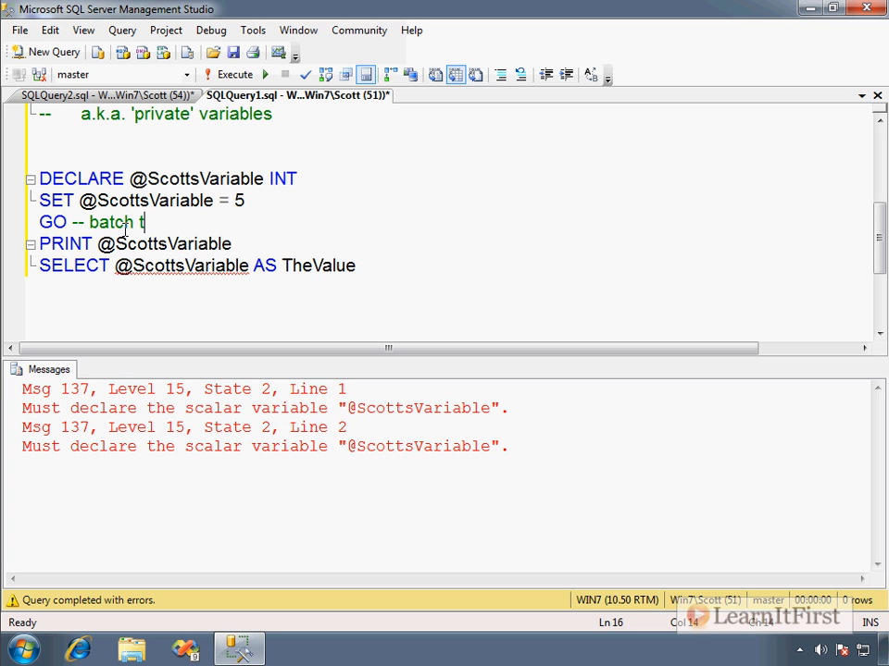
{"action": "type", "text": "erminator des"}
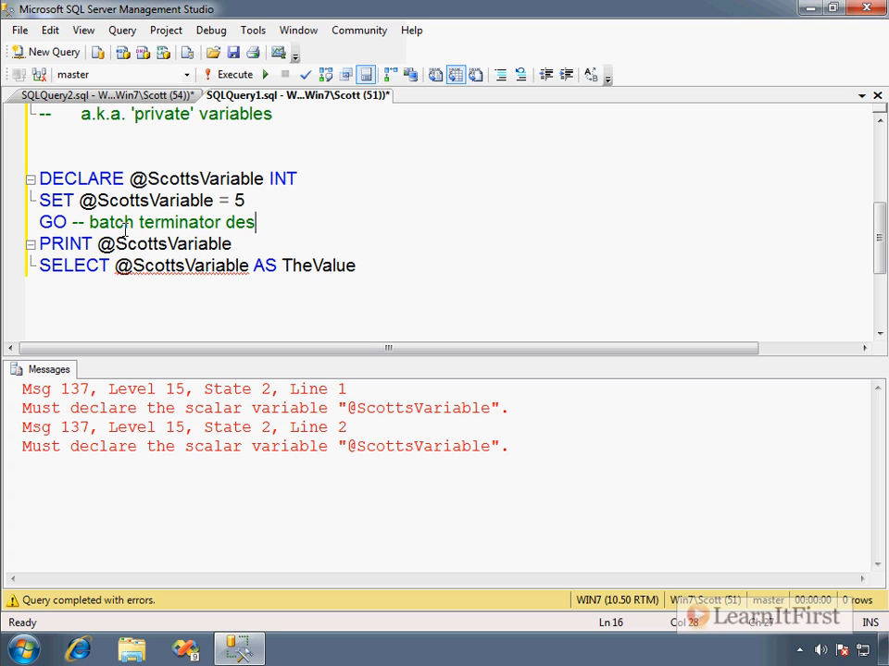
{"action": "type", "text": "troys all var"}
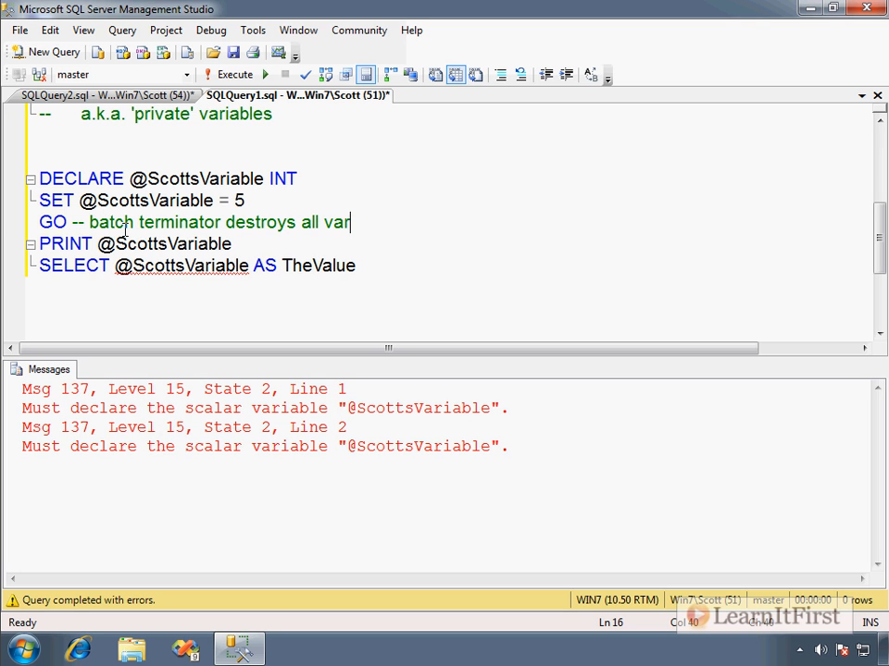
{"action": "type", "text": "iables i"}
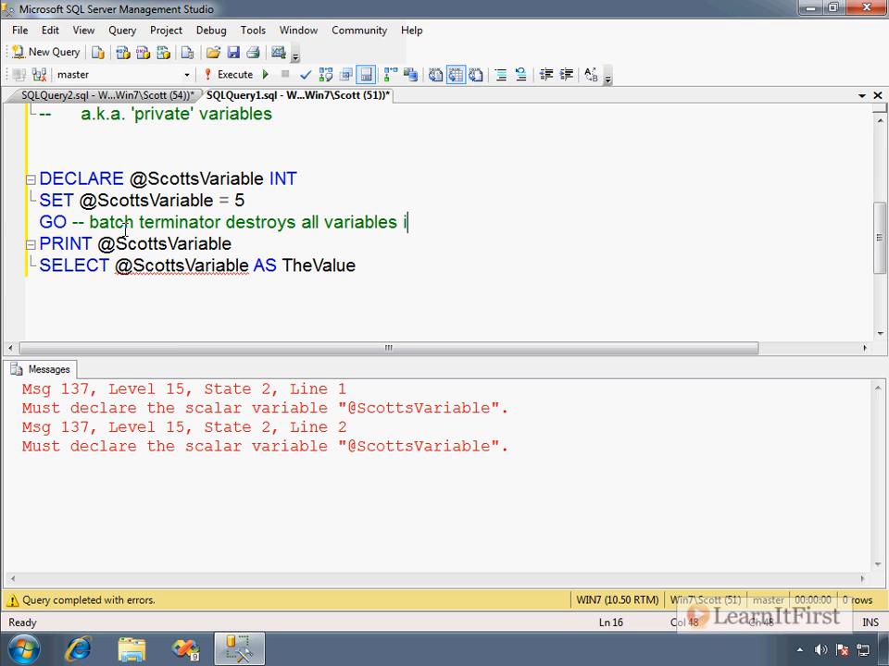
{"action": "type", "text": "declared in t"}
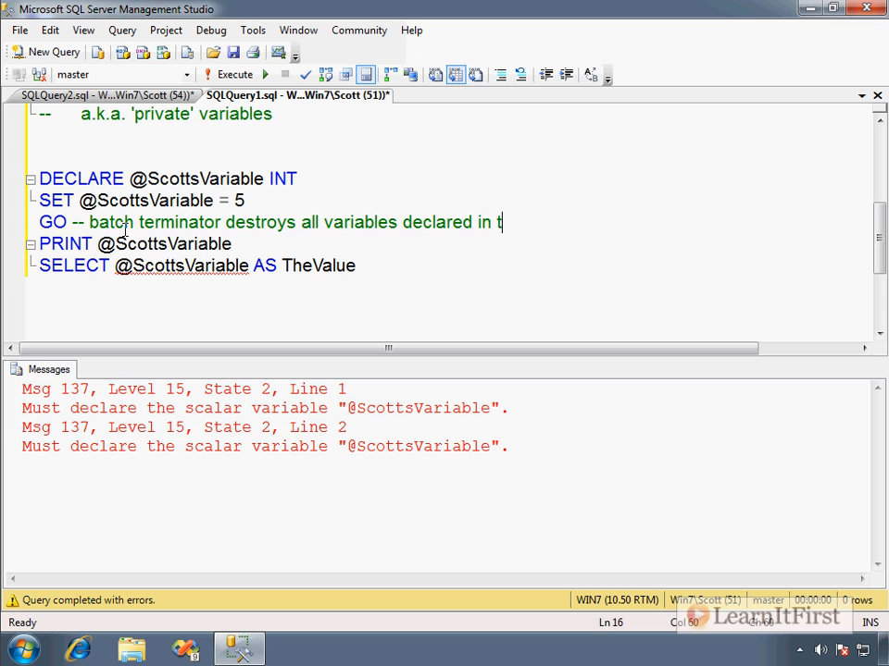
{"action": "type", "text": "he batch!"}
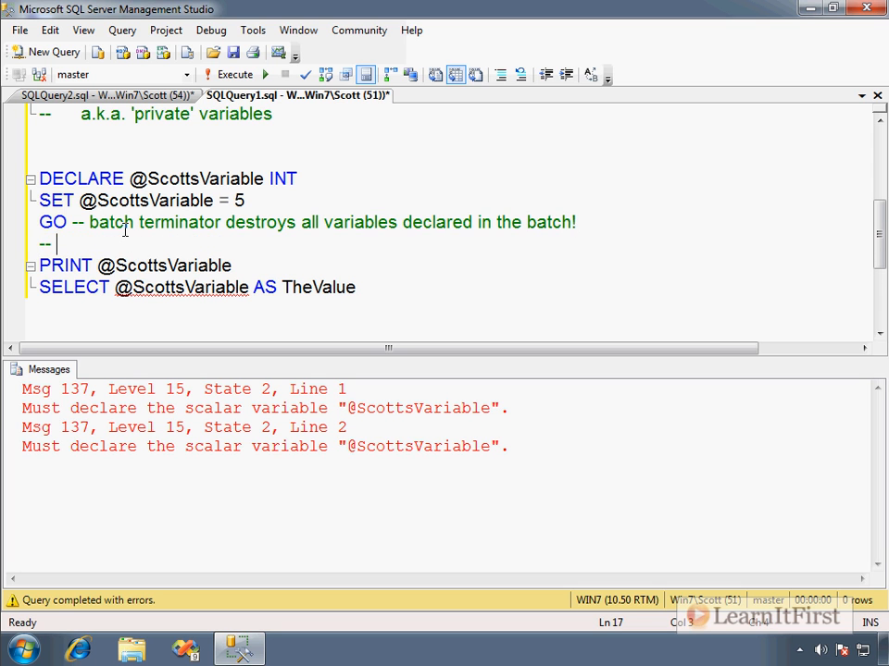
Add comments that variables cannot span batches and cannot span network packets
{"action": "type", "text": "Variables cann"}
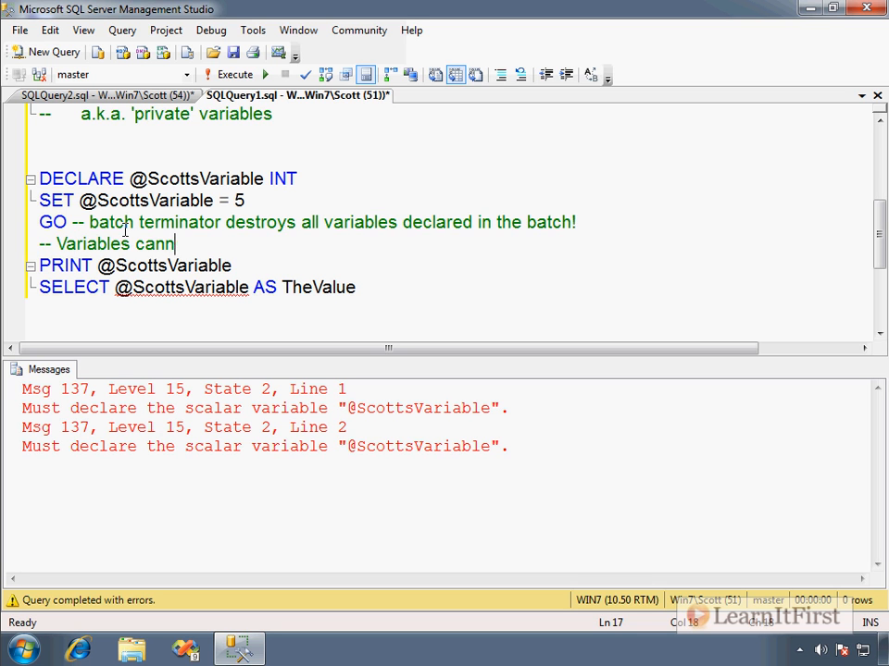
{"action": "type", "text": "ot span batche"}
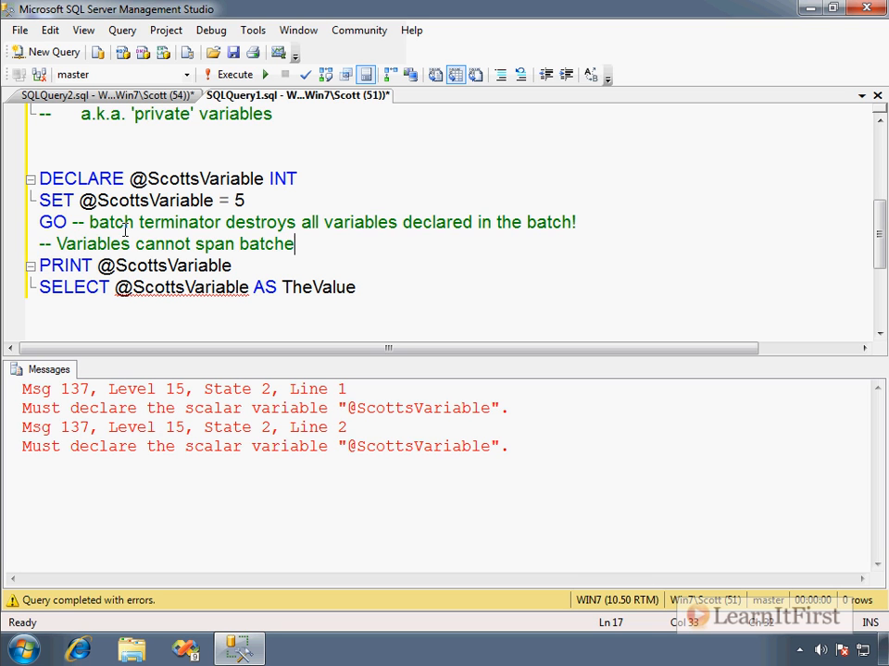
{"action": "type", "text": "s"}
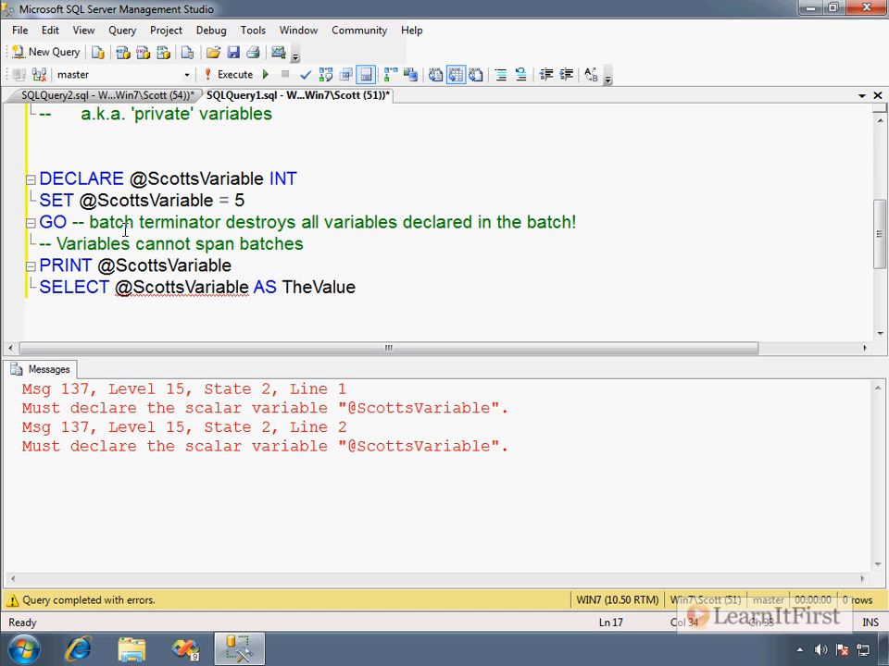
{"action": "key", "text": "Return"}
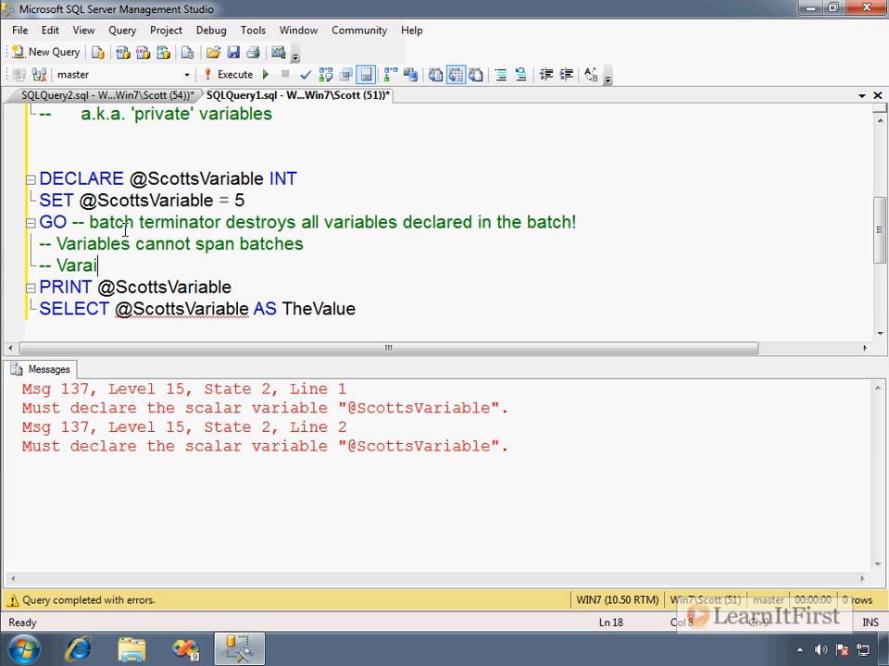
{"action": "key", "text": "Backspace"}
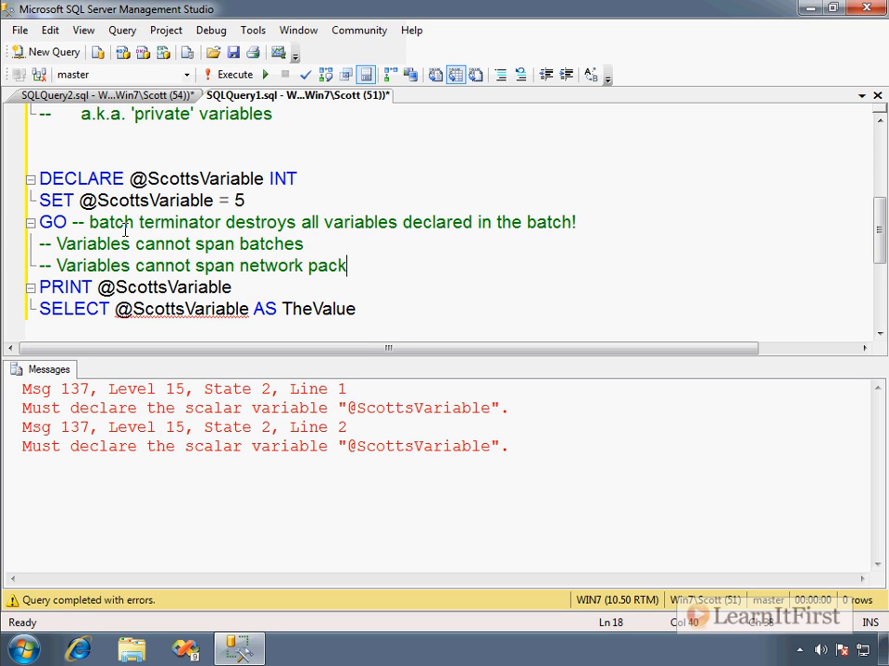
{"action": "type", "text": "ets"}
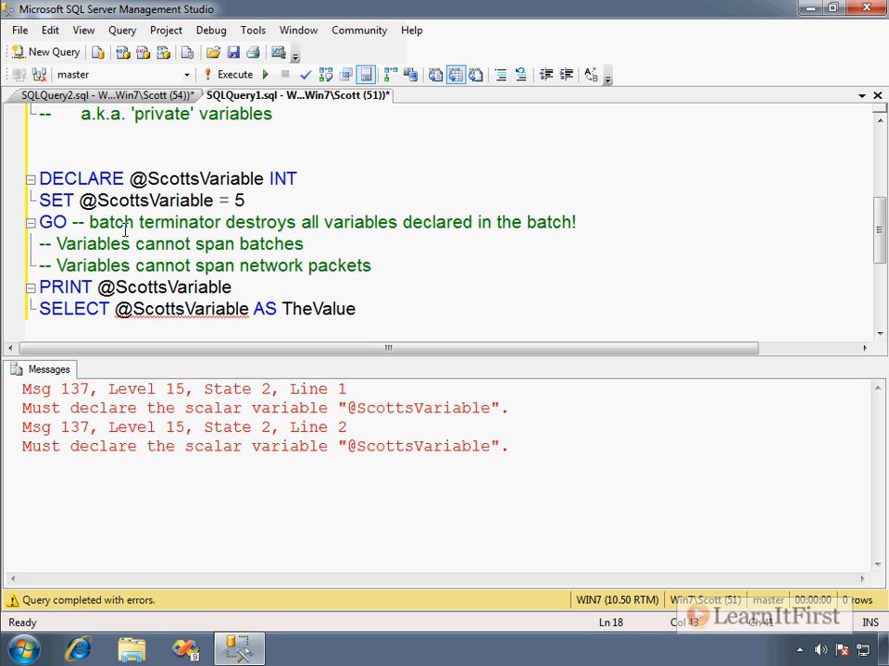
{"action": "left_click", "coordinate": [372, 267]}
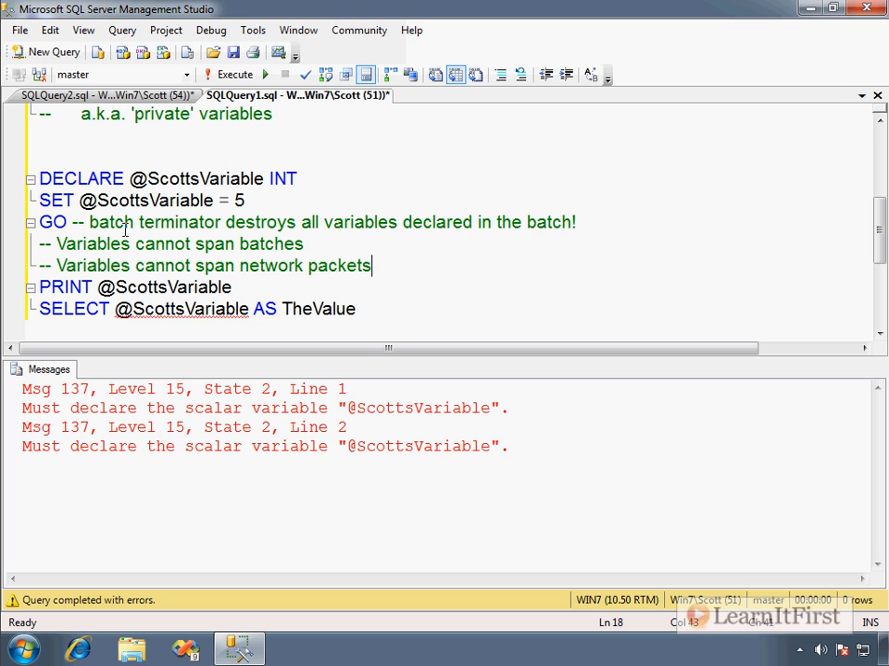
{"action": "double_click", "coordinate": [54, 223]}
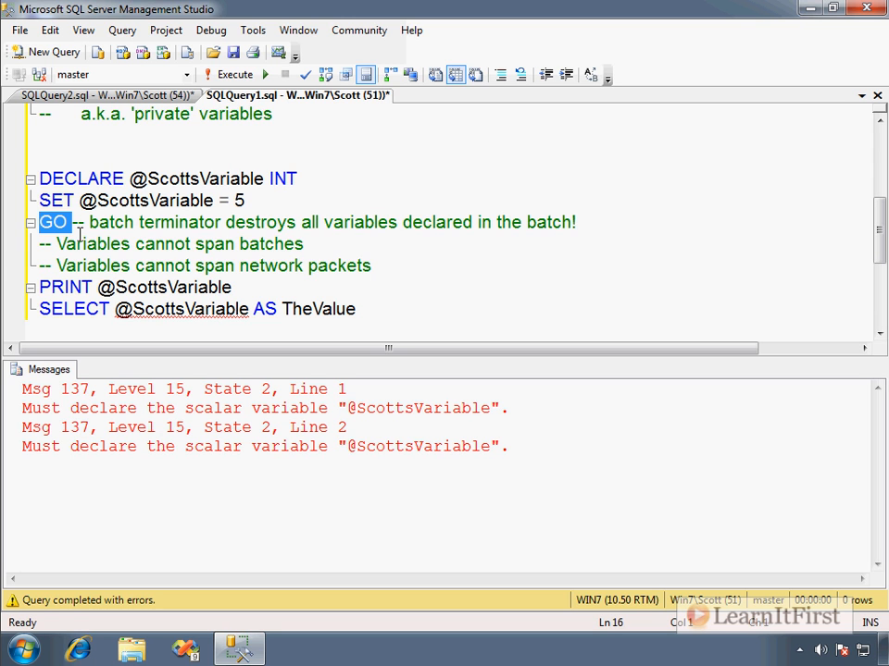
{"action": "left_click", "coordinate": [383, 200]}
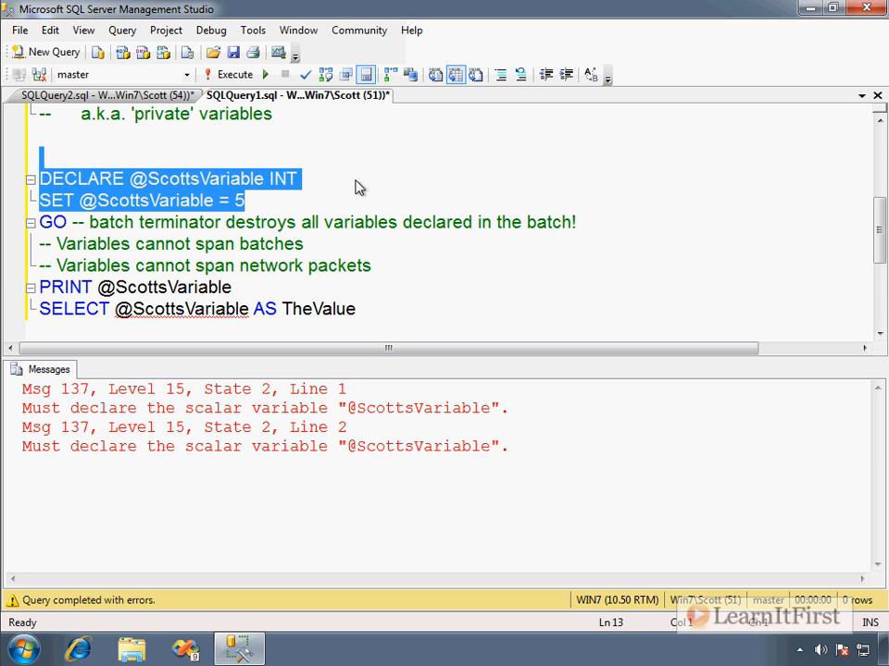
{"action": "left_click", "coordinate": [396, 307]}
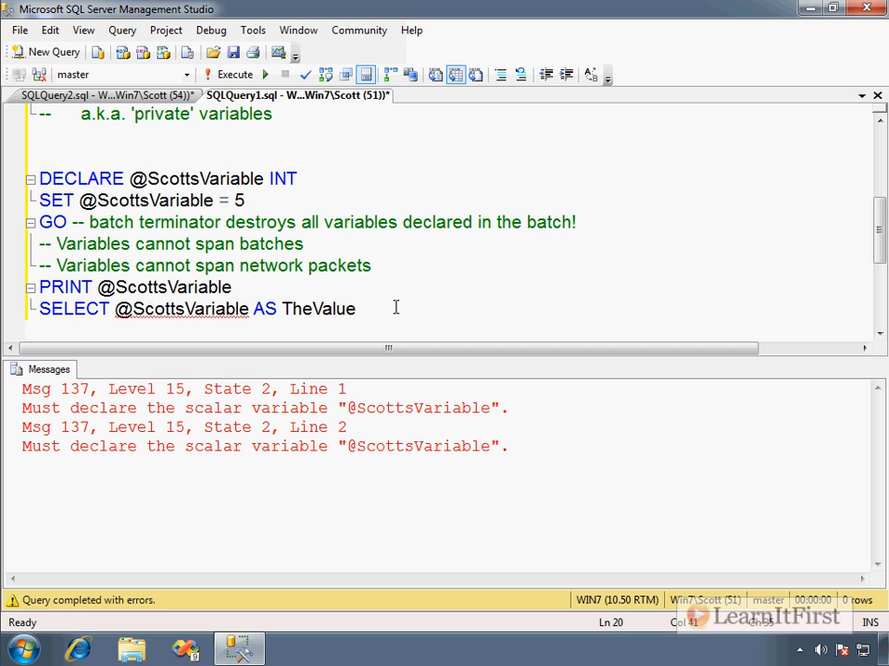
{"action": "scroll", "scroll_direction": "down", "scroll_amount": 3}
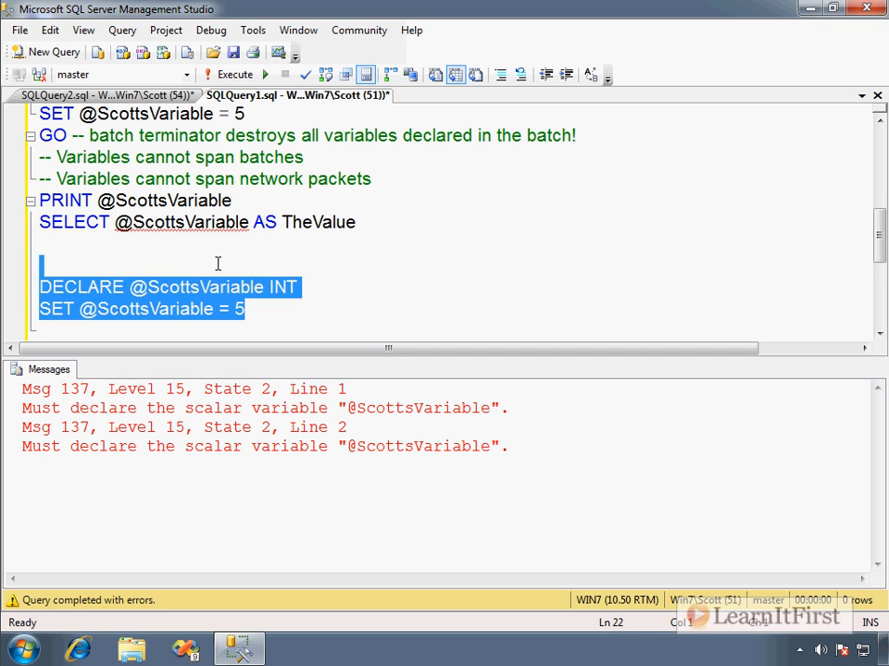
{"action": "left_click", "coordinate": [233, 74]}
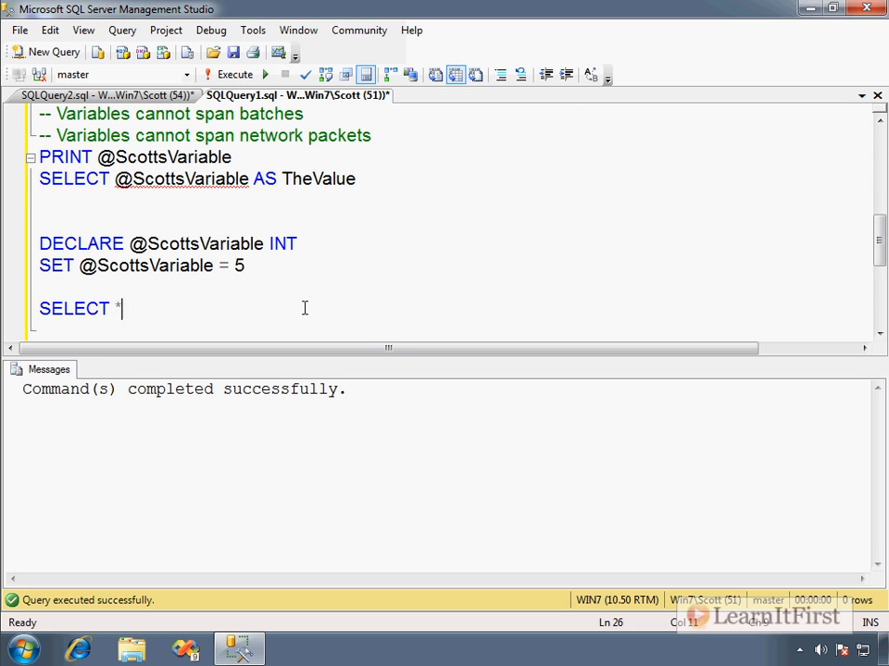
{"action": "type", "text": "FROM @Sc"}
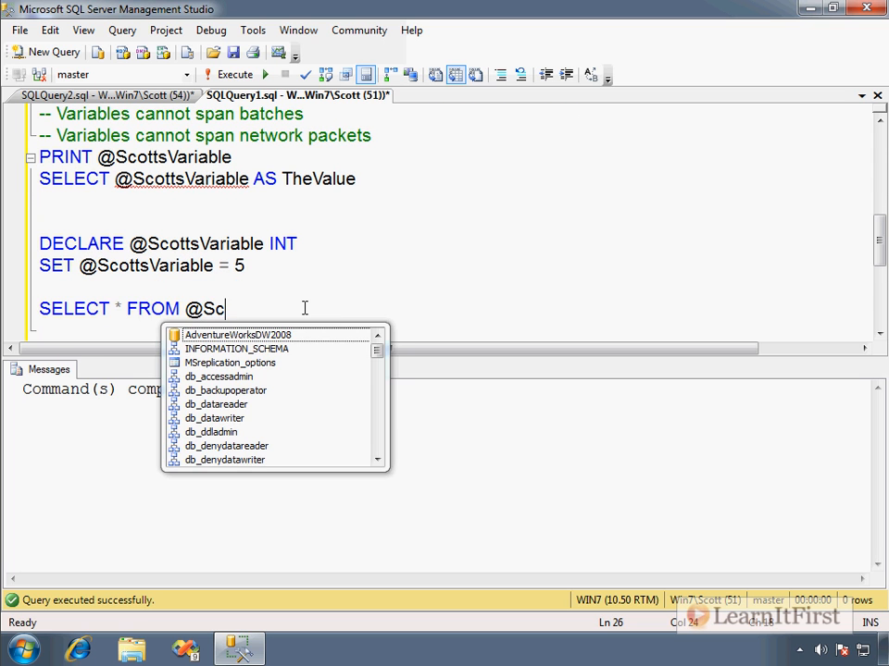
{"action": "type", "text": "ottsVarua"}
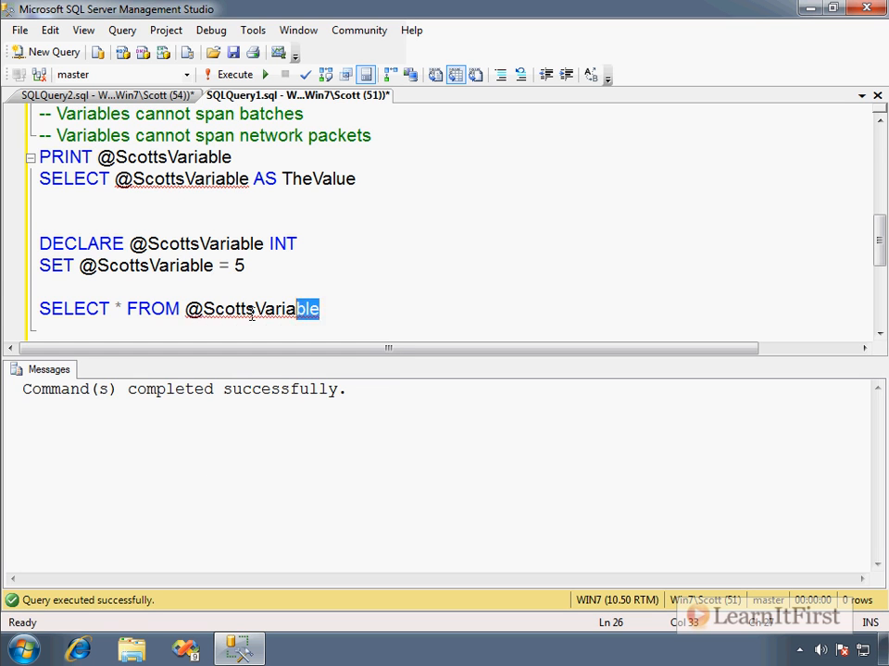
{"action": "left_click", "coordinate": [233, 74]}
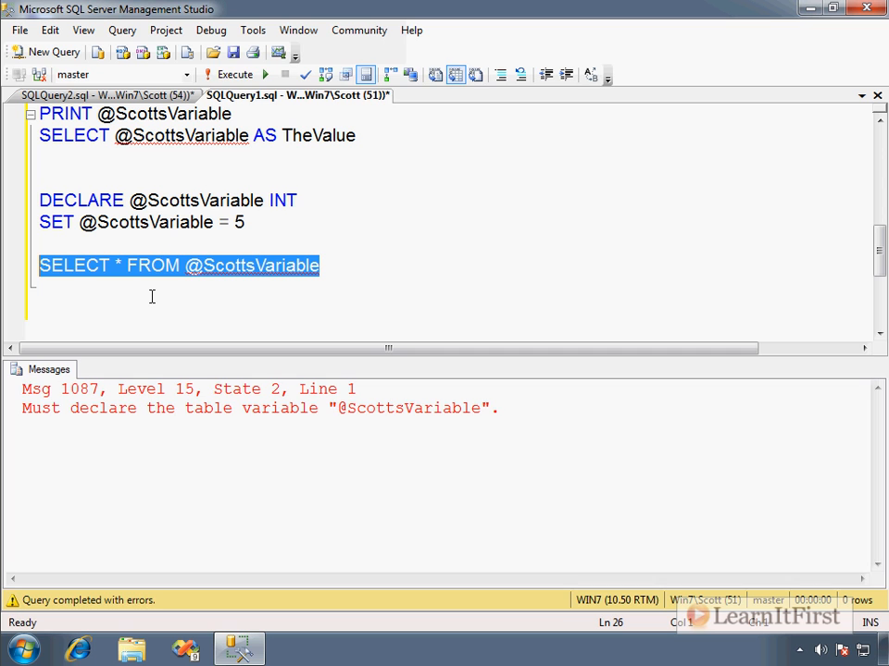
{"action": "mouse_move", "coordinate": [287, 267]}
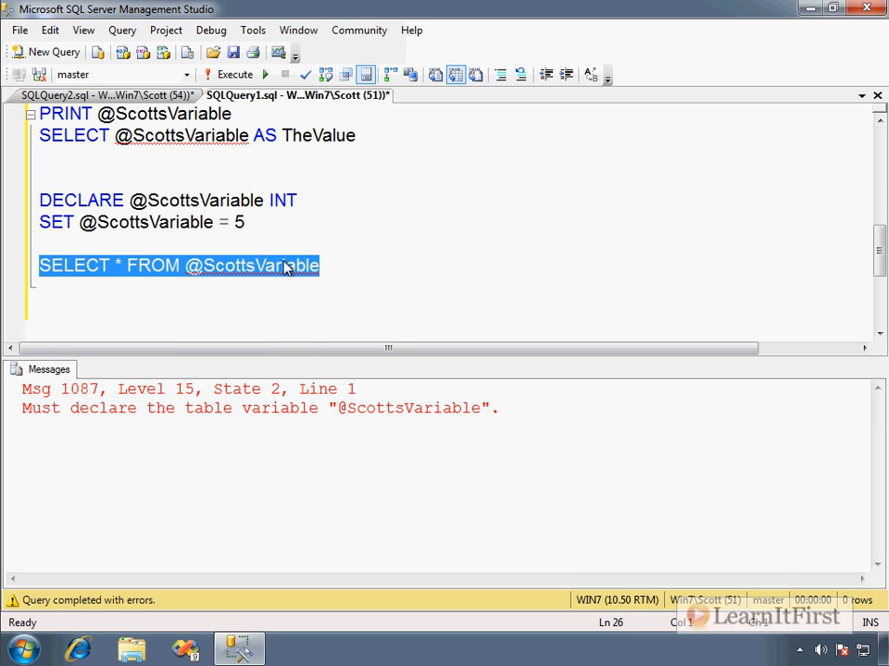
{"action": "mouse_move", "coordinate": [320, 228]}
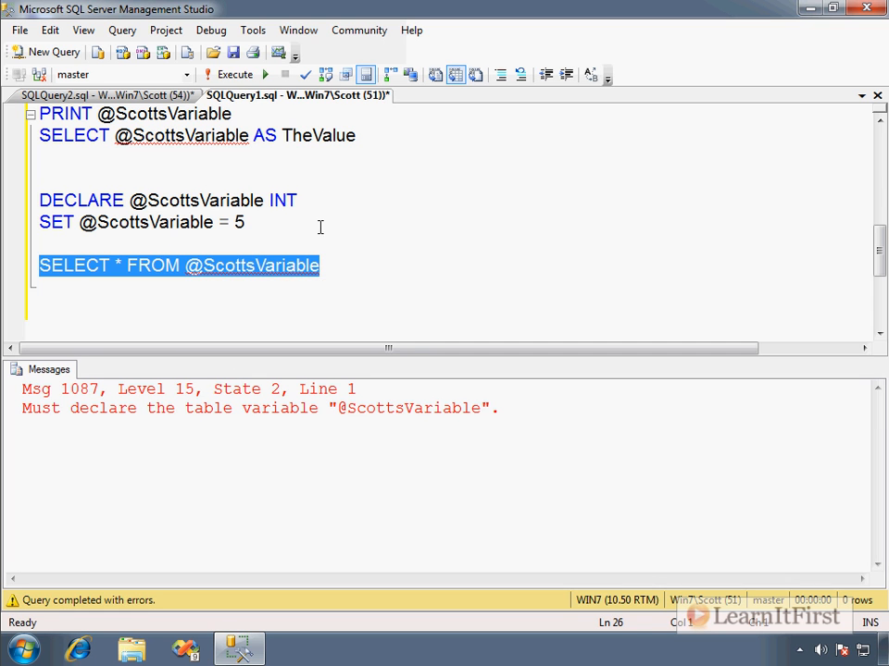
Run the DECLARE/SET pair, the SELECT line, then all three together; each still errors on the table variable
{"action": "left_click", "coordinate": [227, 74]}
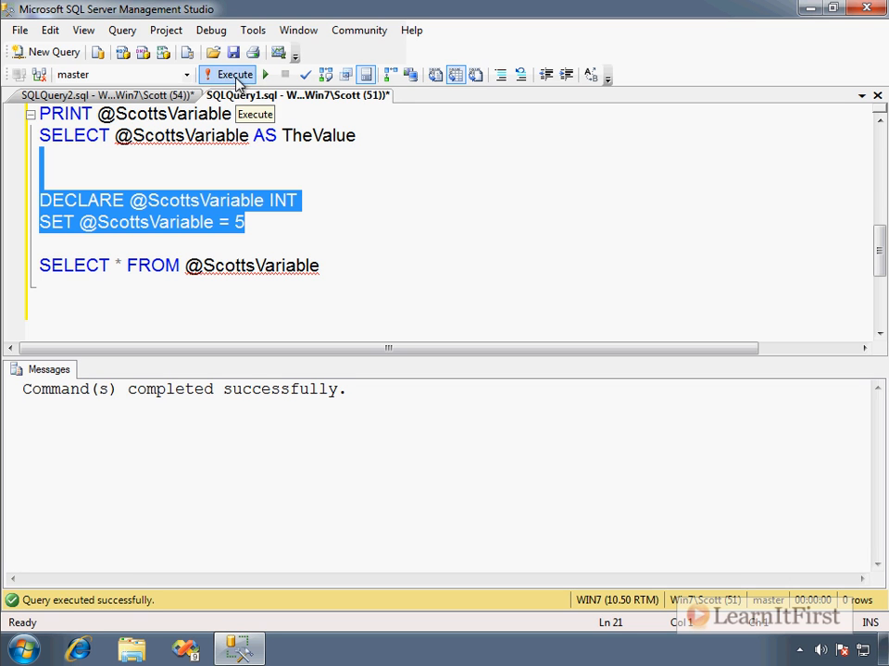
{"action": "mouse_move", "coordinate": [235, 74]}
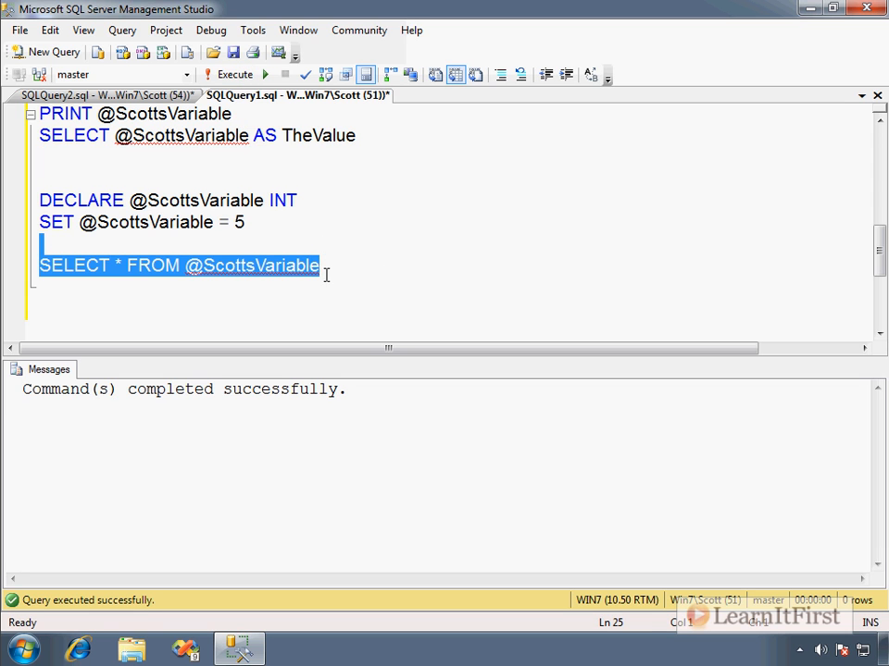
{"action": "left_click", "coordinate": [227, 74]}
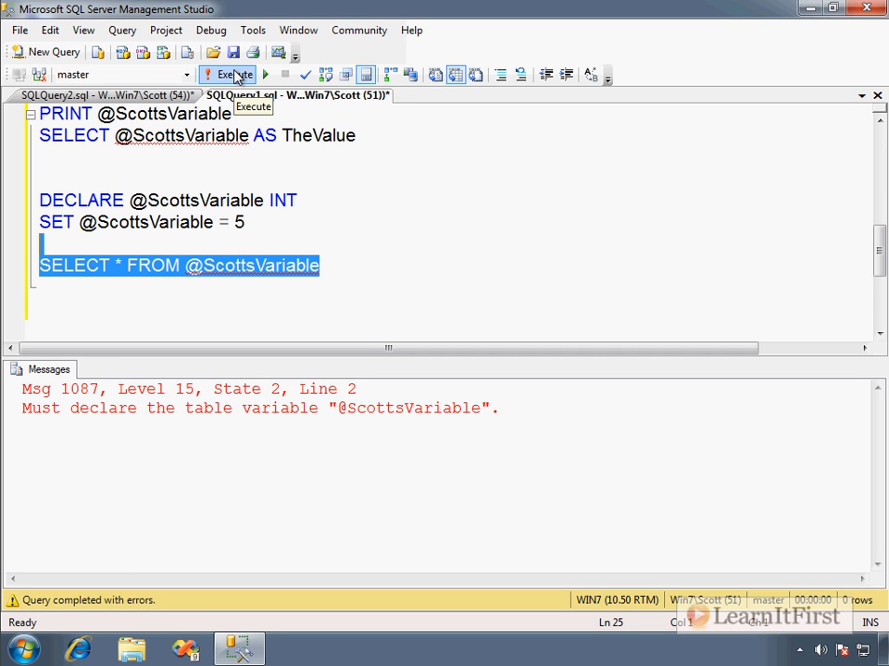
{"action": "left_click", "coordinate": [320, 266]}
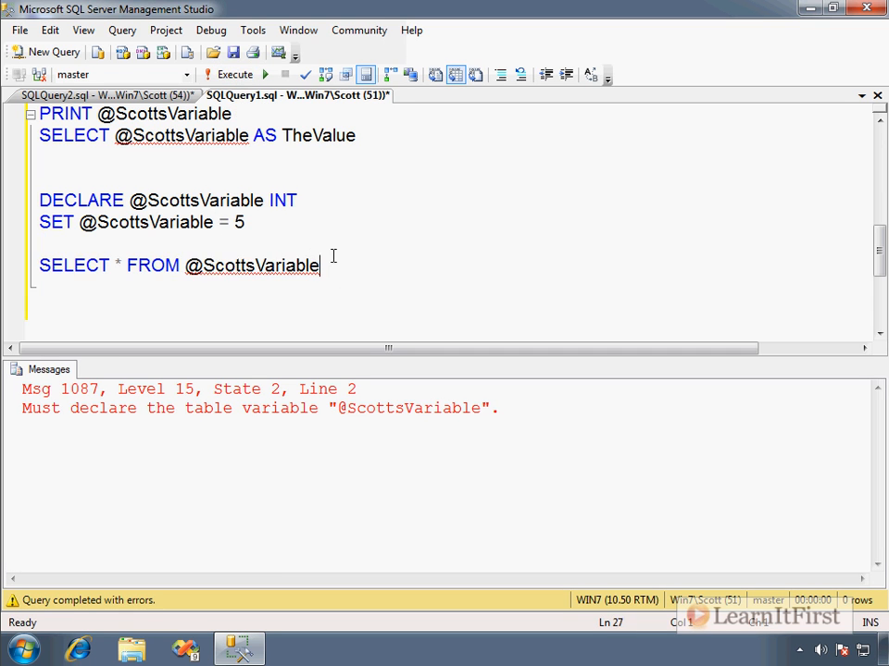
{"action": "left_click", "coordinate": [228, 74]}
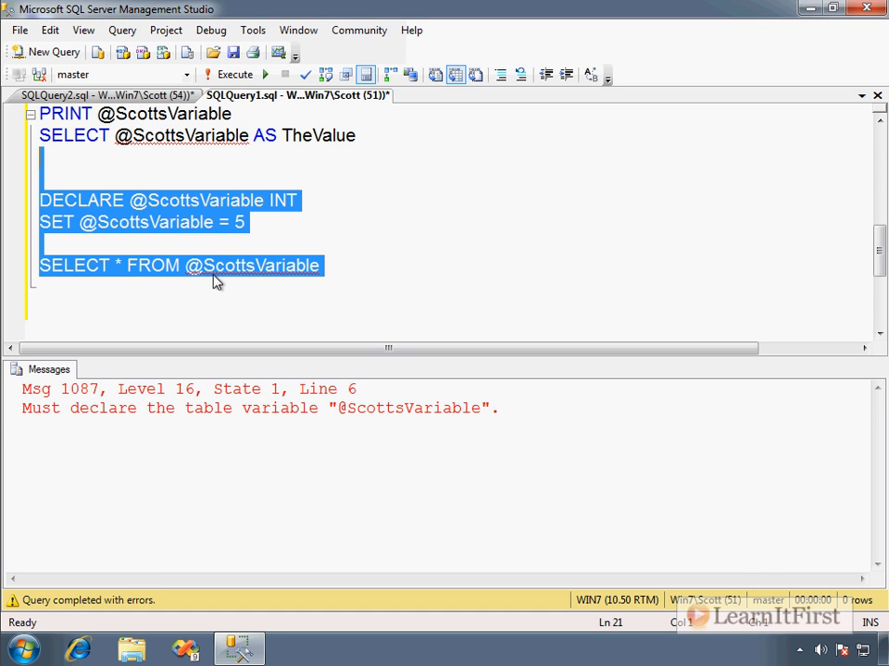
{"action": "mouse_move", "coordinate": [363, 422]}
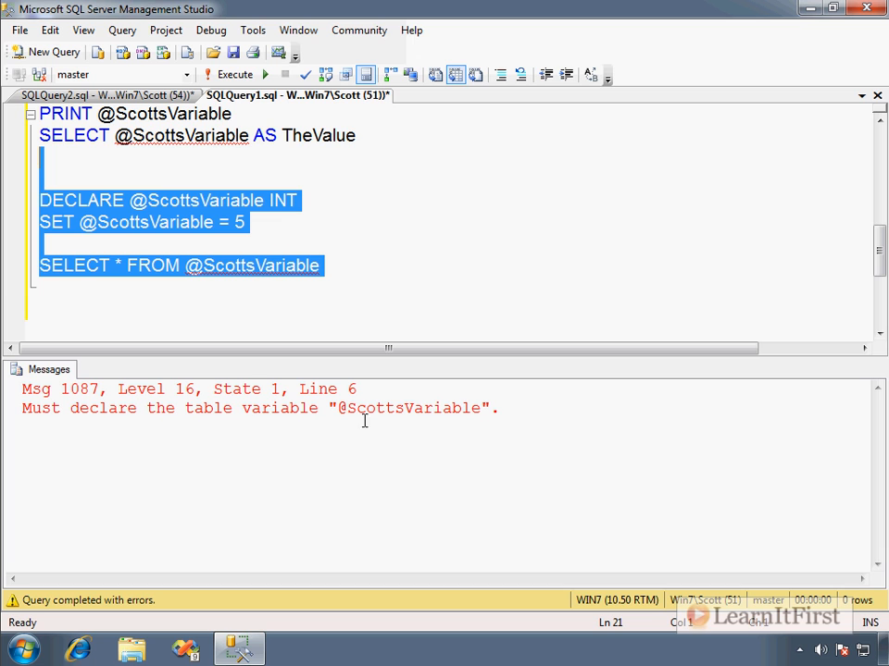
{"action": "mouse_move", "coordinate": [231, 211]}
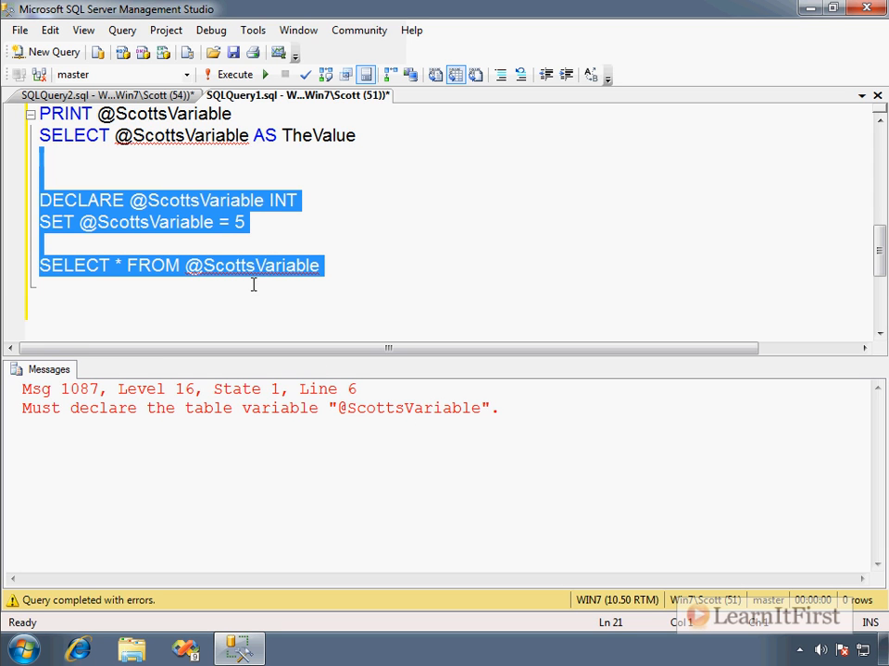
{"action": "left_click", "coordinate": [282, 250]}
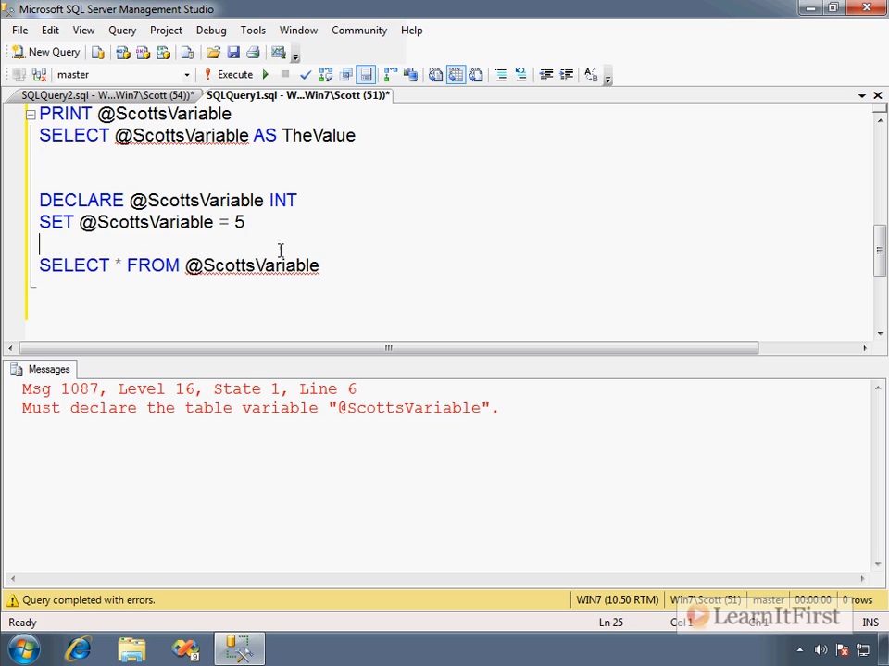
{"action": "double_click", "coordinate": [144, 222]}
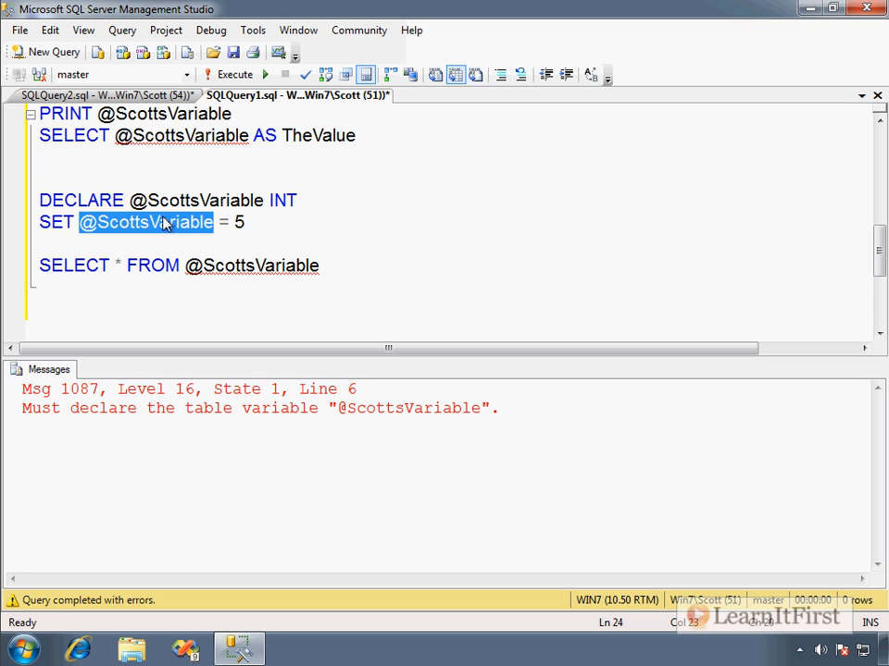
{"action": "left_click", "coordinate": [222, 281]}
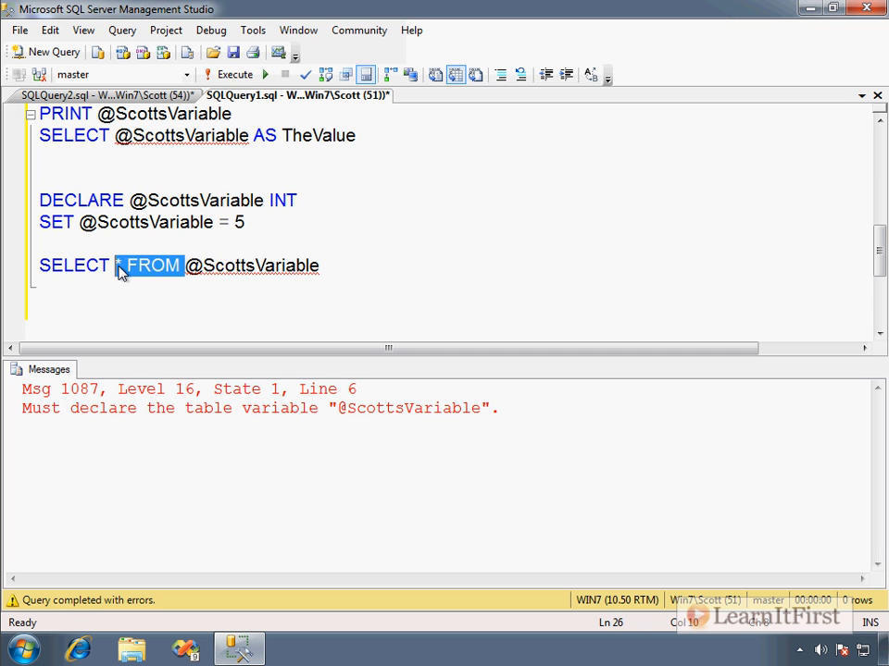
{"action": "left_click", "coordinate": [227, 74]}
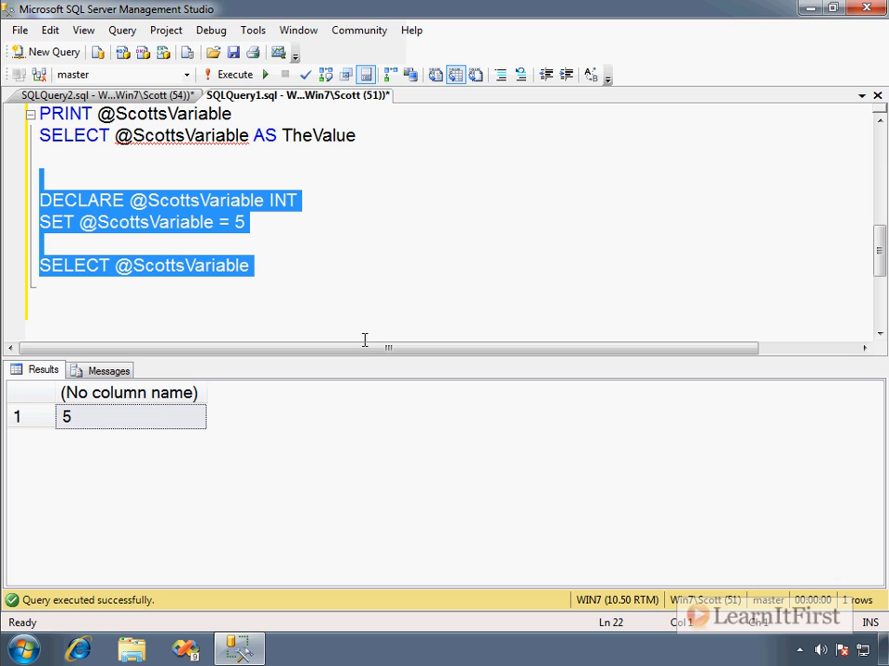
{"action": "mouse_move", "coordinate": [292, 248]}
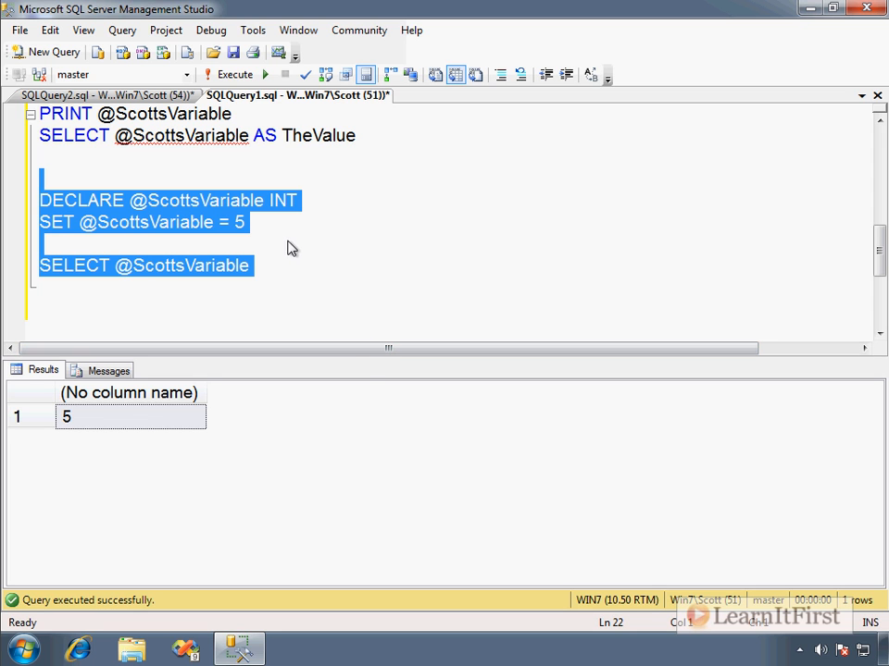
{"action": "mouse_move", "coordinate": [278, 252]}
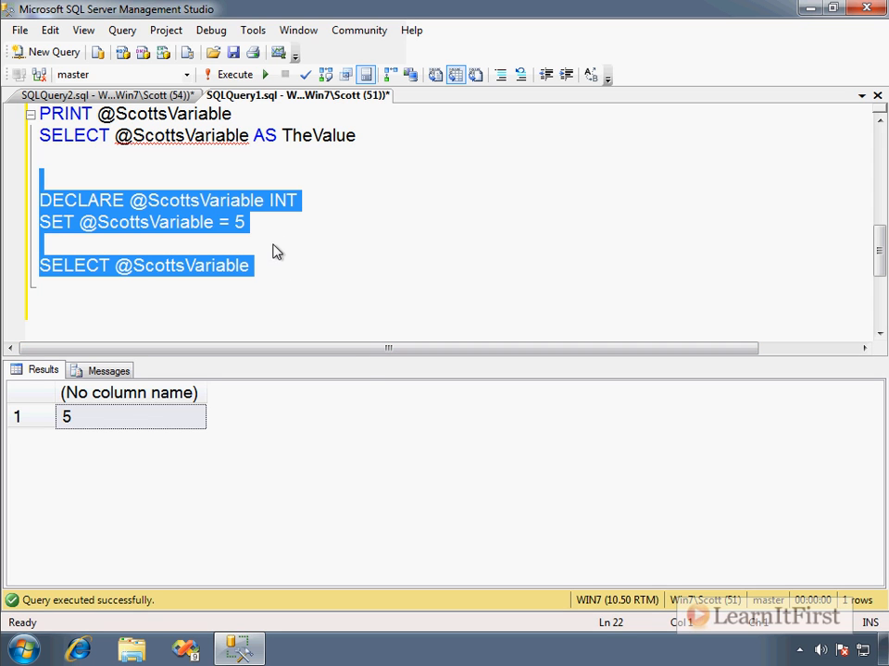
{"action": "left_click", "coordinate": [233, 74]}
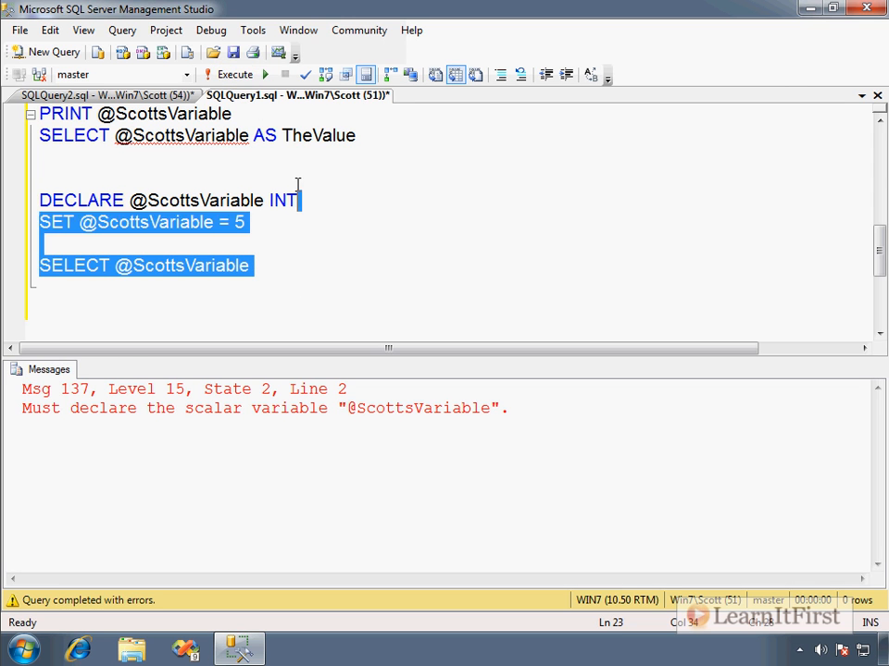
{"action": "left_click", "coordinate": [233, 74]}
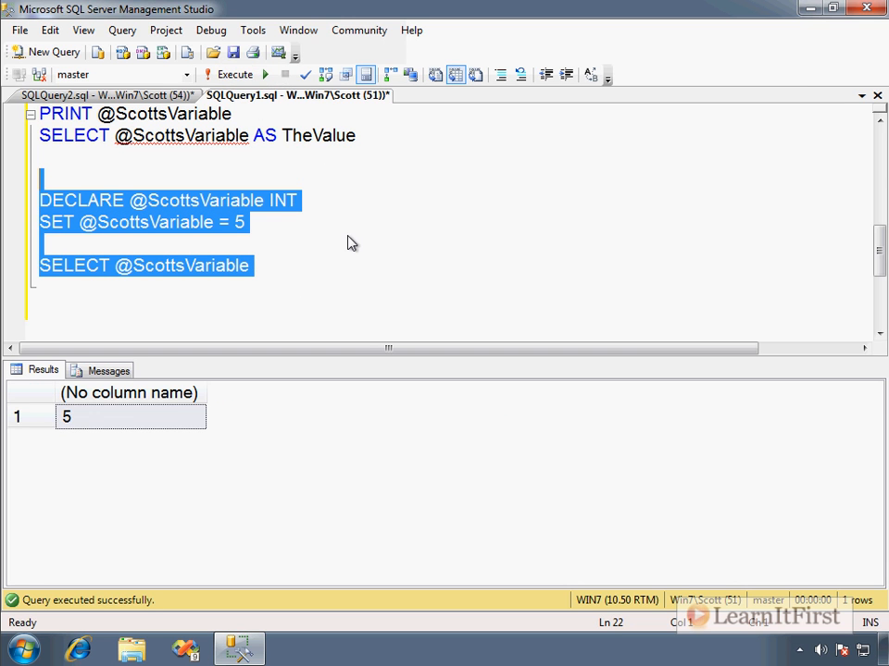